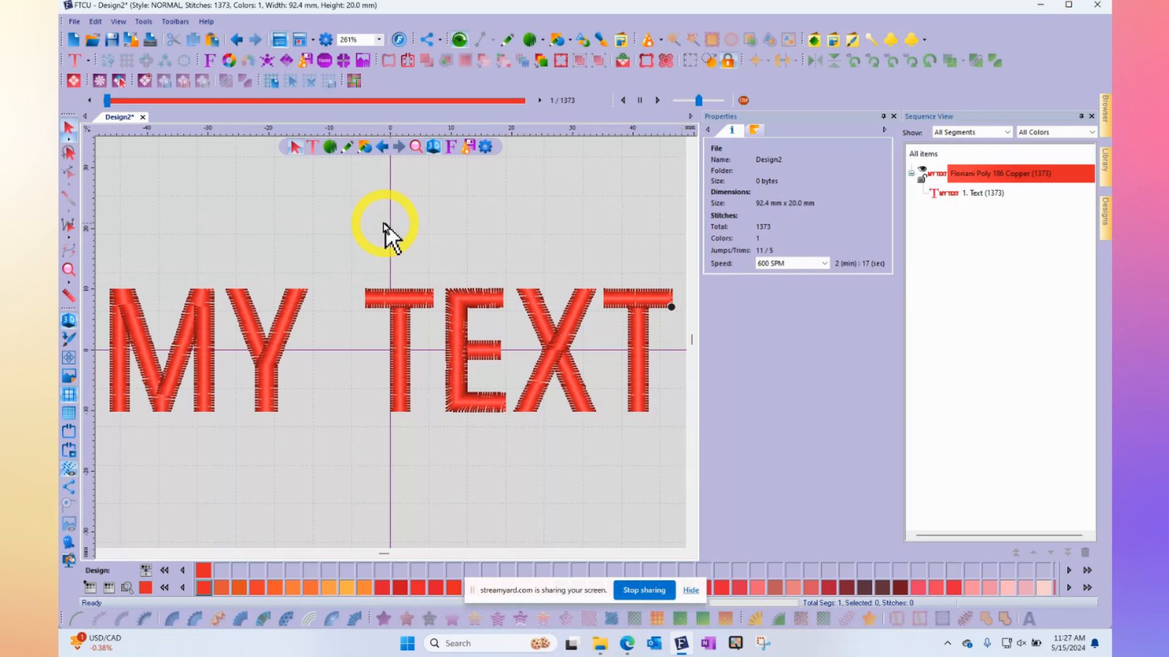
mouse_move(382, 232)
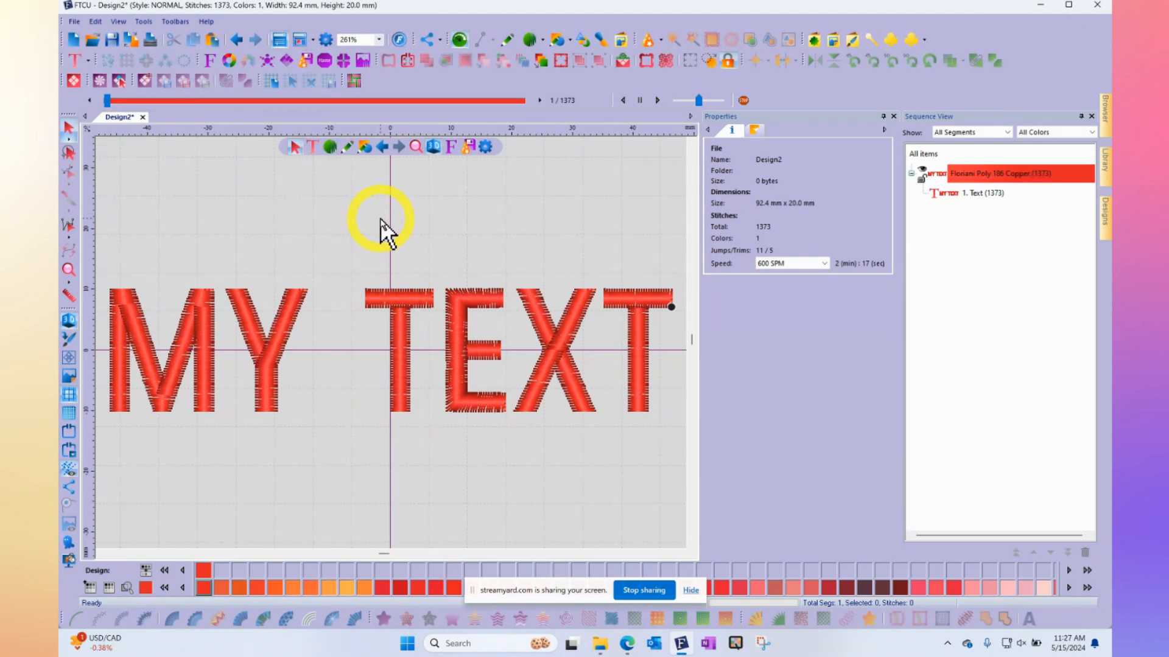
mouse_move(391, 268)
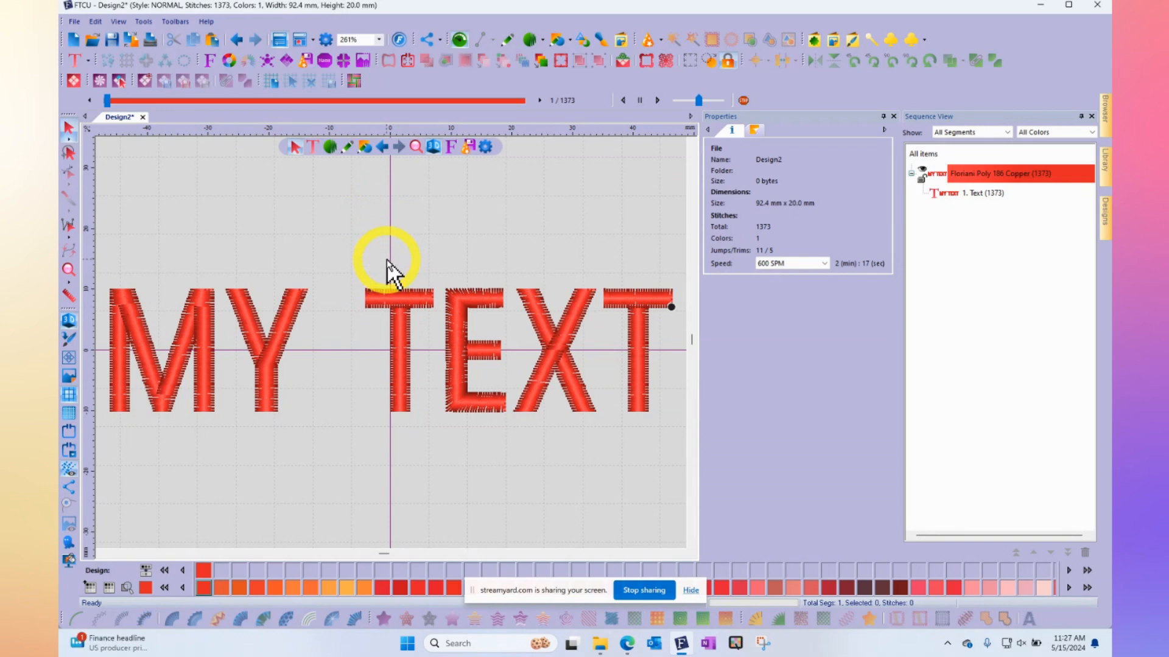
mouse_move(417, 298)
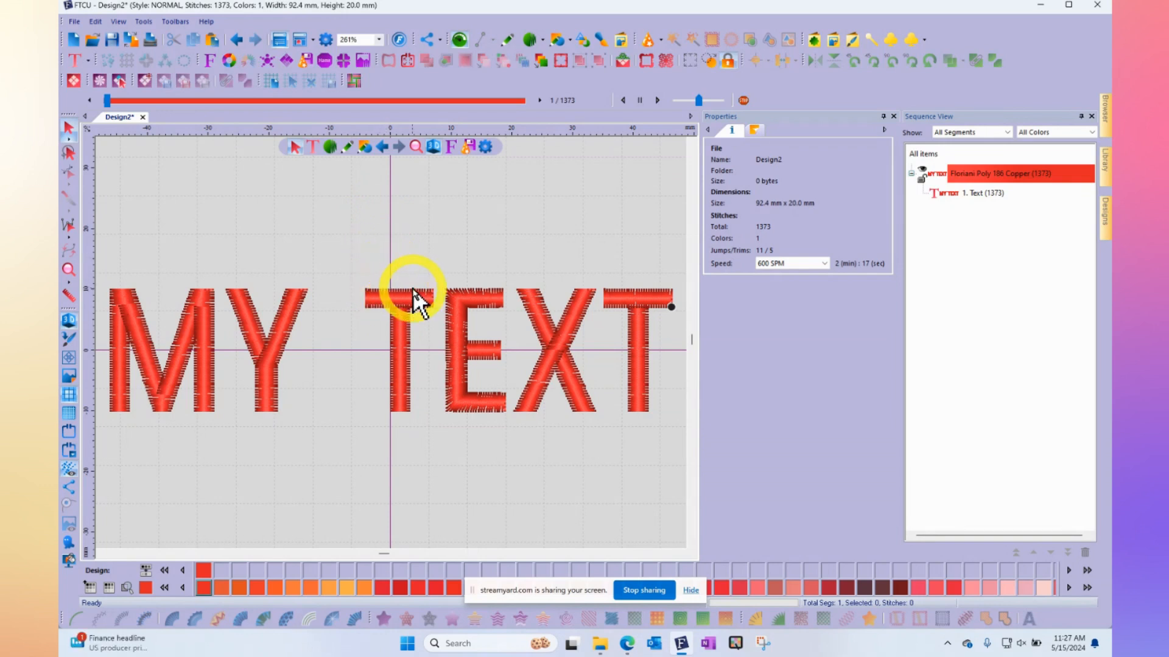
mouse_move(436, 302)
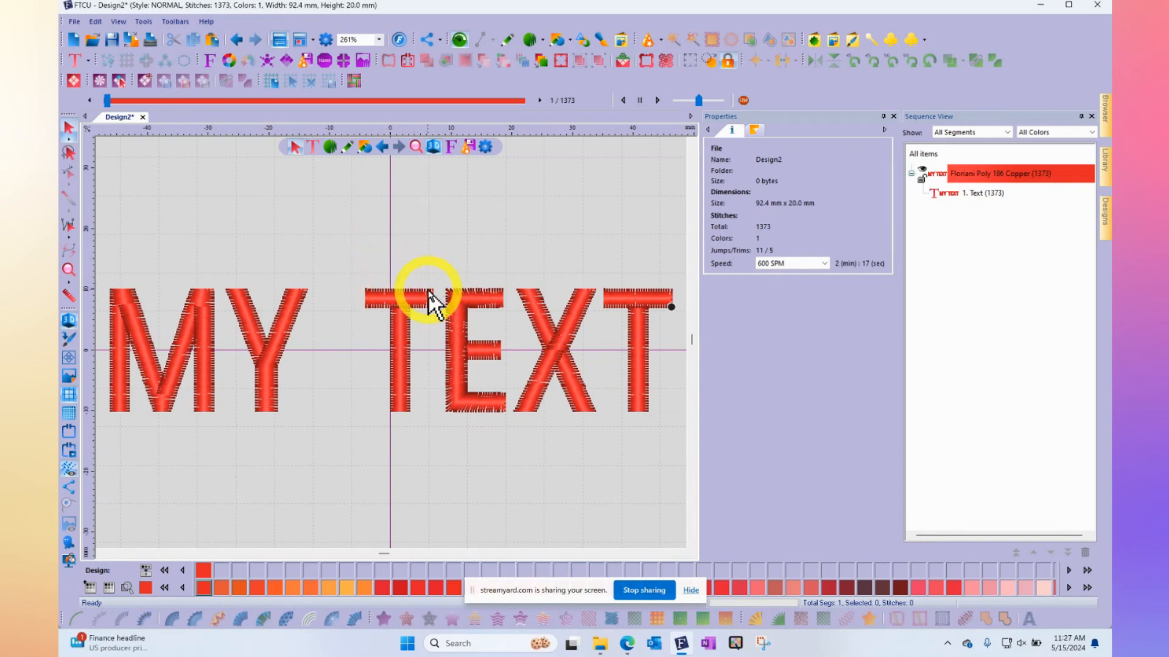
mouse_move(436, 328)
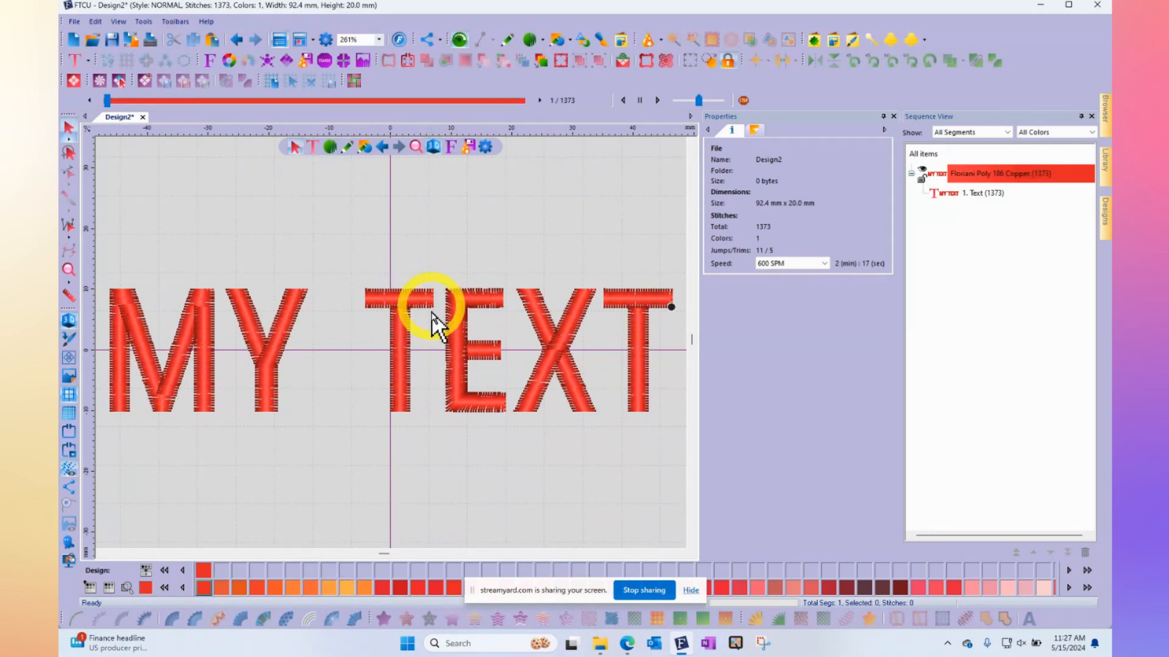
mouse_move(425, 510)
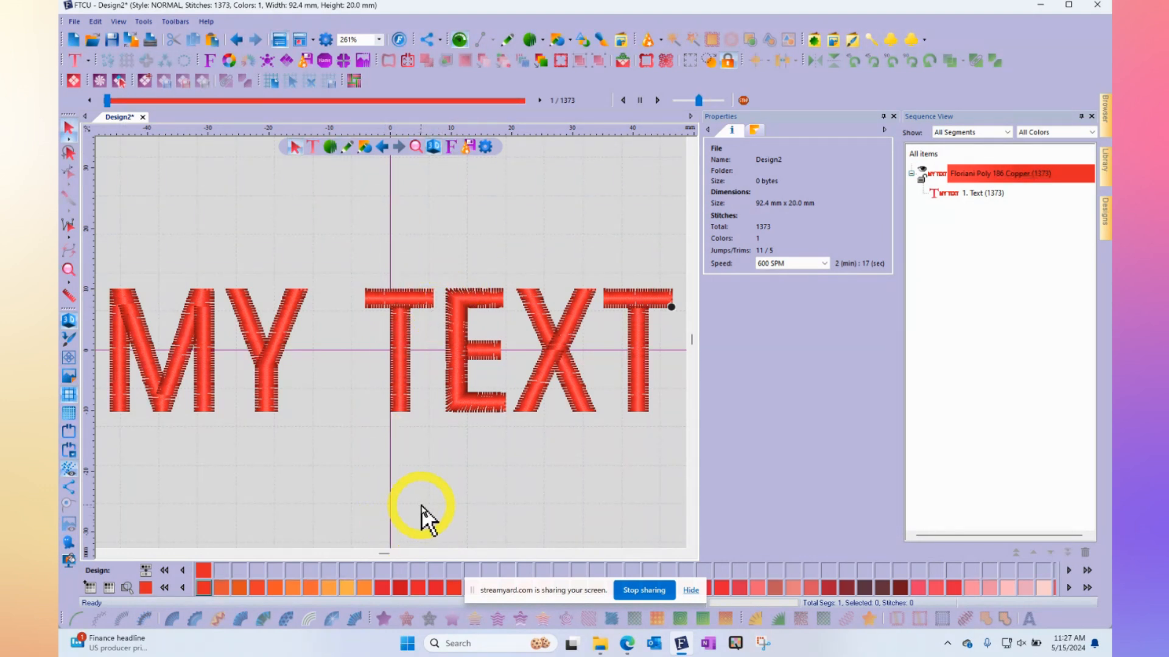
mouse_move(439, 463)
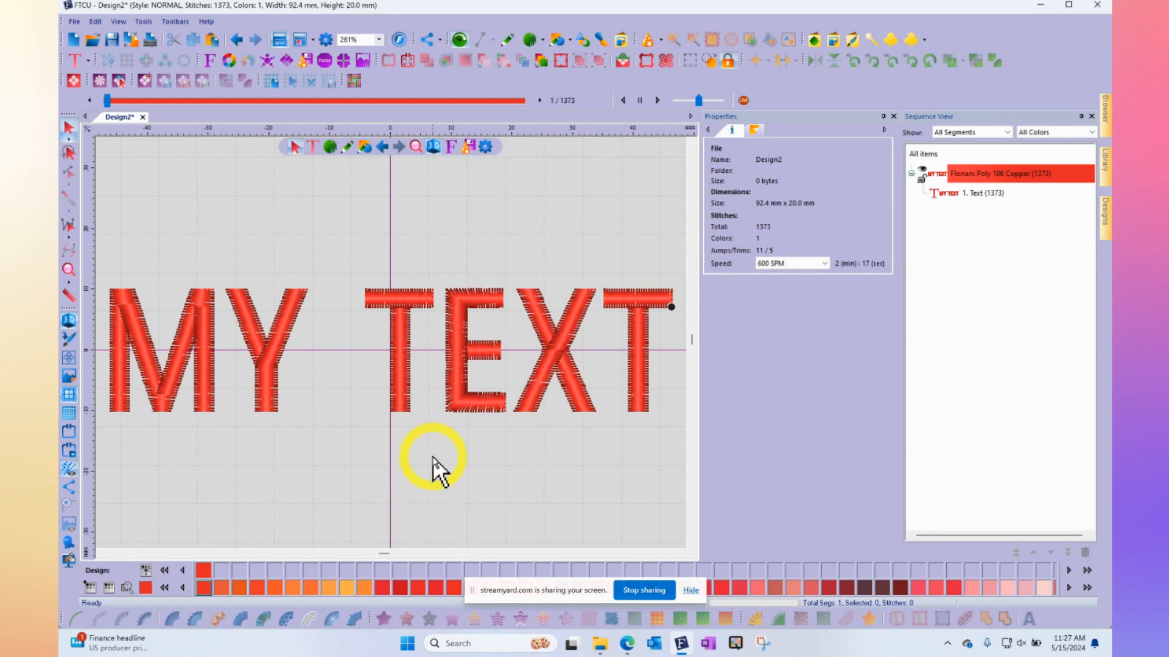
mouse_move(436, 466)
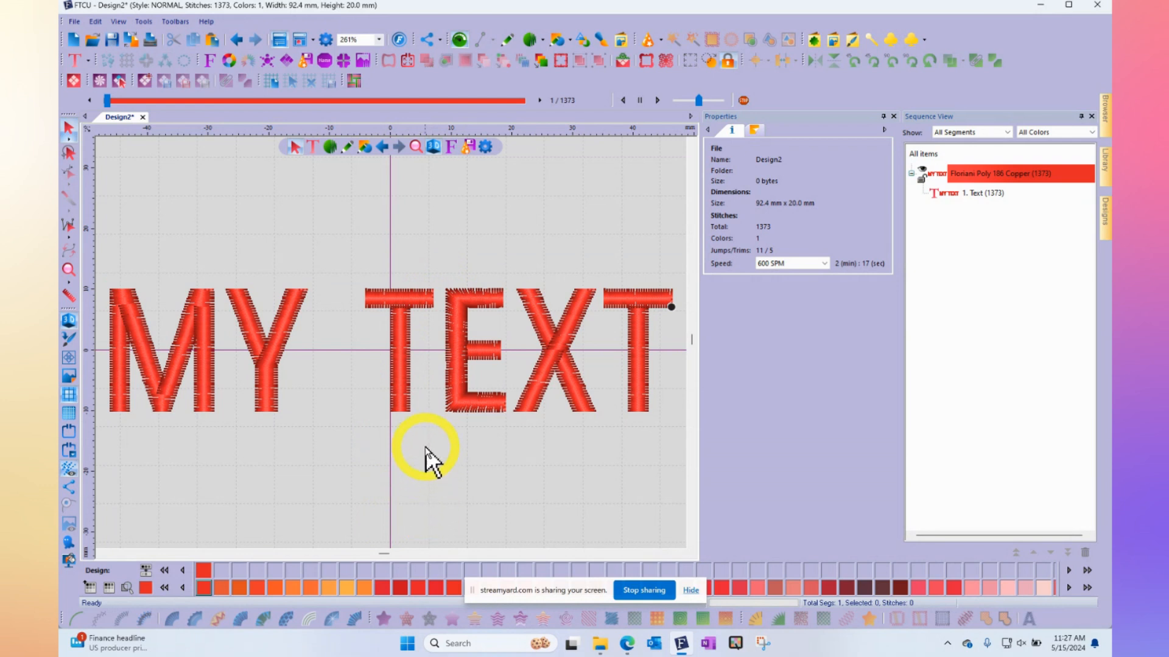
mouse_move(414, 383)
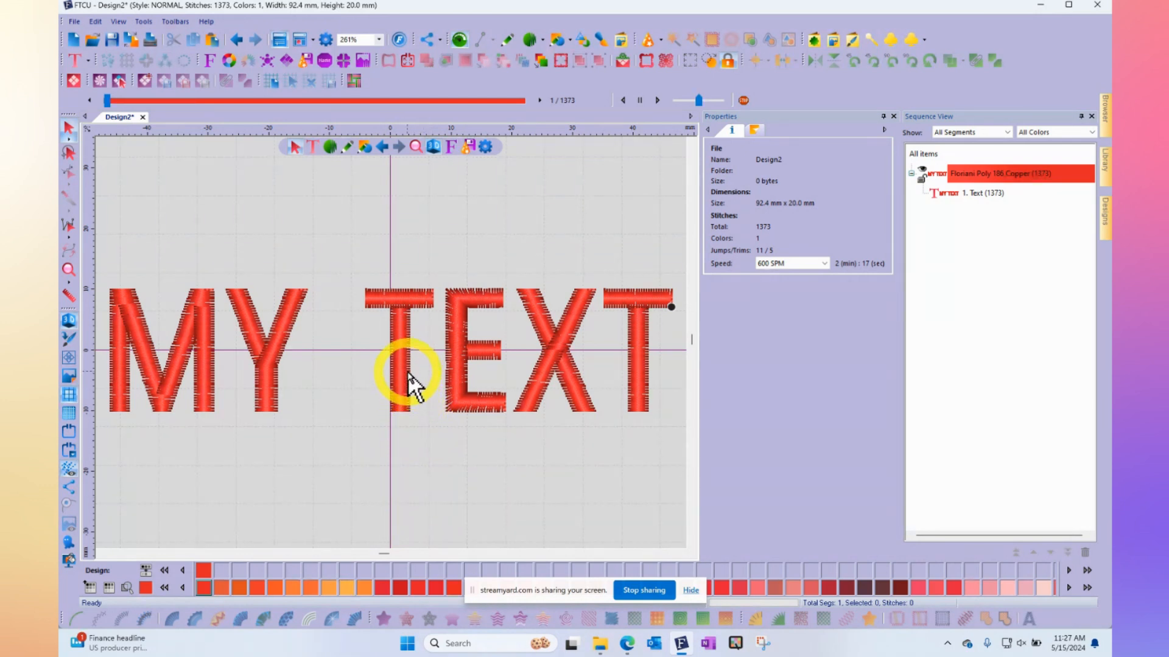
Select the MY TEXT lettering to show its text properties (20 mm, BK Ana, centered)
double_click(410, 373)
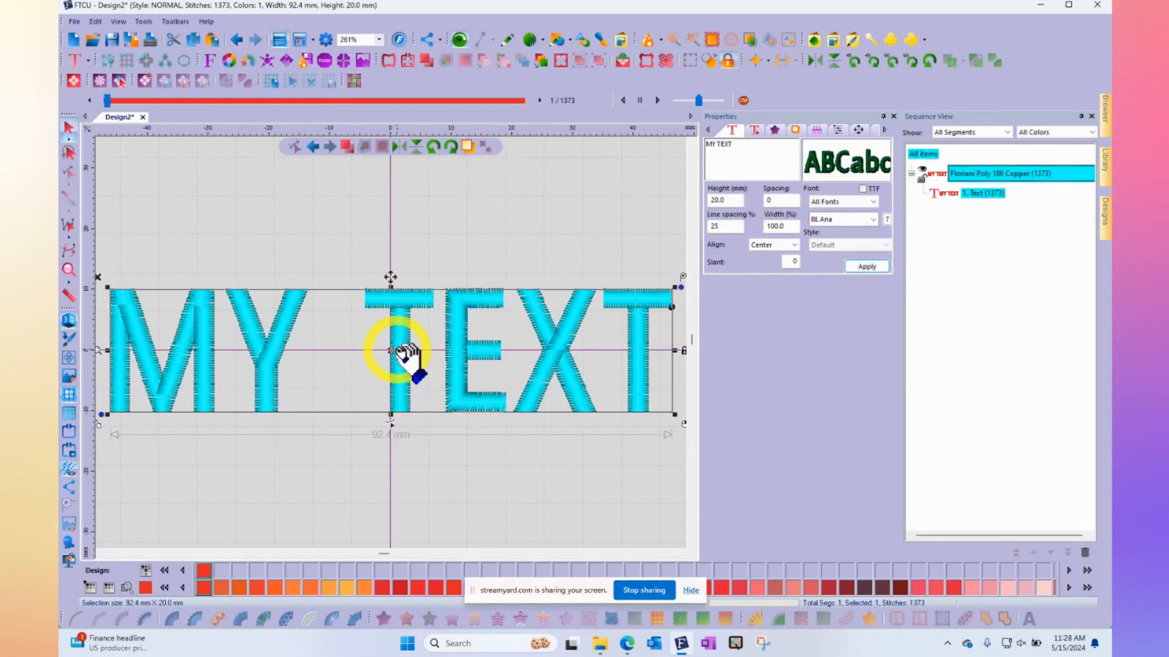
mouse_move(820, 313)
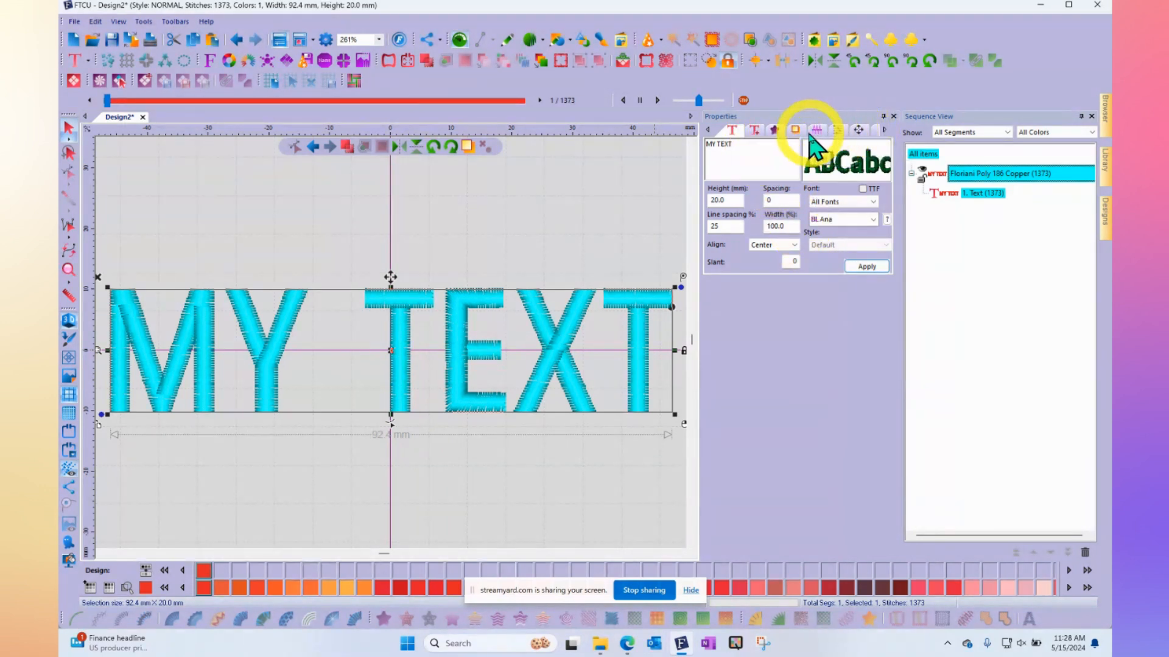
mouse_move(732, 145)
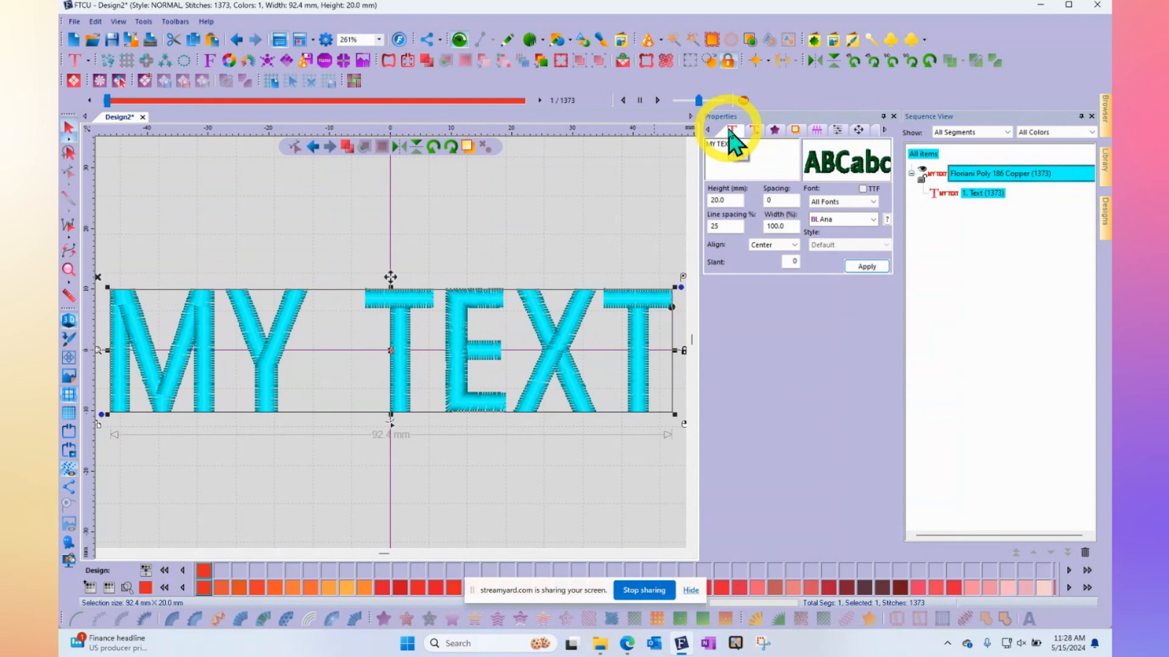
mouse_move(738, 138)
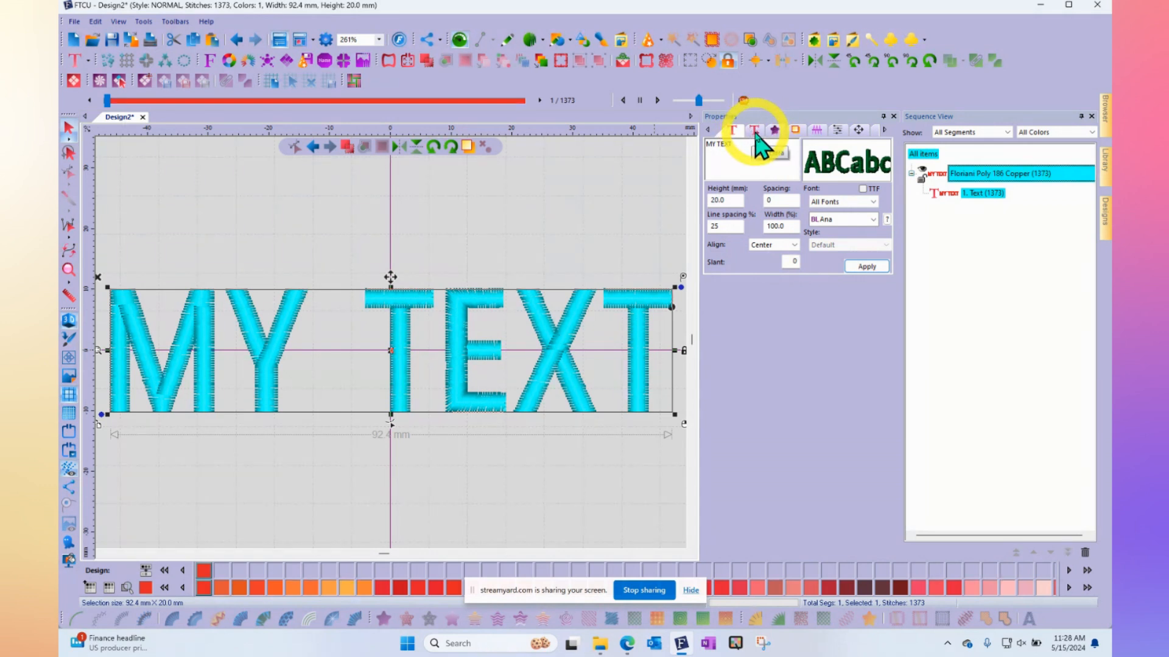
Show the lettering's sew sequence settings and review the Left, Right and Center choices
click(754, 131)
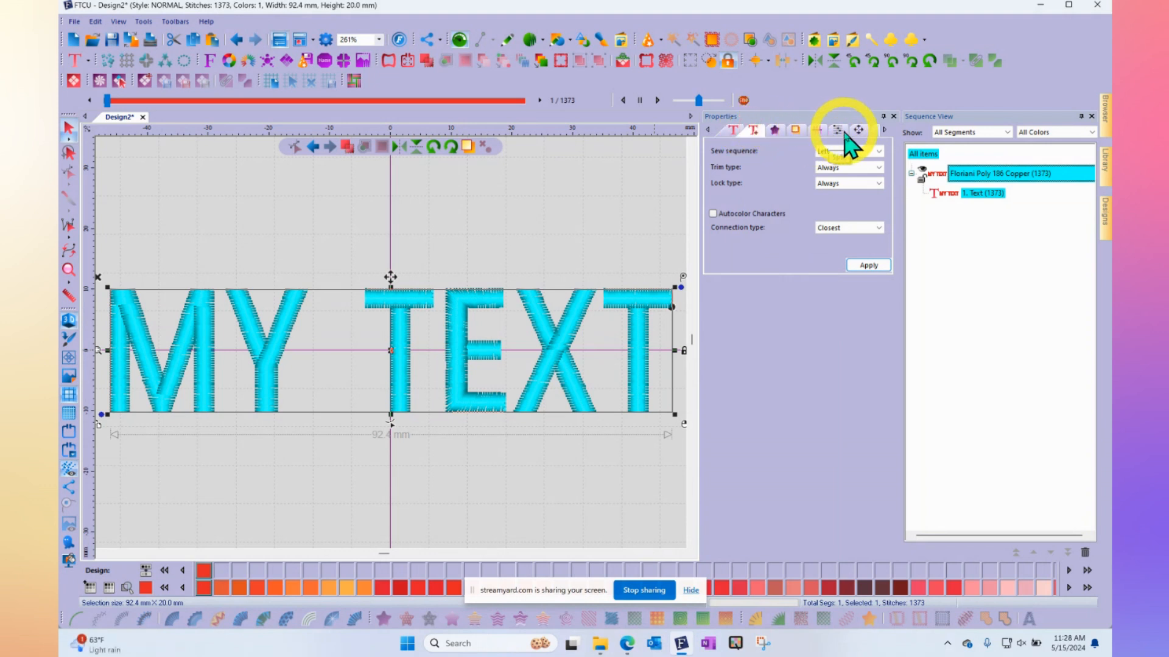
click(846, 151)
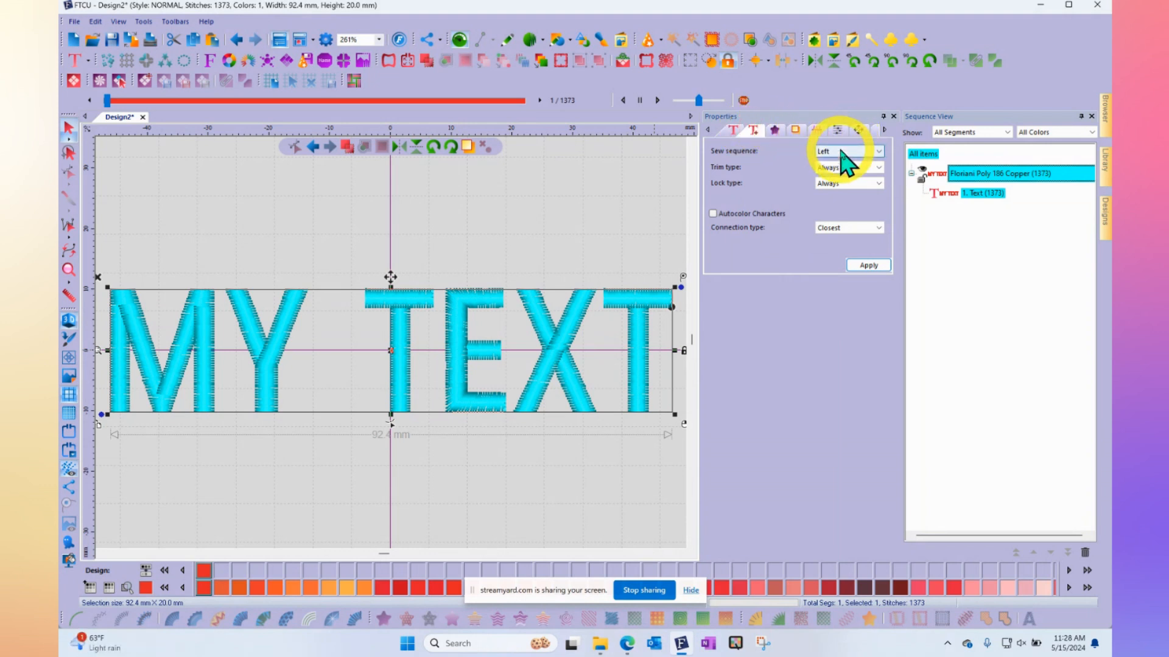
mouse_move(563, 351)
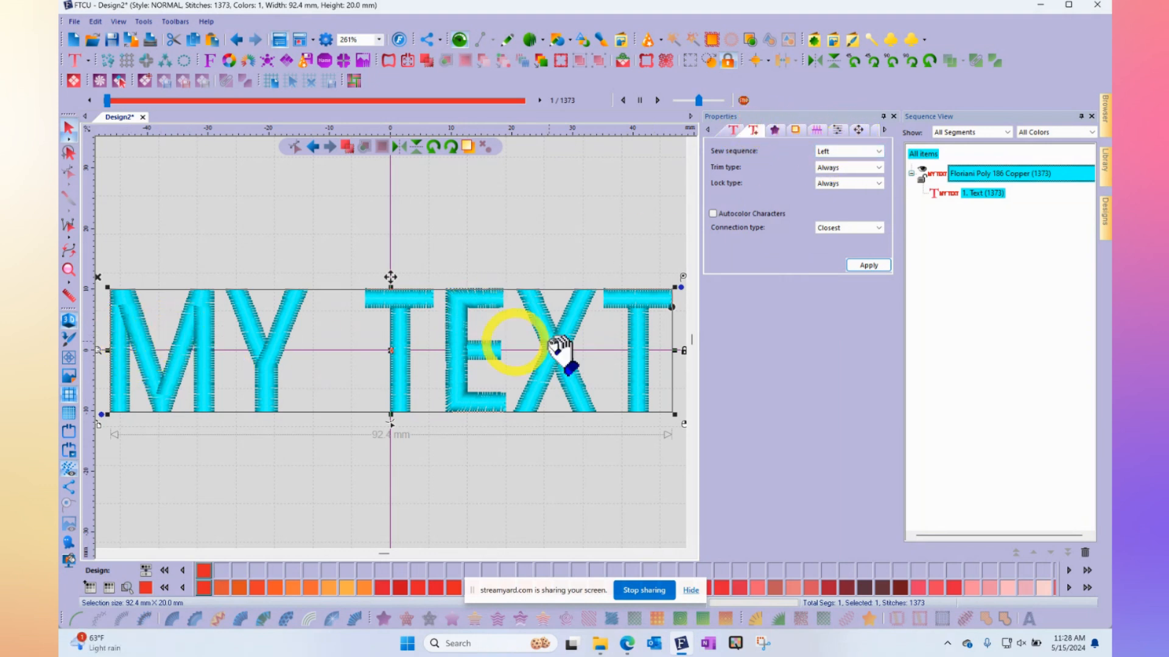
click(877, 151)
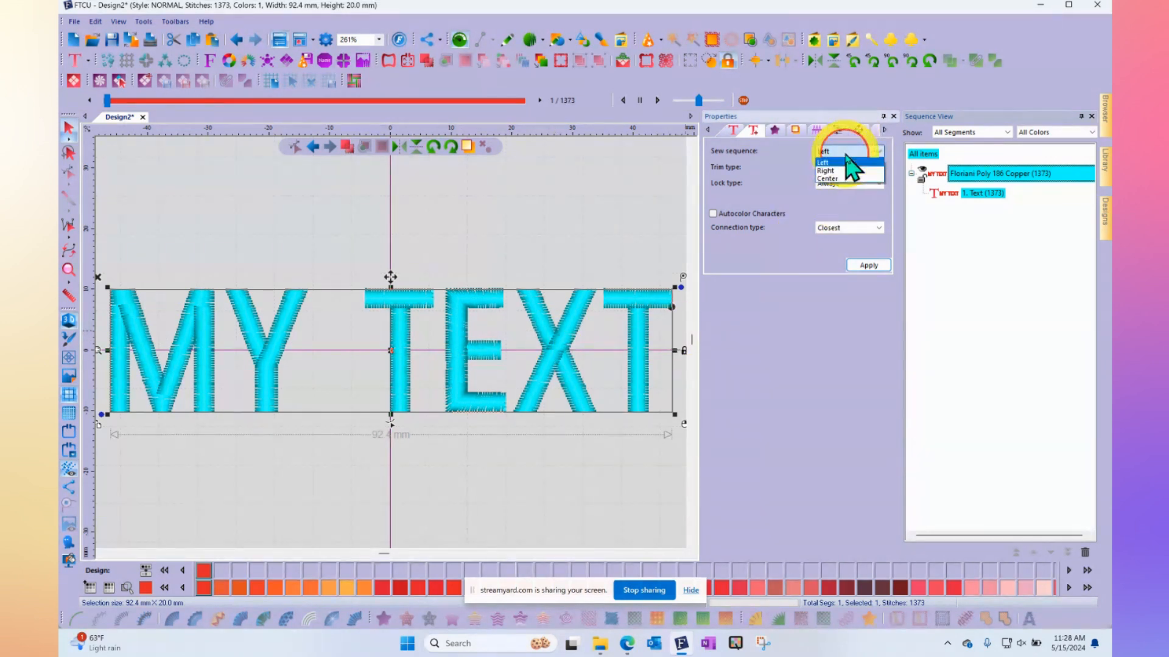
mouse_move(846, 171)
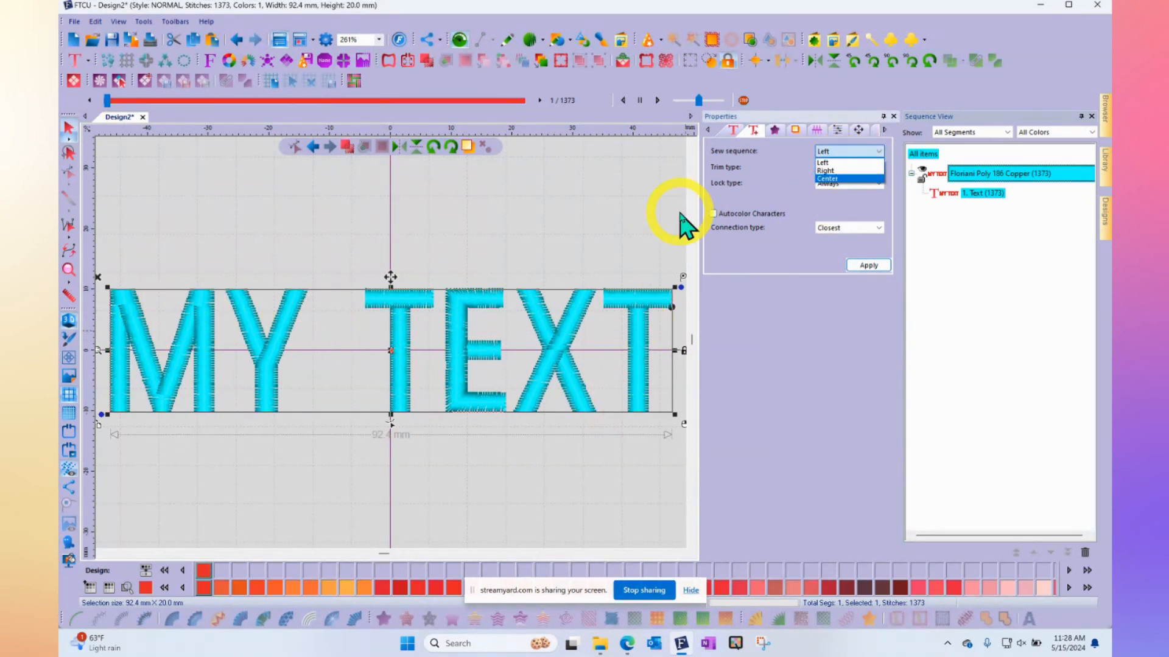
mouse_move(843, 182)
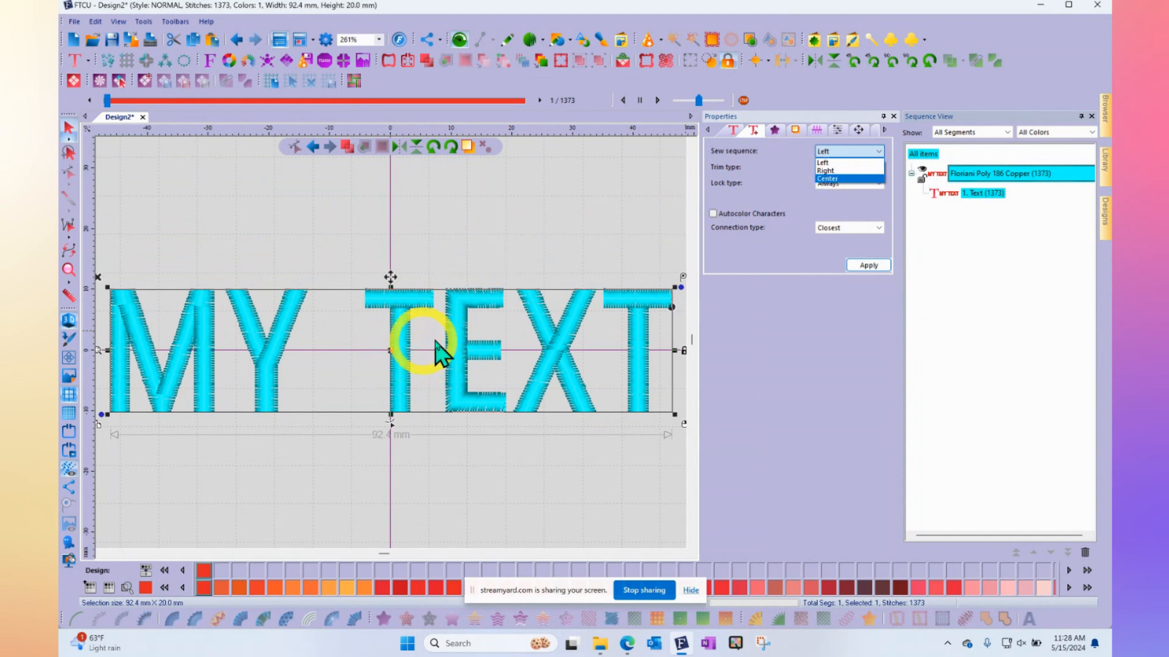
mouse_move(410, 343)
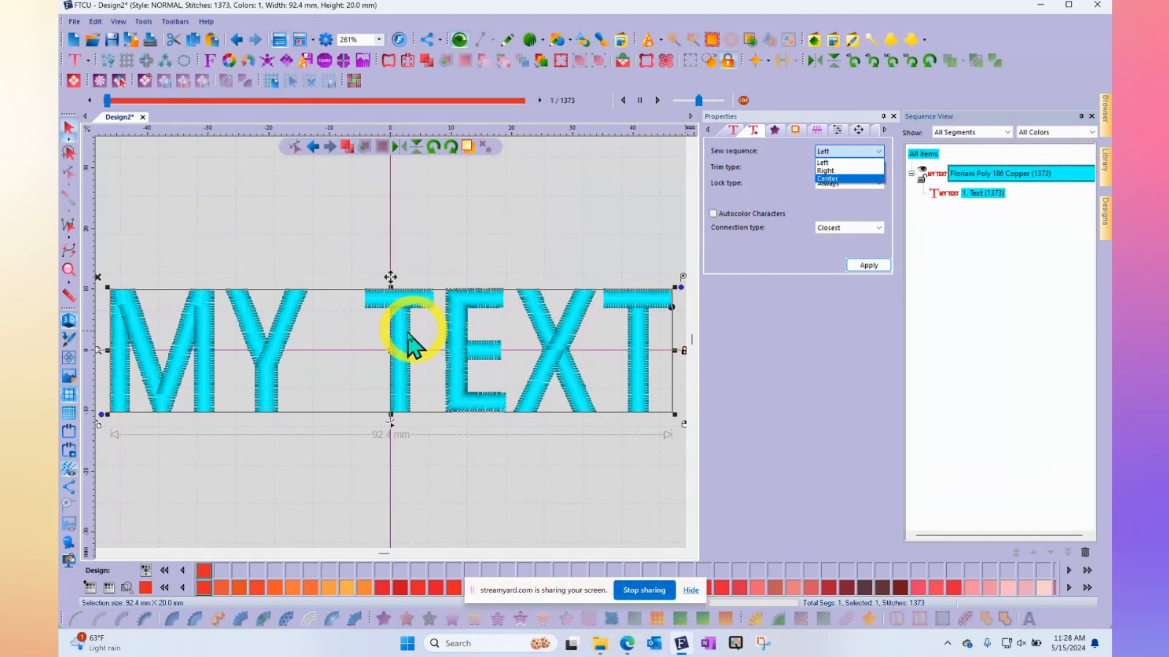
mouse_move(105, 350)
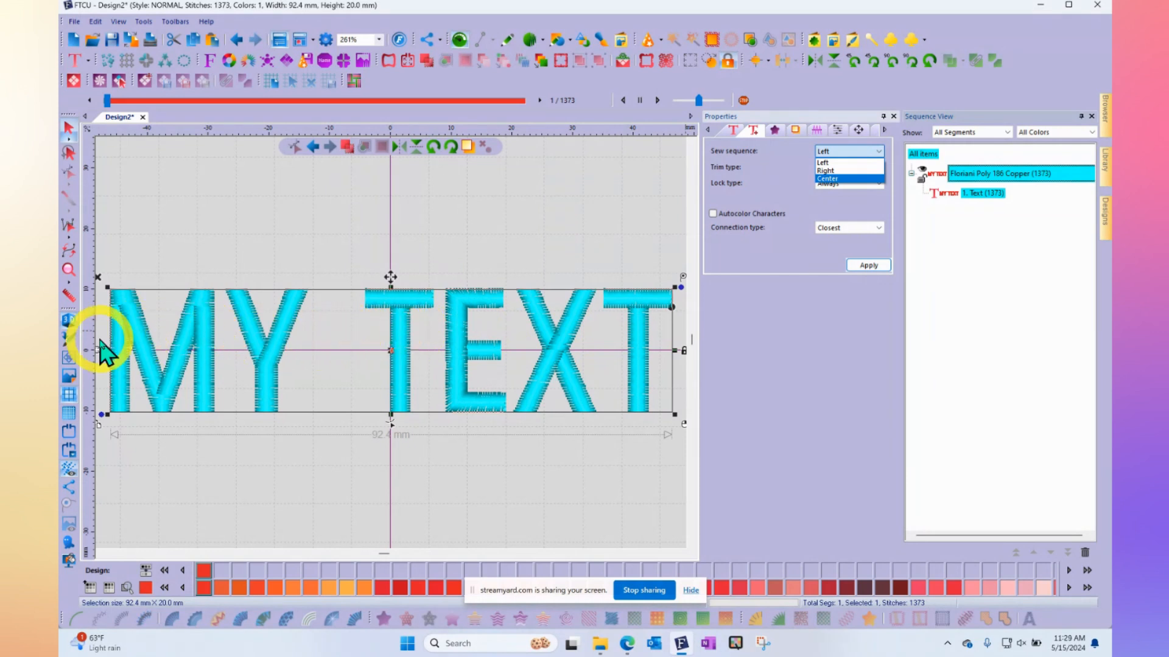
mouse_move(786, 272)
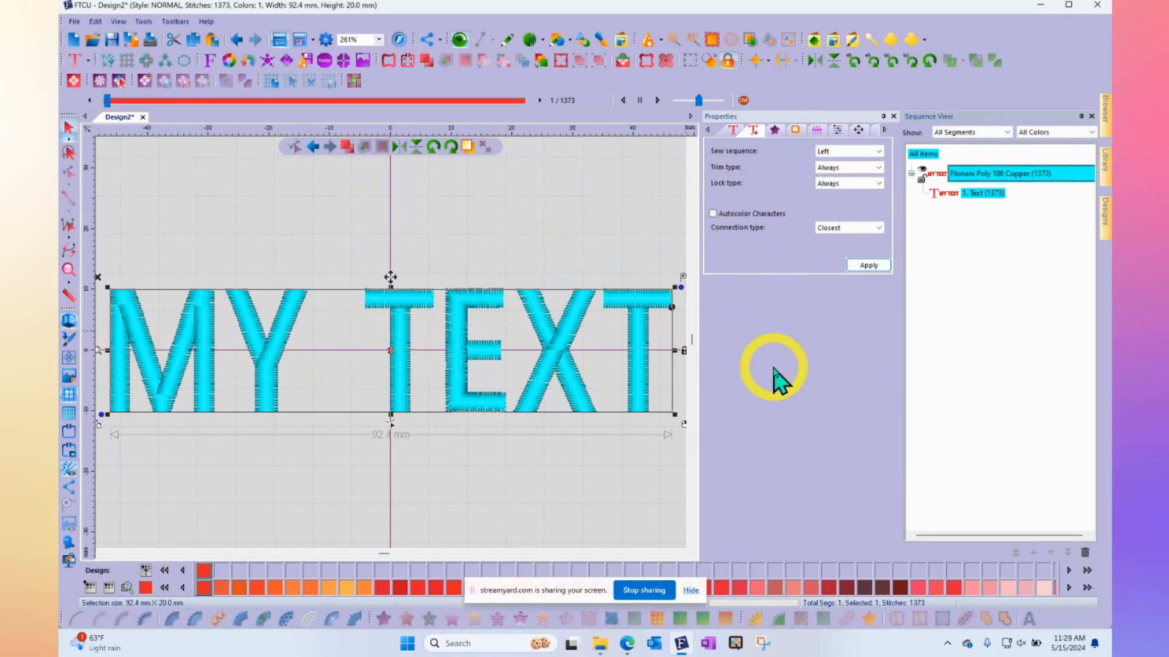
mouse_move(741, 177)
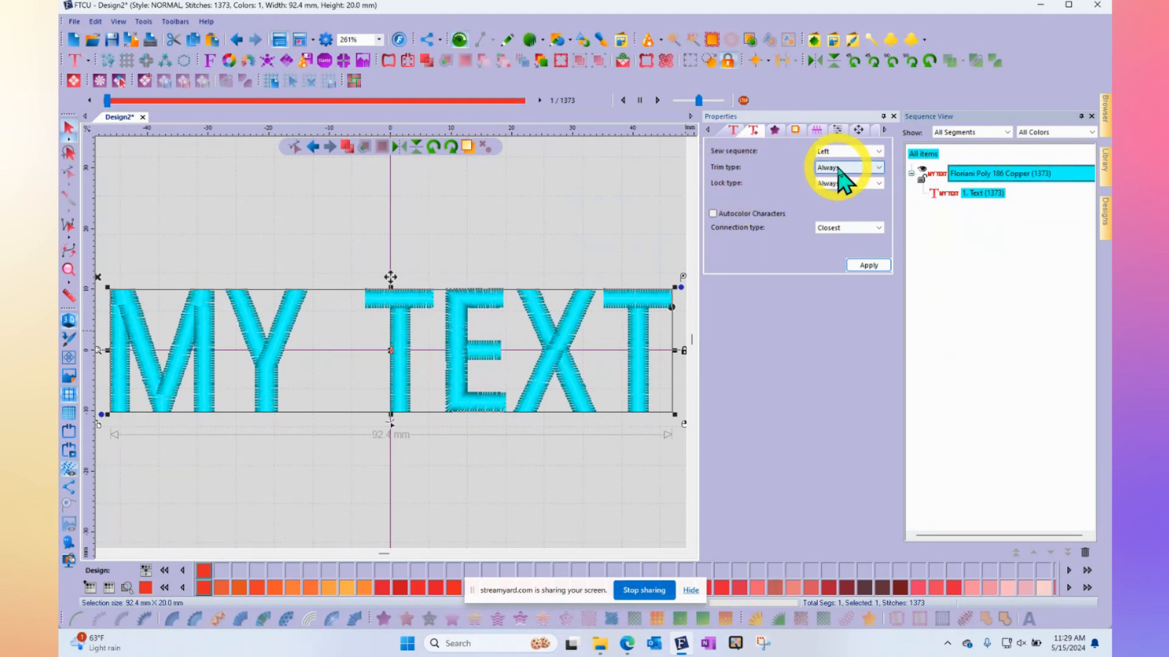
Set the lettering's trim type to Always and lock type to Always
click(878, 167)
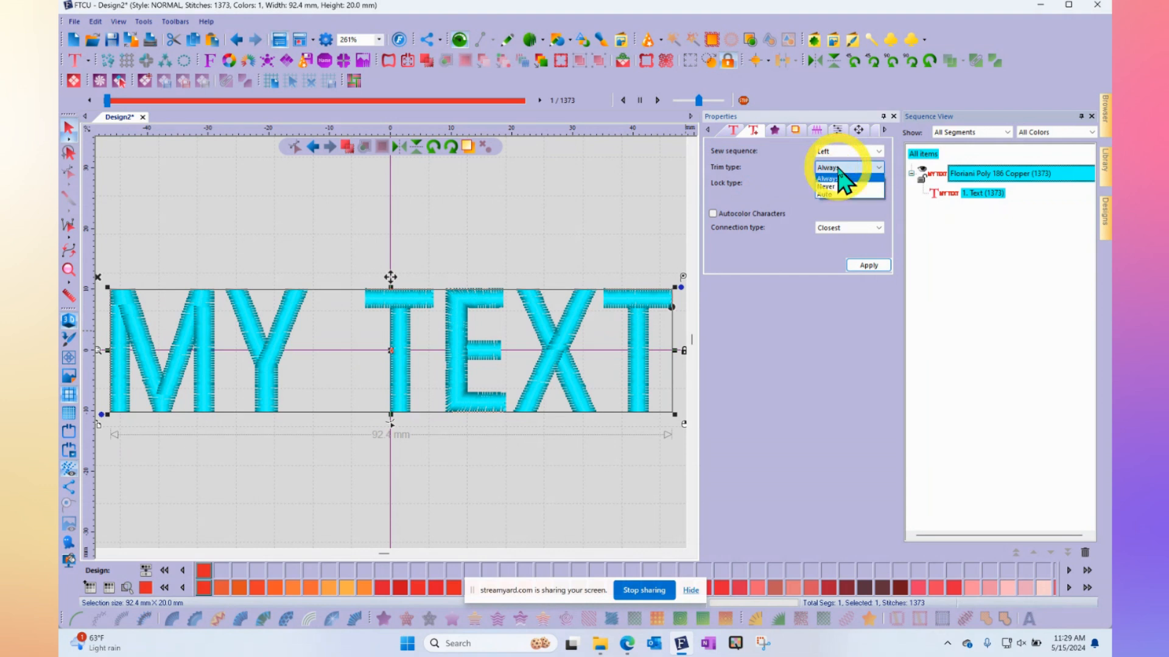
click(828, 178)
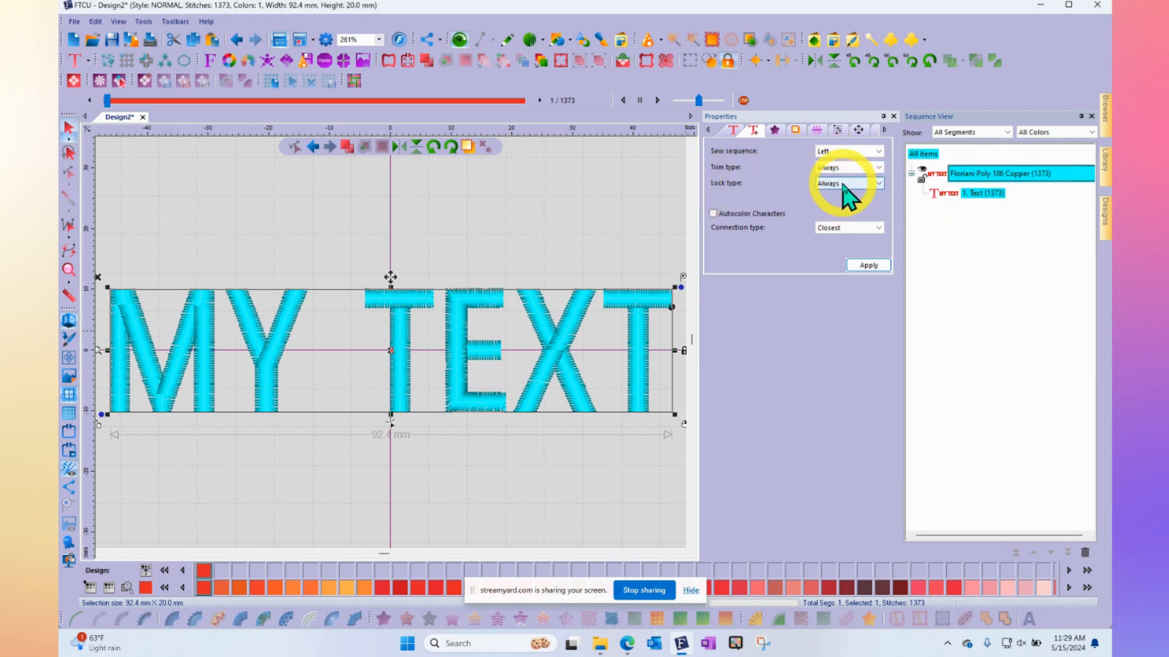
click(878, 182)
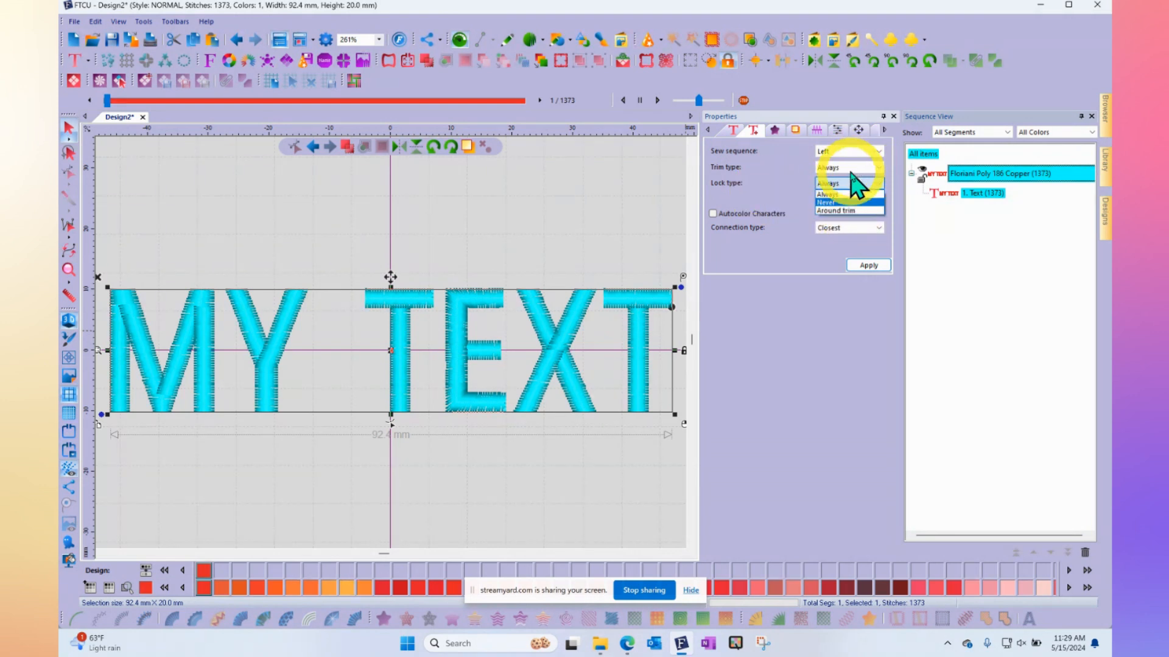
click(848, 183)
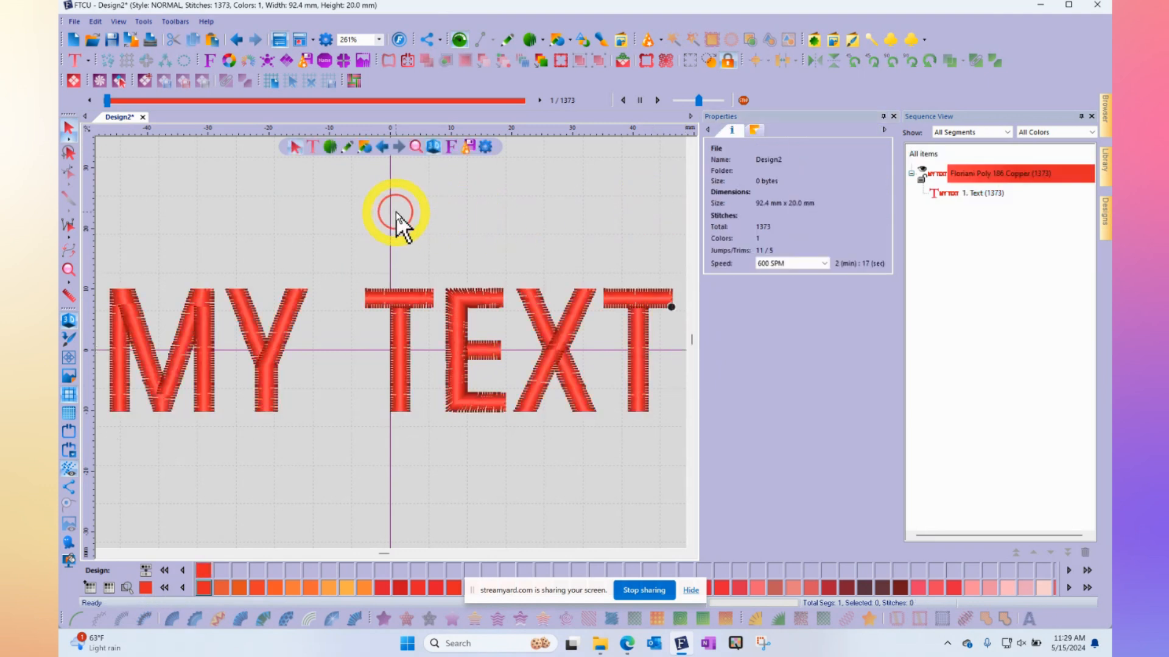
mouse_move(436, 376)
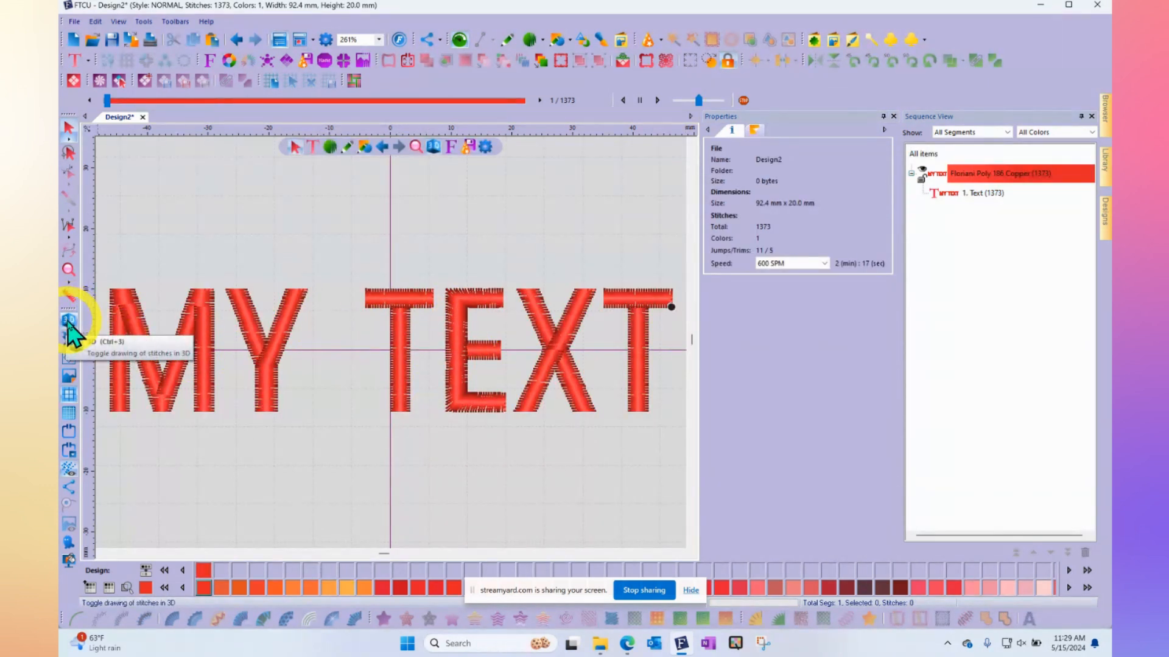
click(69, 321)
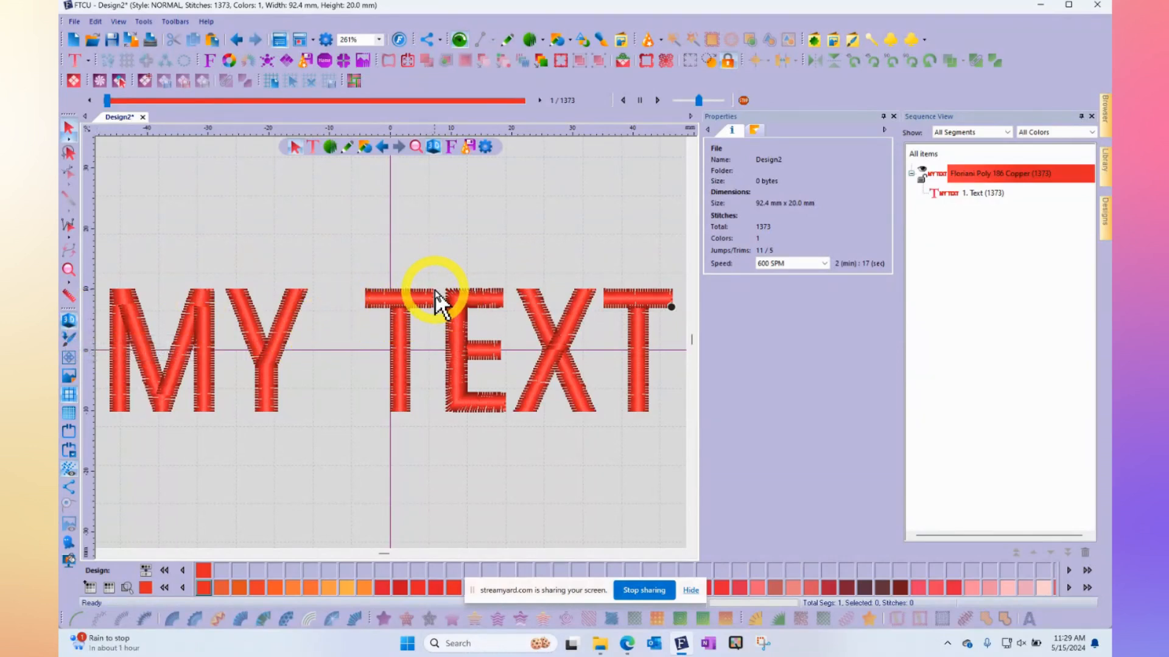
mouse_move(512, 429)
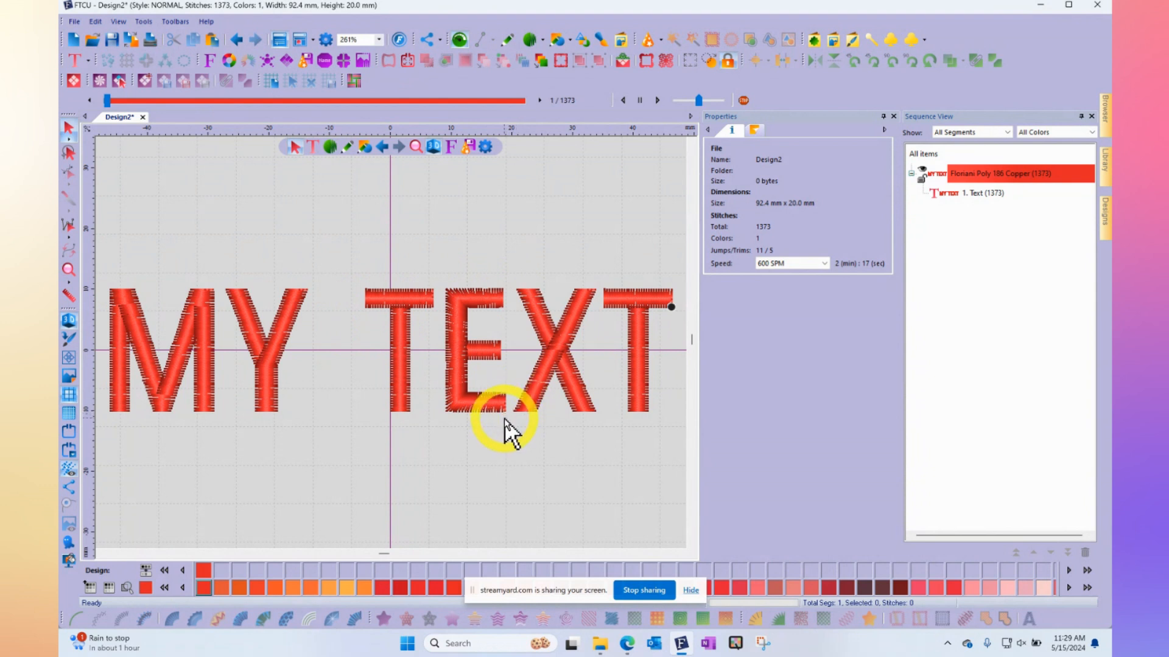
mouse_move(68, 322)
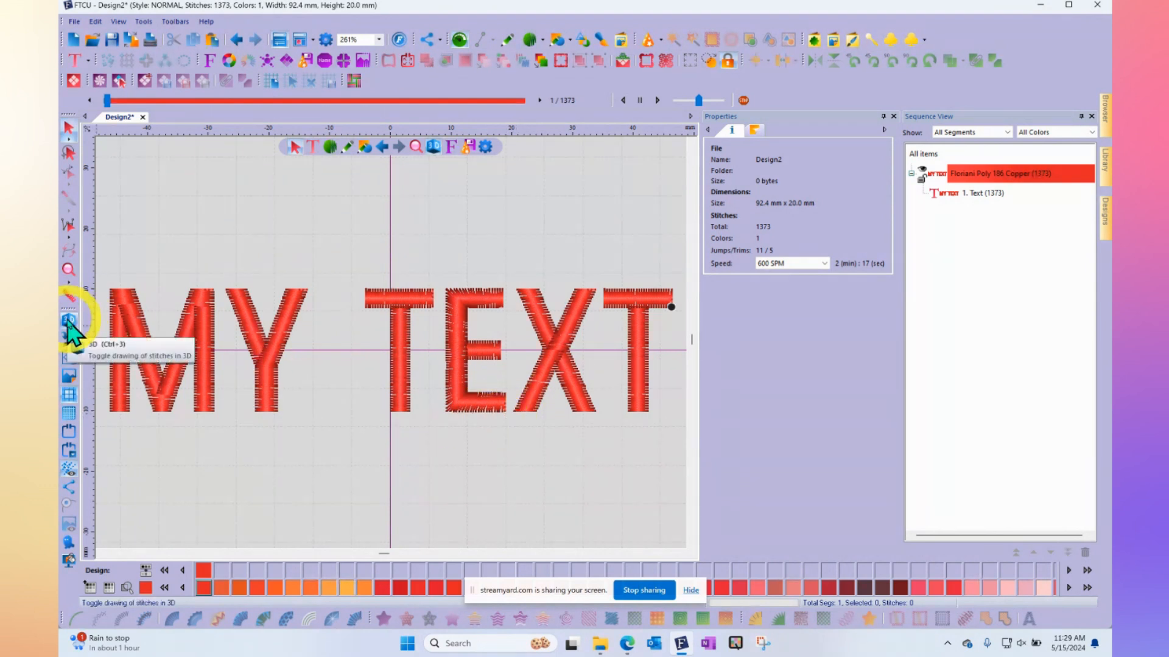
click(69, 321)
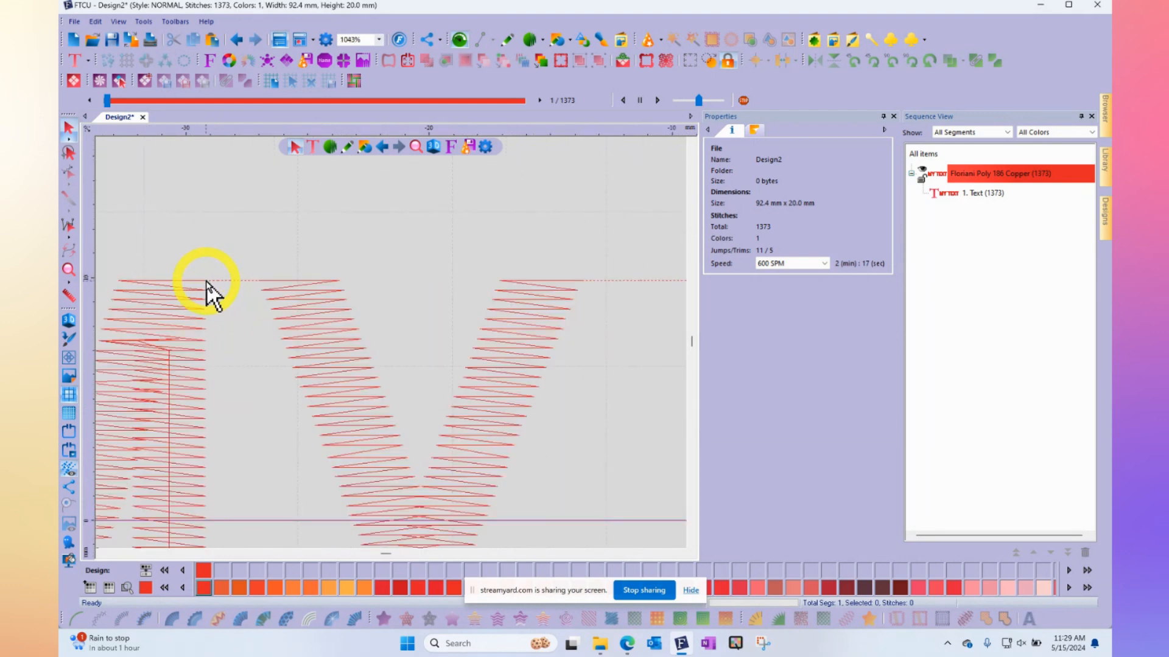
mouse_move(257, 291)
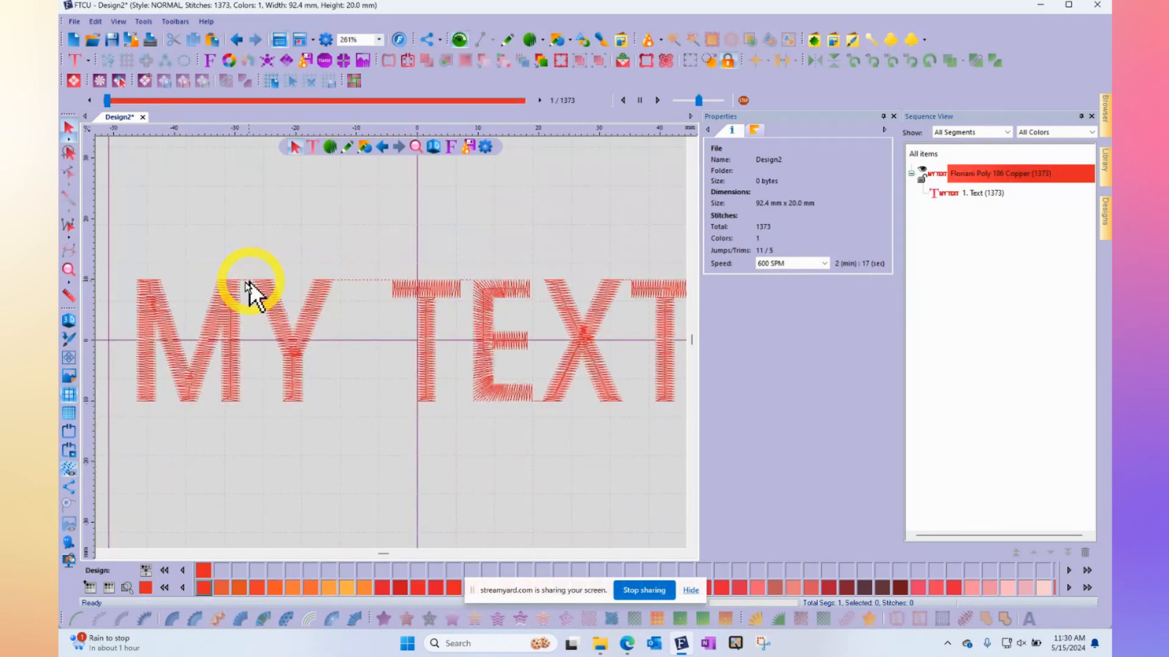
mouse_move(264, 313)
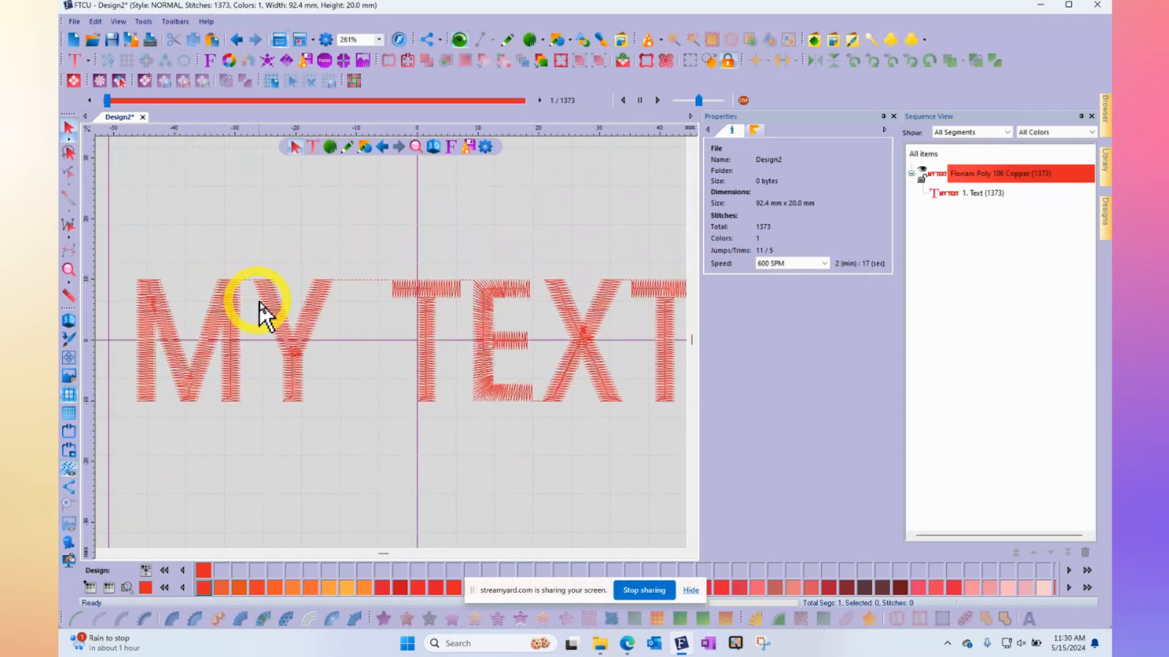
mouse_move(331, 295)
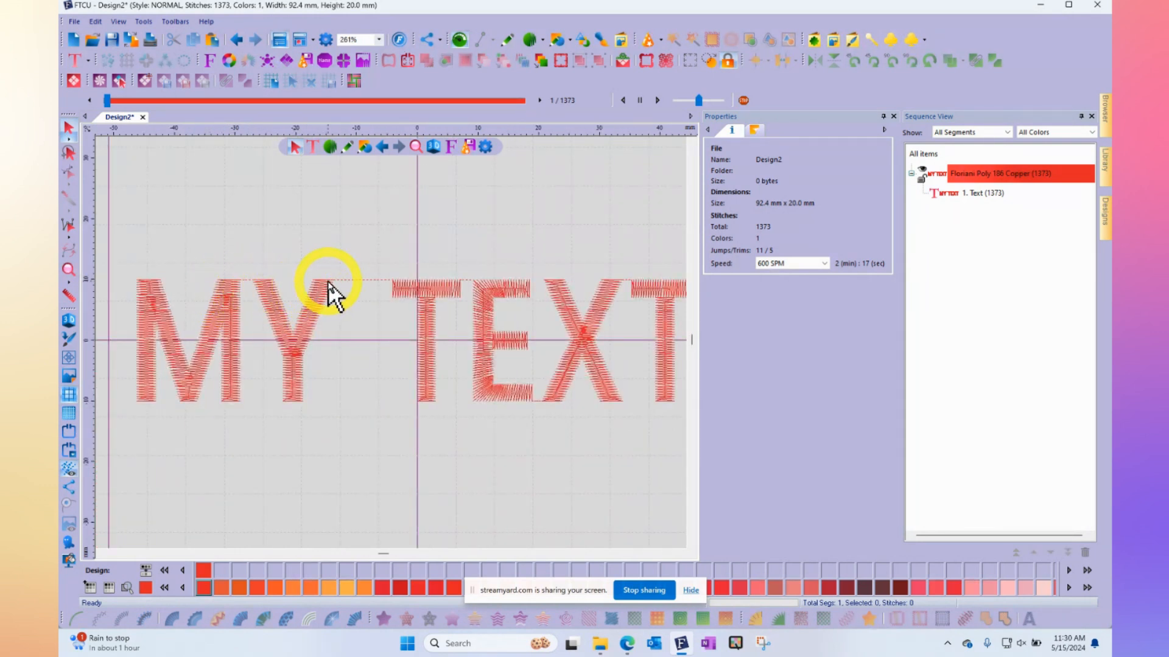
mouse_move(394, 291)
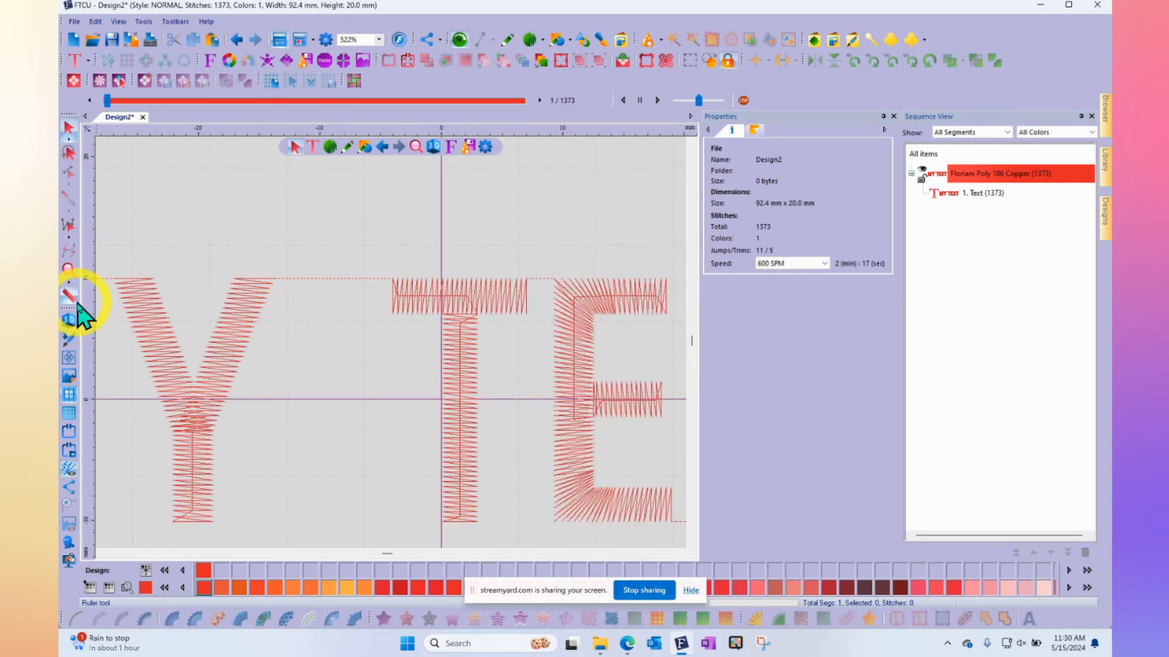
click(68, 319)
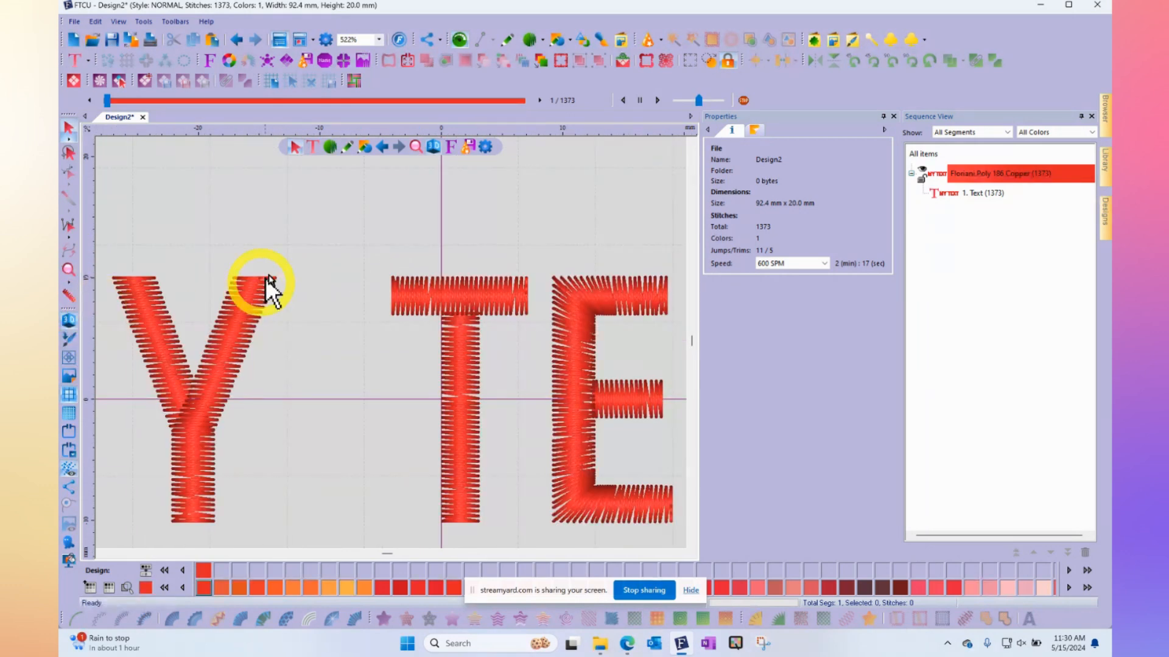
mouse_move(360, 281)
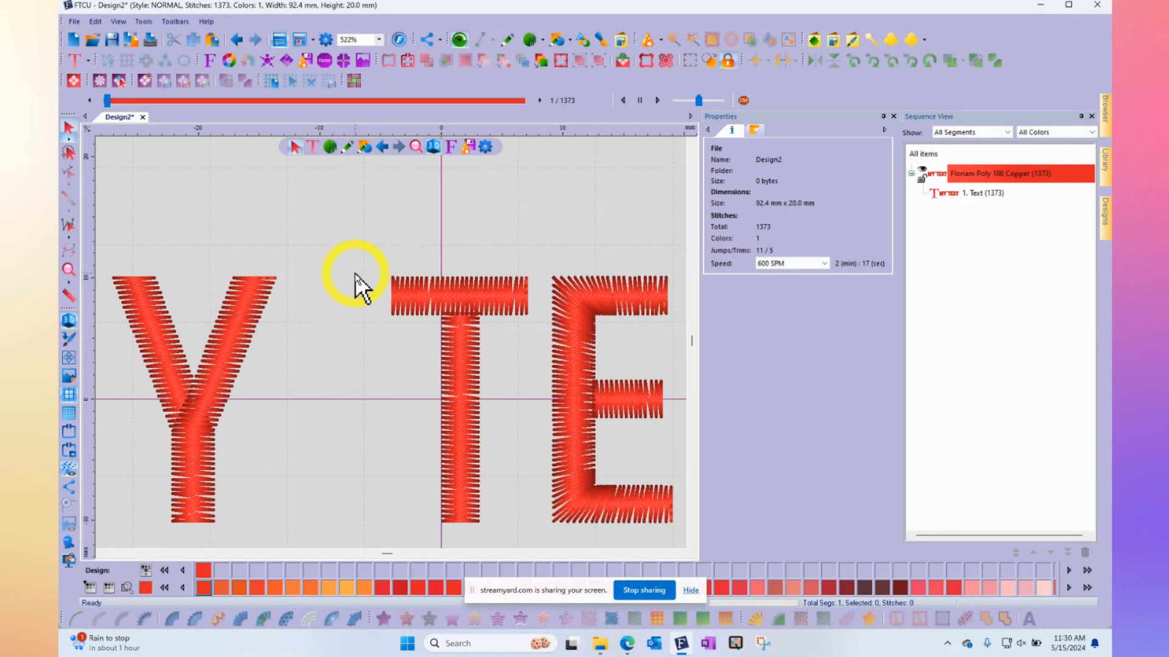
mouse_move(81, 291)
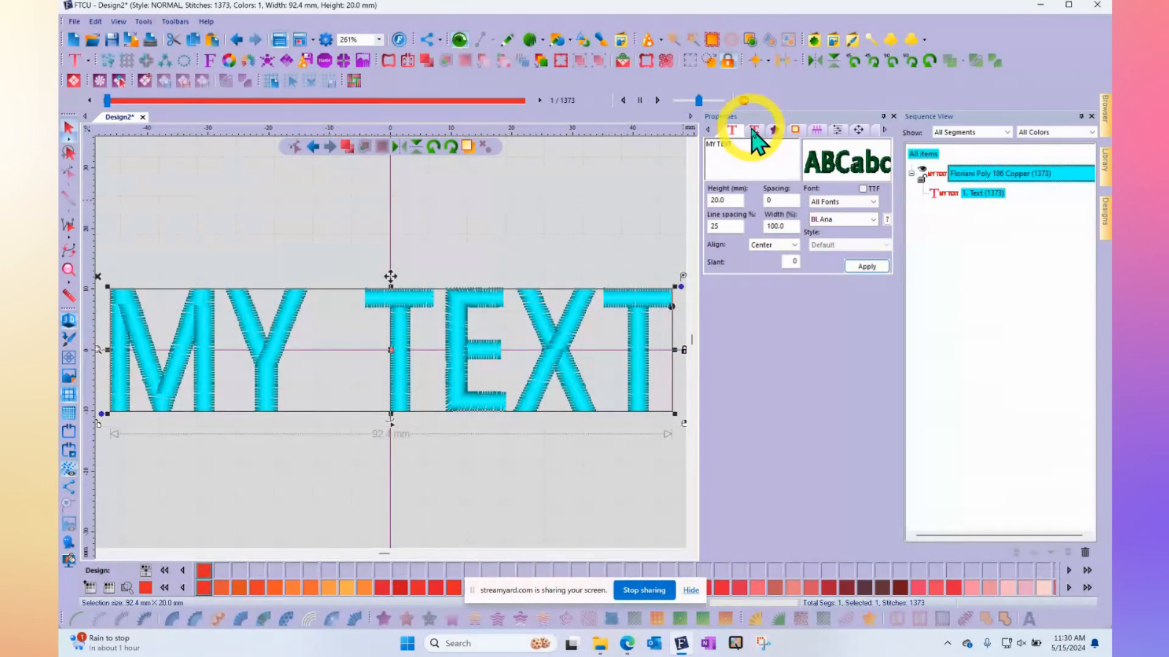
Confirm Always trim and lock and tick Autocolor Characters for the text
click(753, 130)
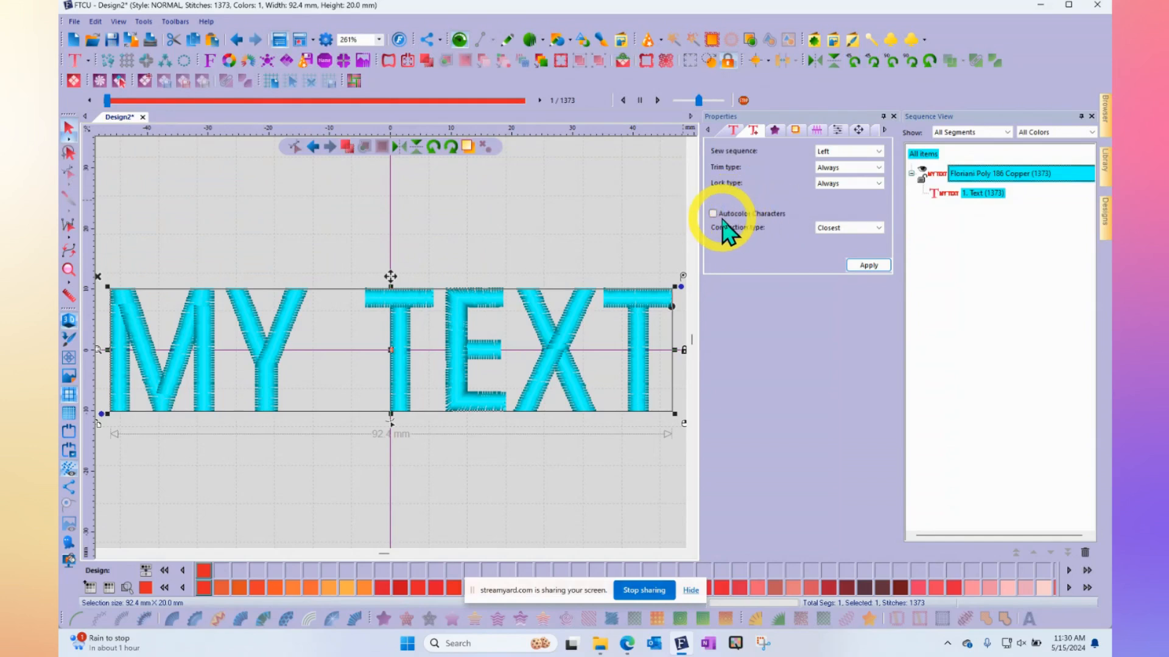
click(712, 214)
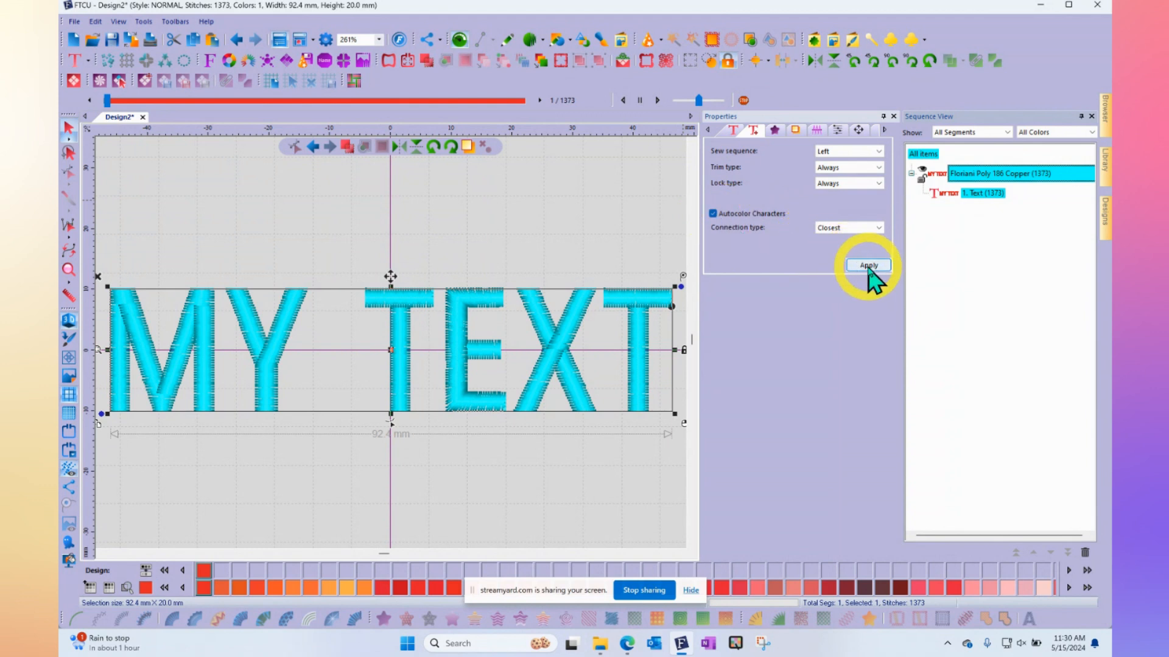
Apply the sequencing settings so each letter sews in its own colour, then deselect
click(867, 265)
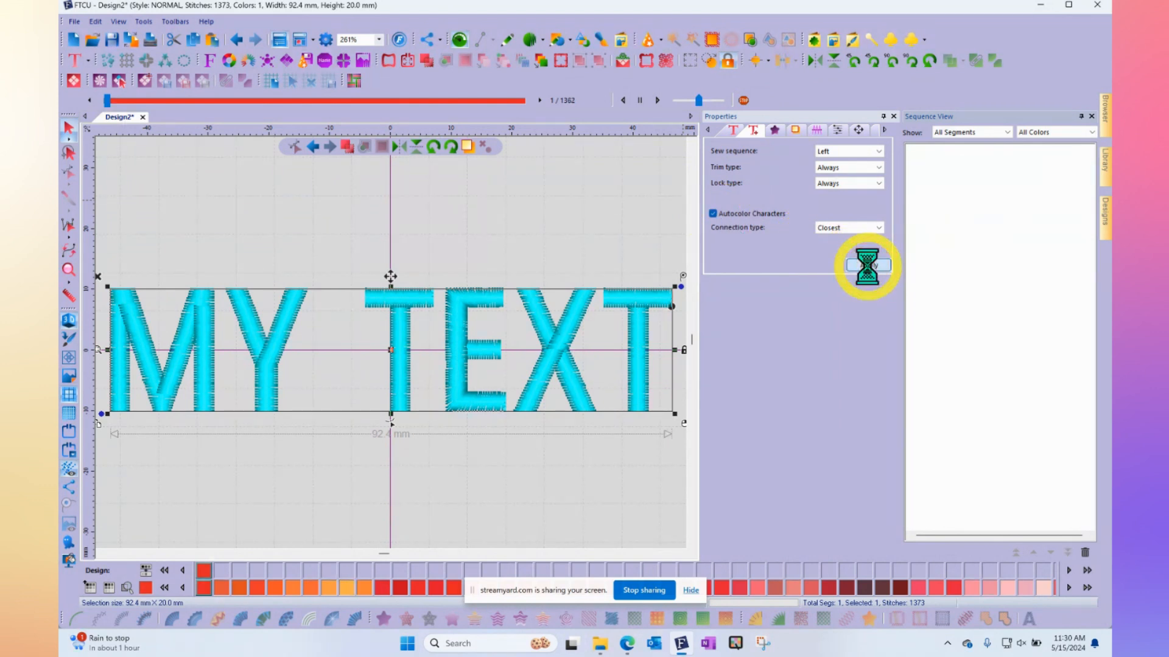
click(867, 264)
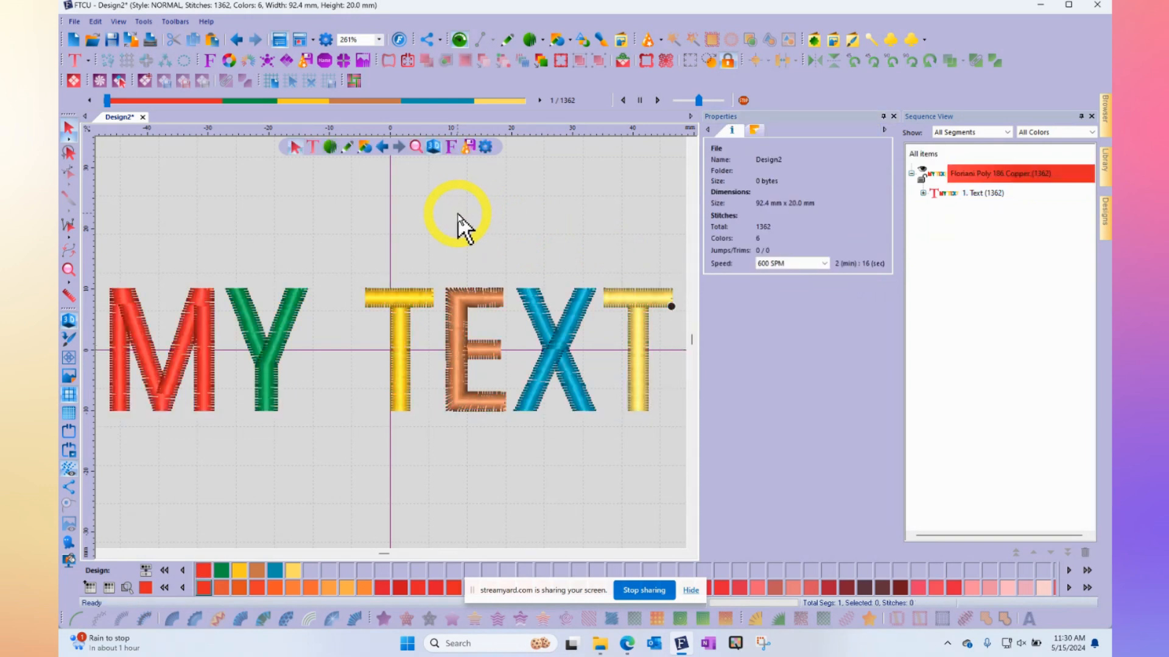
mouse_move(217, 309)
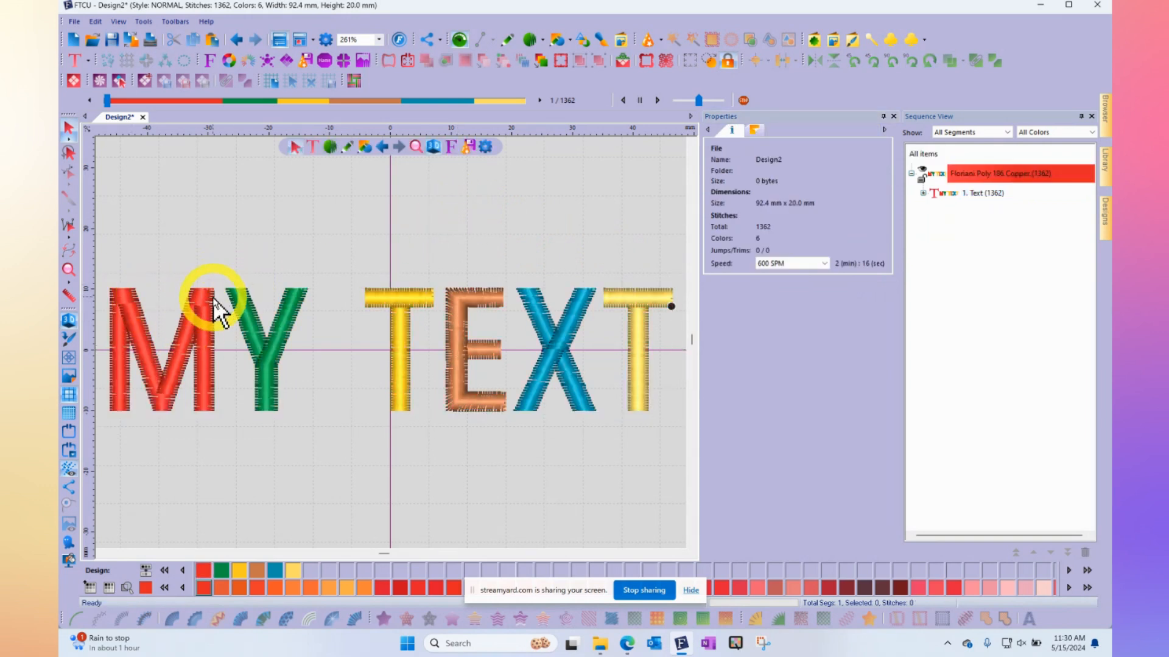
mouse_move(298, 313)
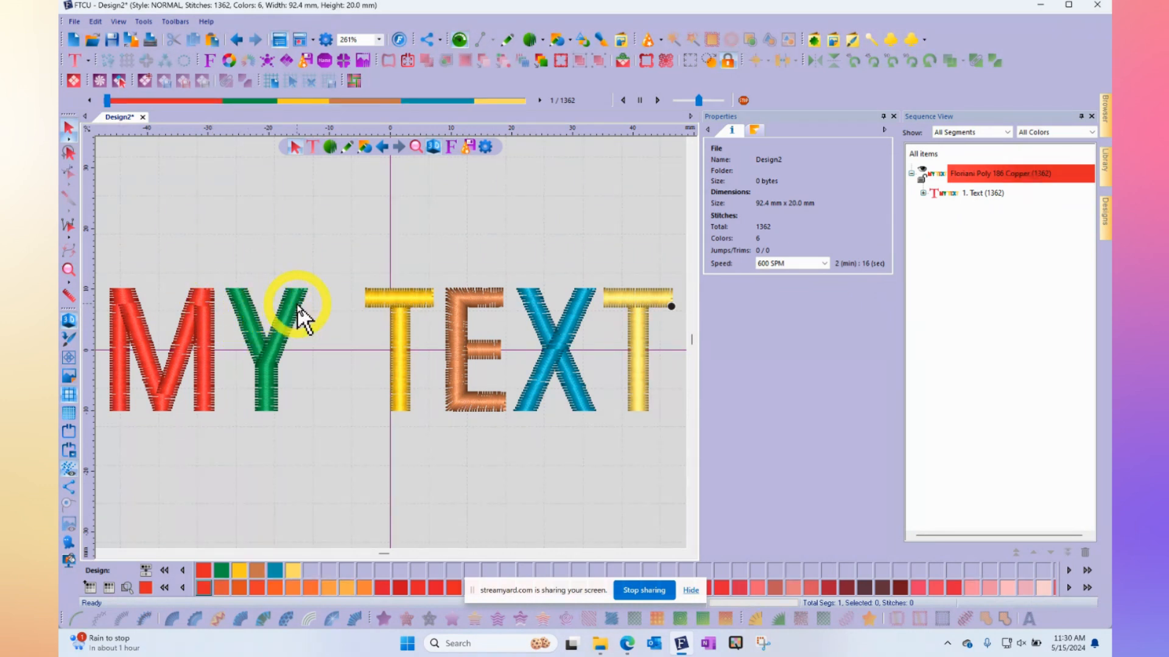
mouse_move(235, 306)
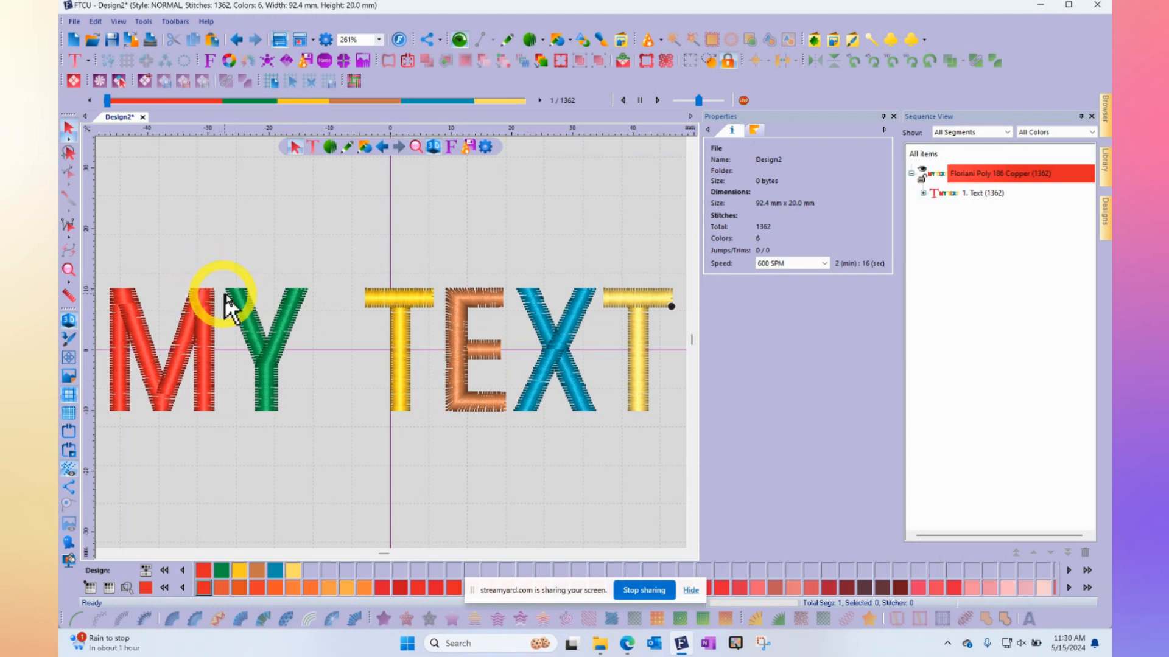
mouse_move(238, 327)
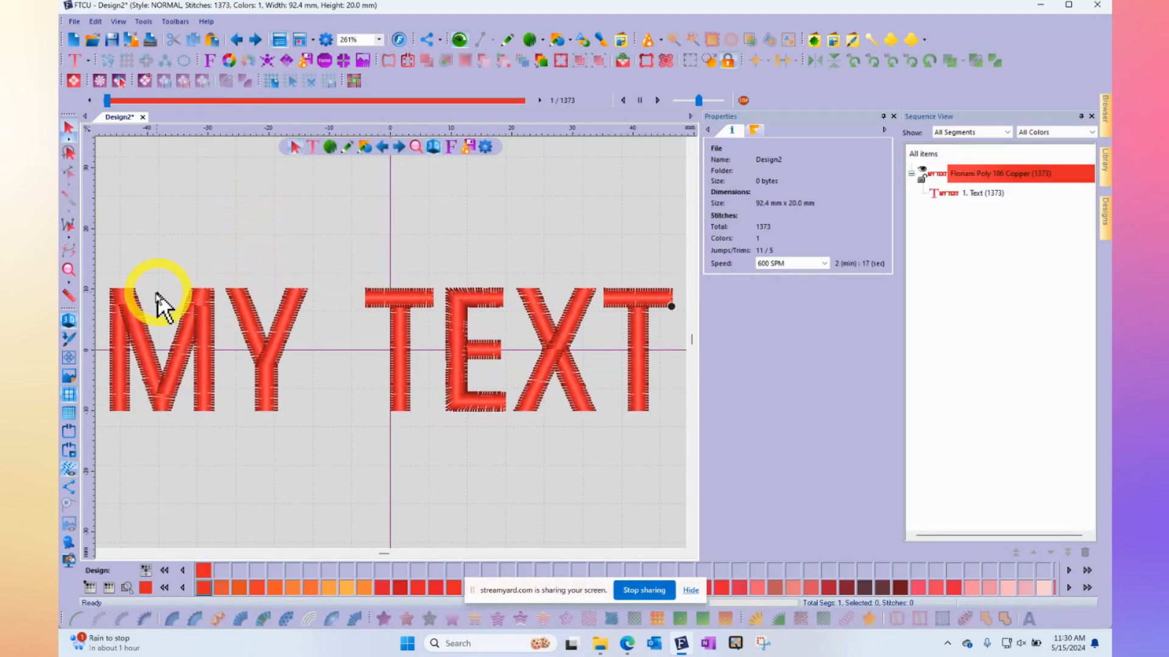
mouse_move(217, 310)
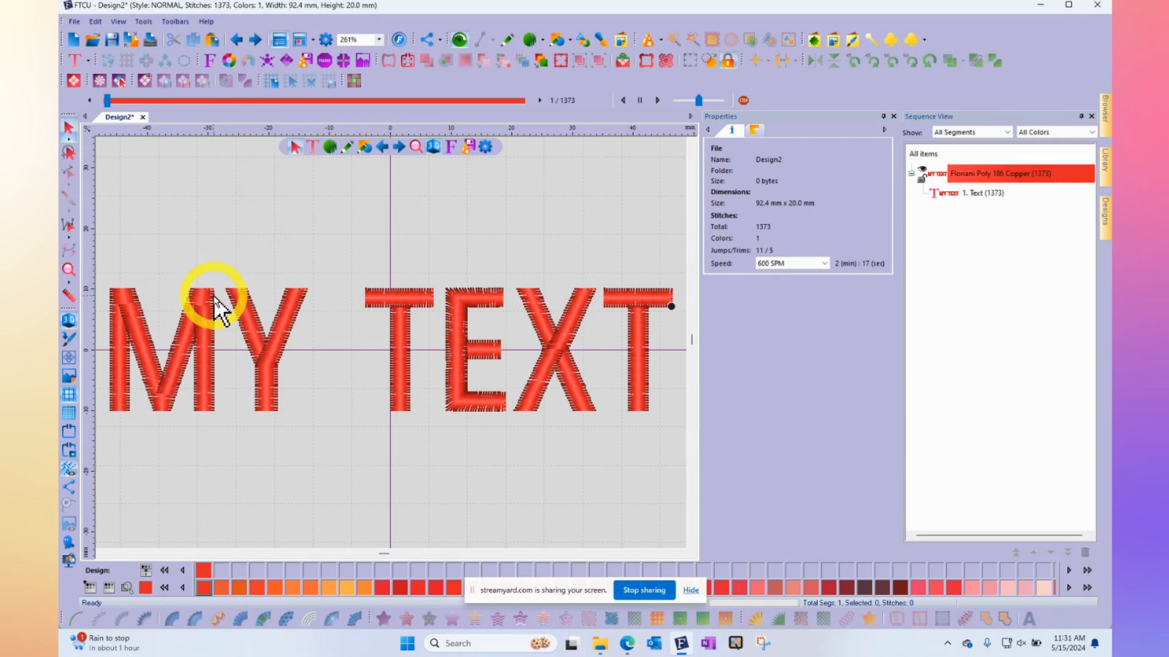
mouse_move(227, 302)
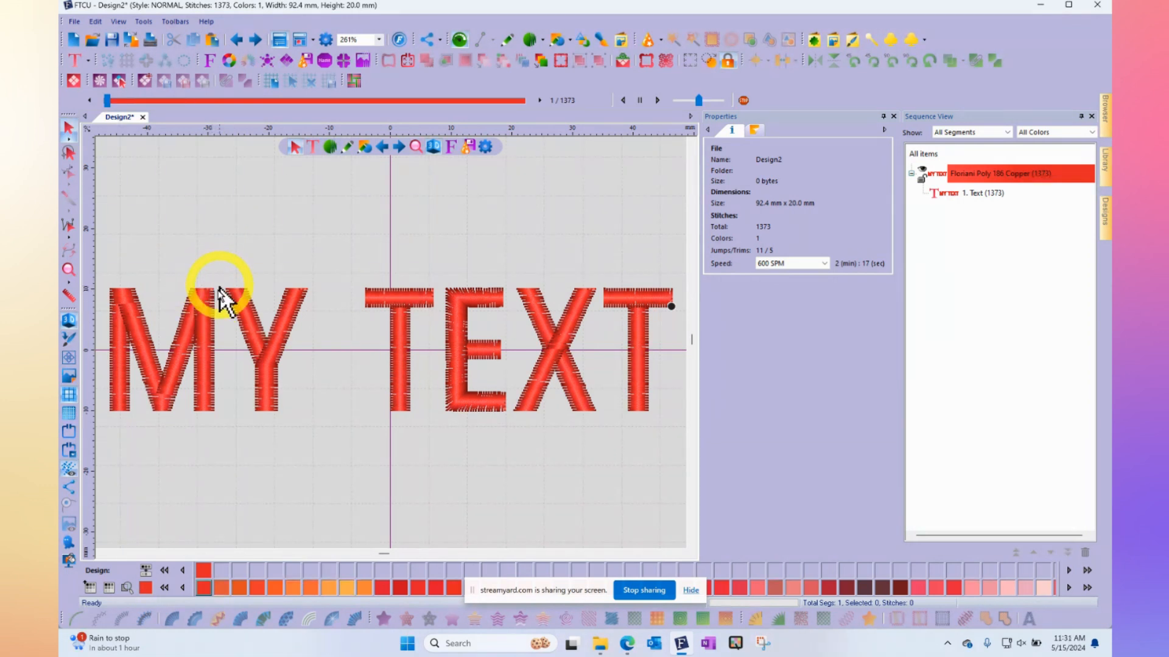
mouse_move(220, 309)
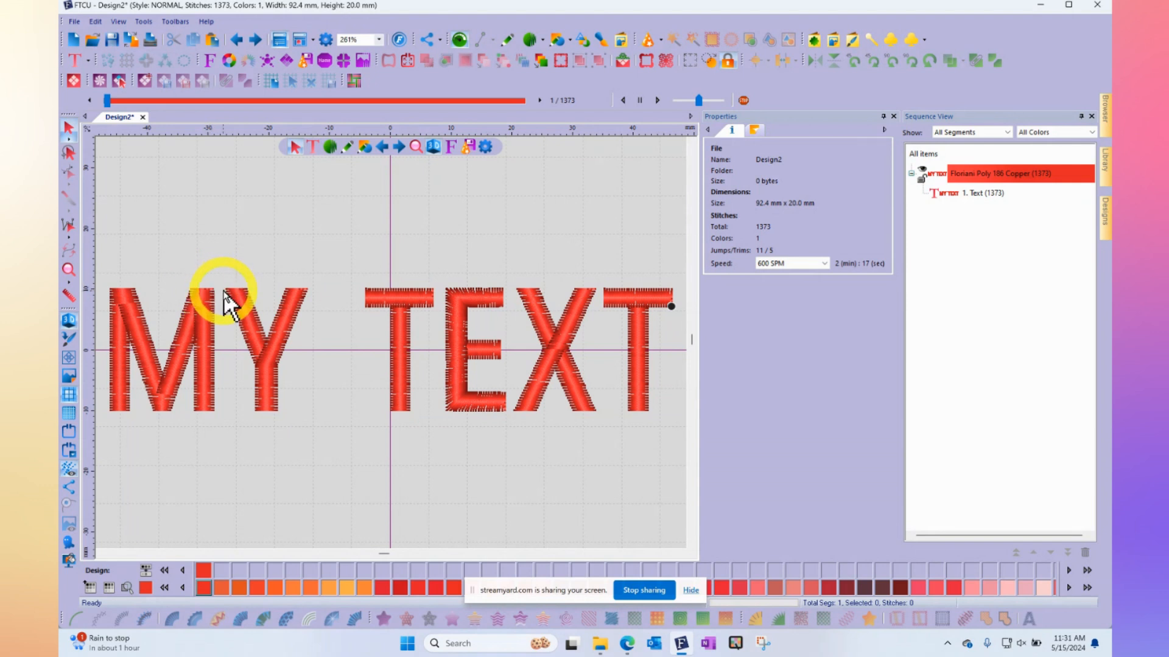
mouse_move(212, 313)
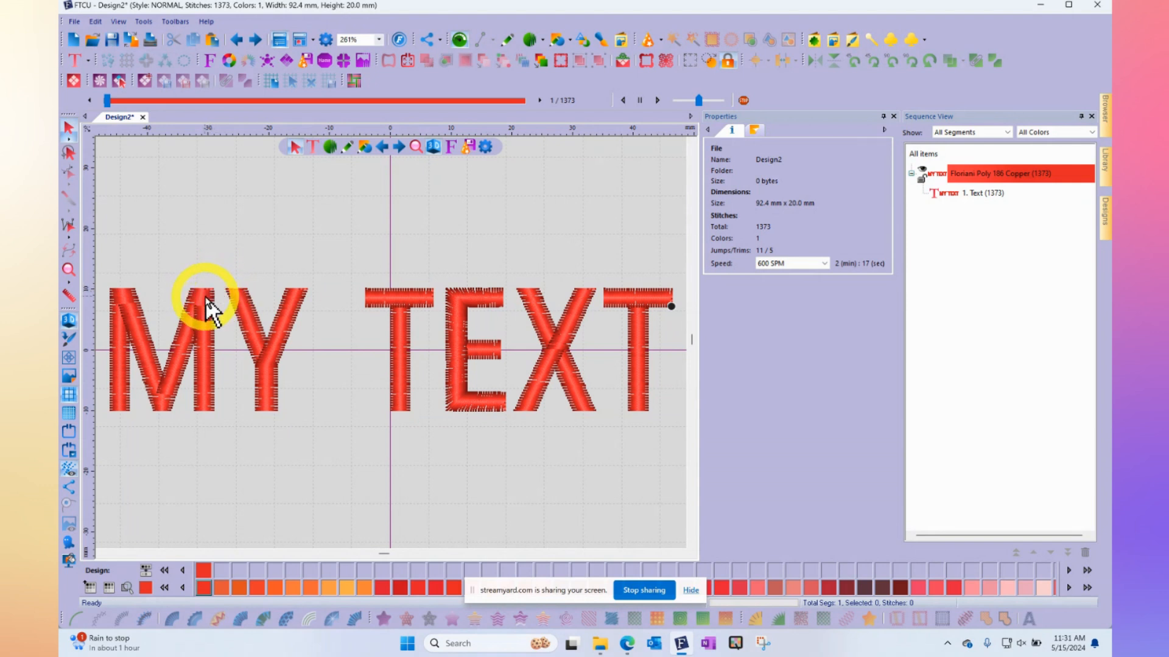
mouse_move(239, 291)
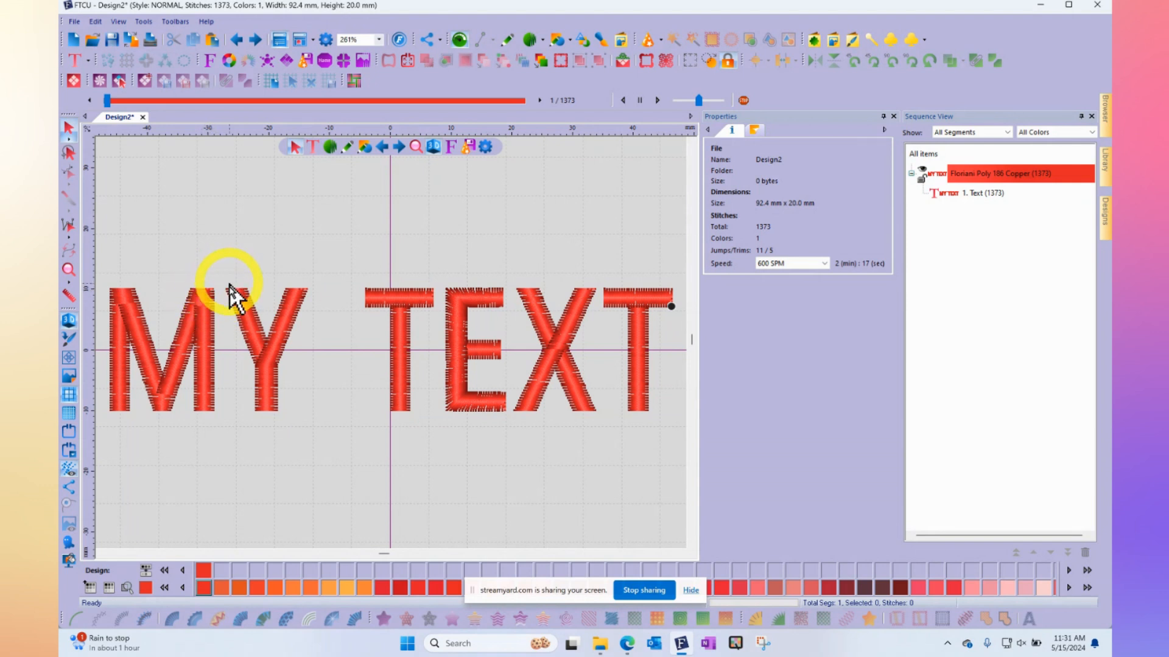
mouse_move(327, 365)
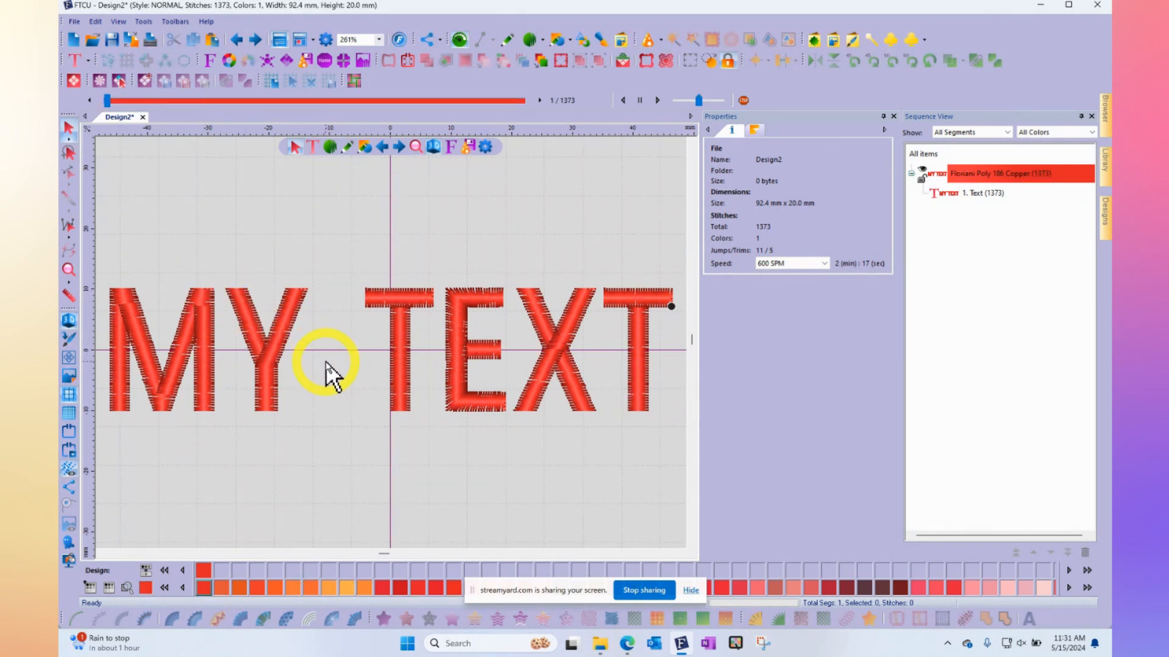
mouse_move(127, 317)
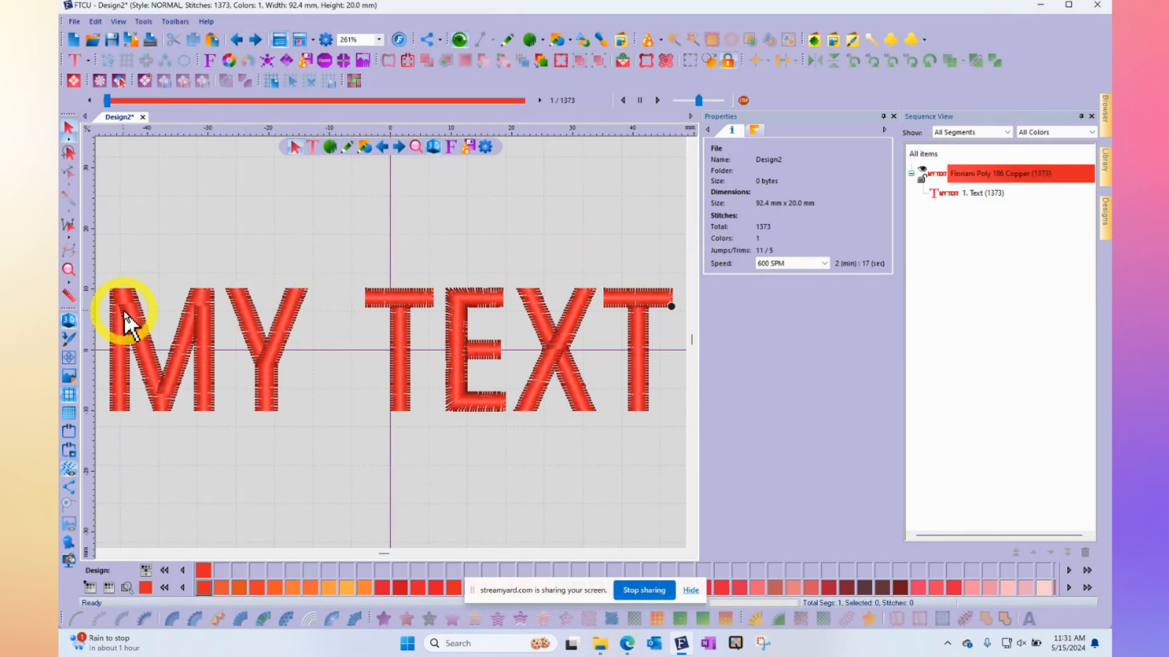
mouse_move(148, 306)
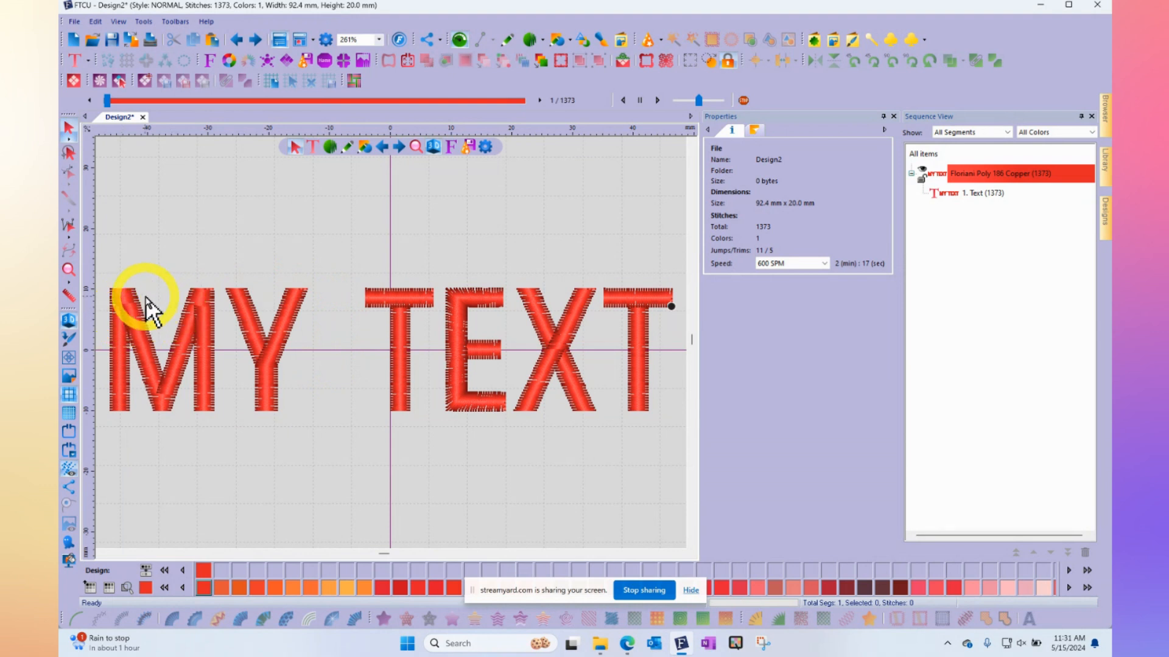
Show the lettering as plain stitch lines to reveal the Y-to-T connecting stitch
click(68, 320)
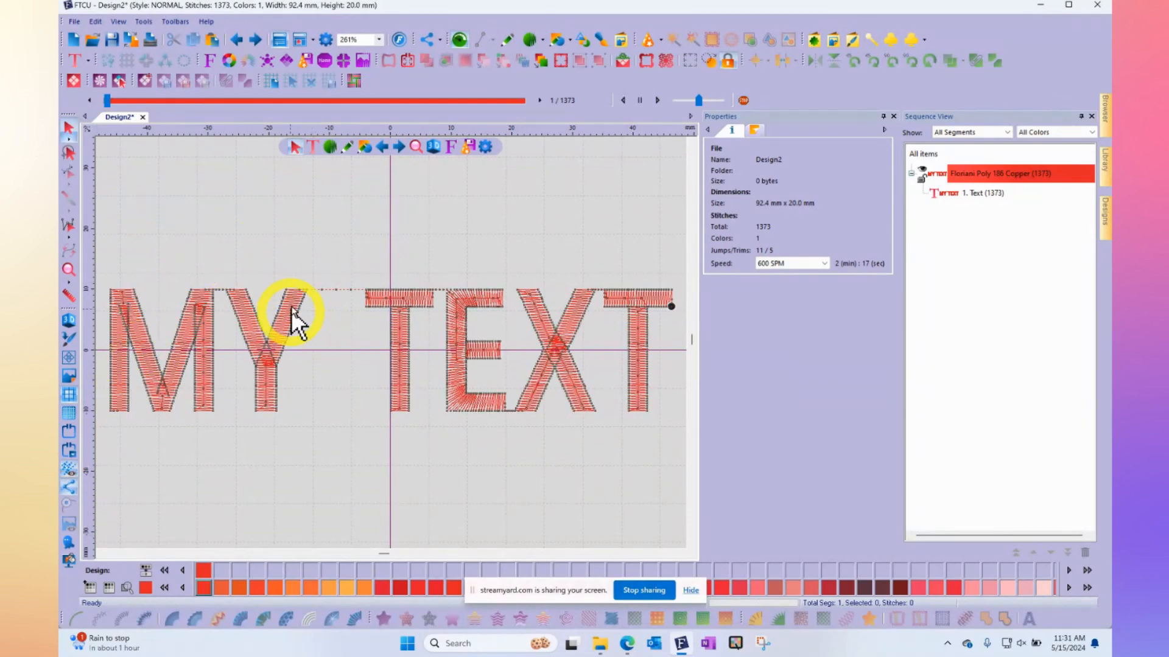
mouse_move(312, 305)
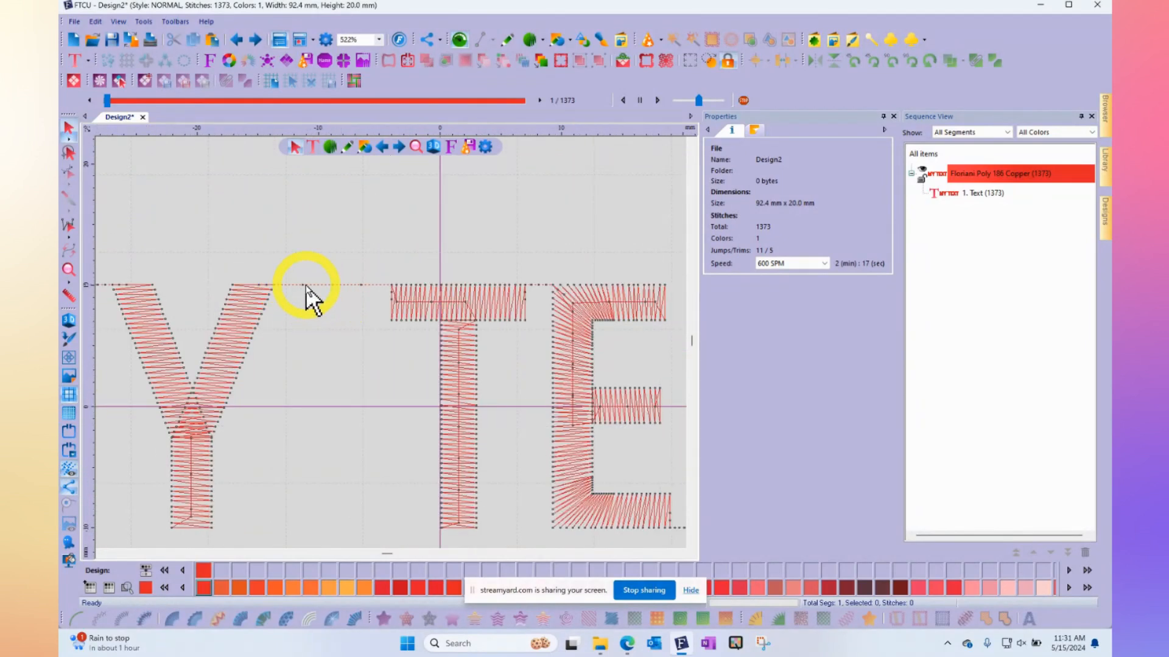
mouse_move(365, 291)
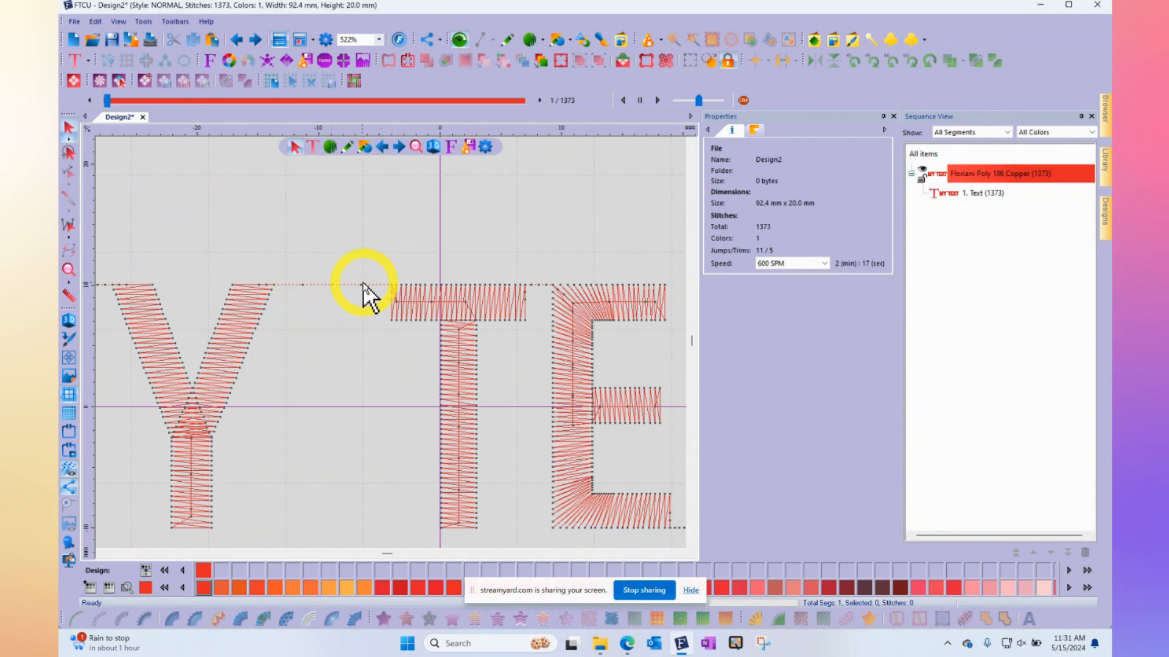
mouse_move(569, 299)
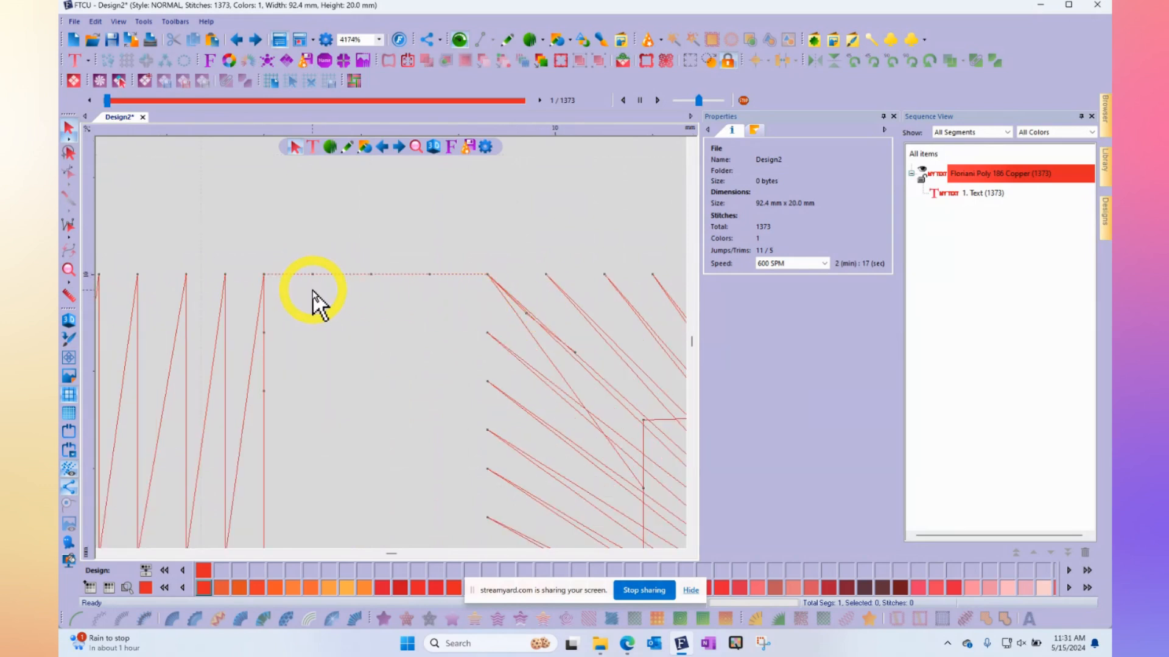
mouse_move(436, 287)
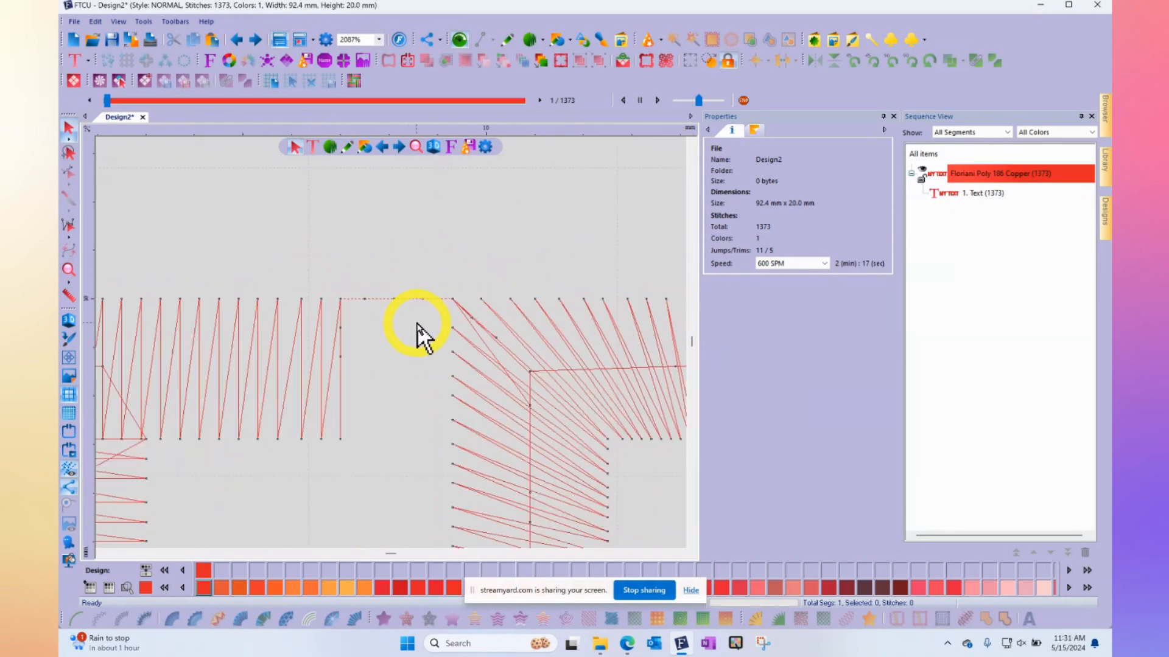
mouse_move(409, 340)
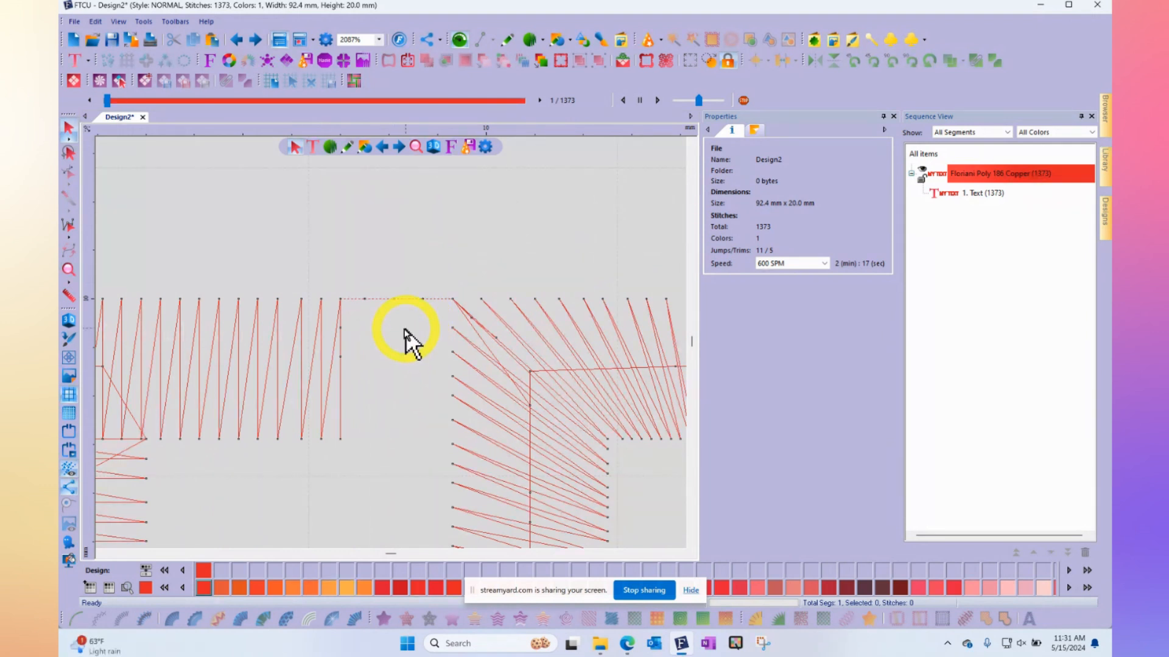
mouse_move(425, 309)
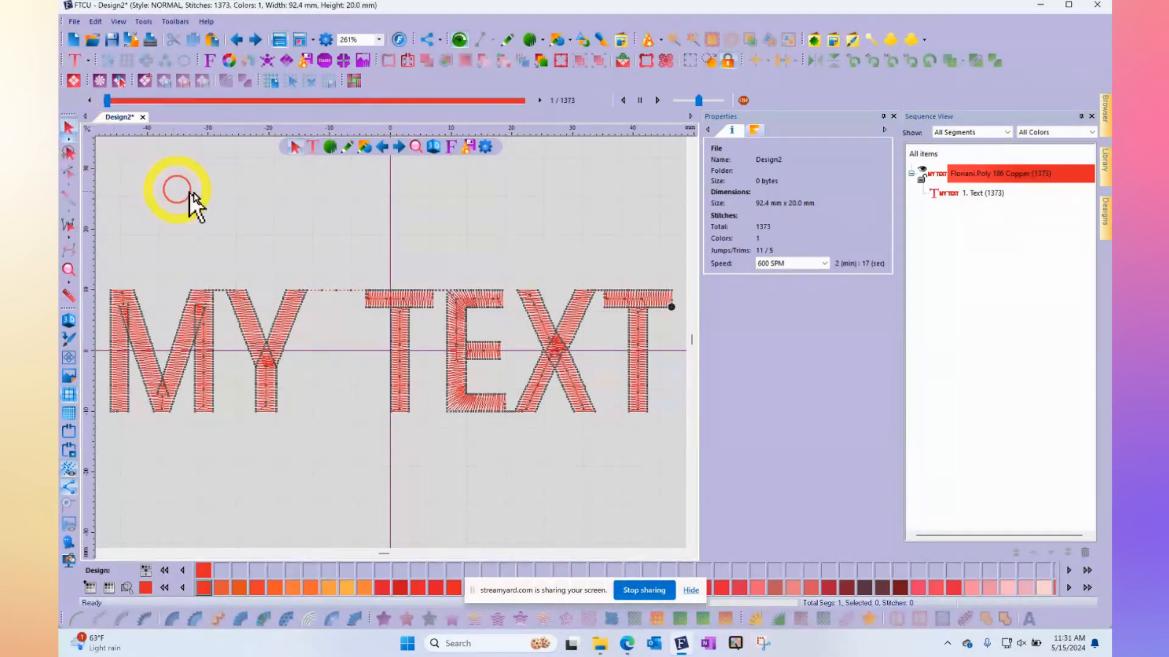
mouse_move(313, 217)
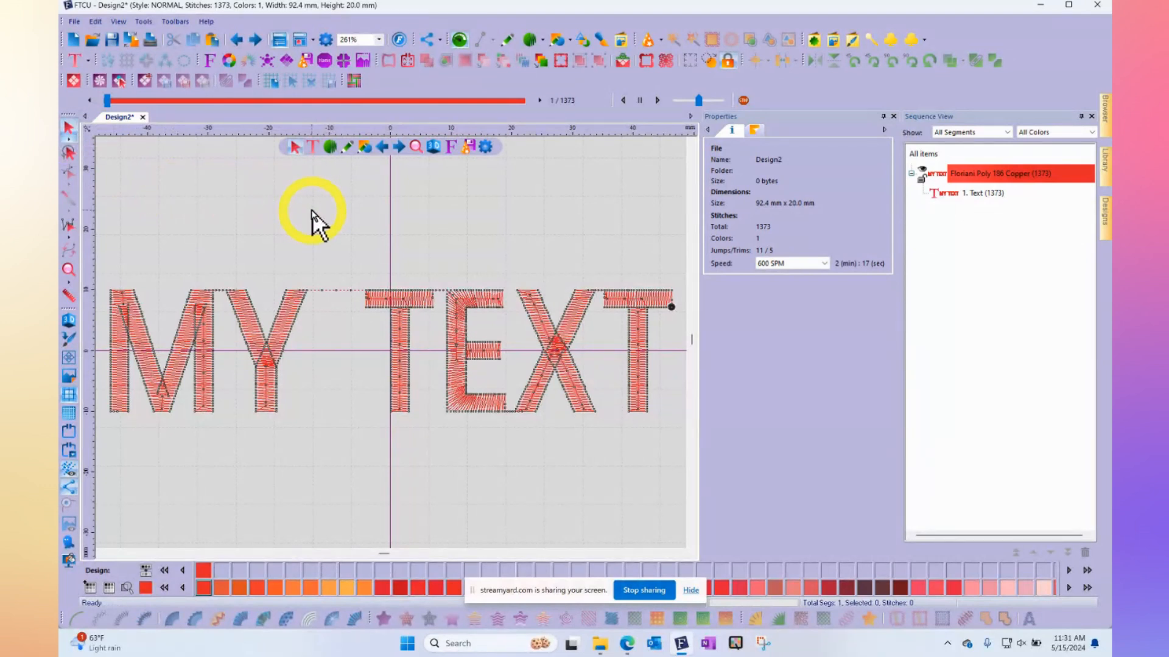
mouse_move(312, 294)
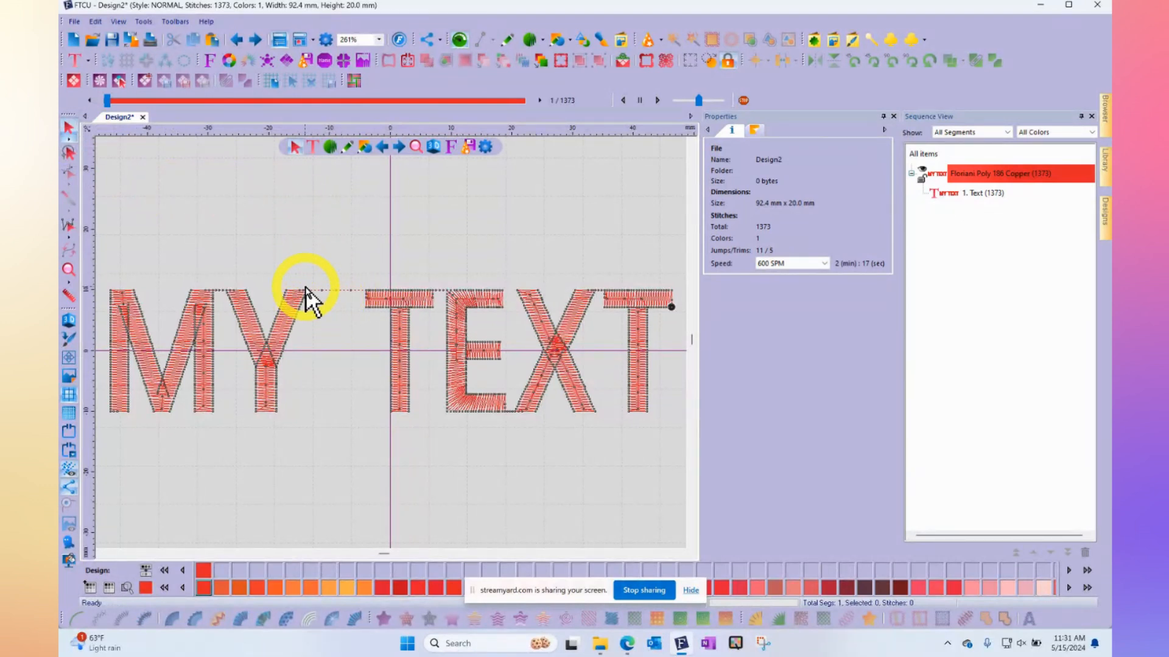
mouse_move(372, 305)
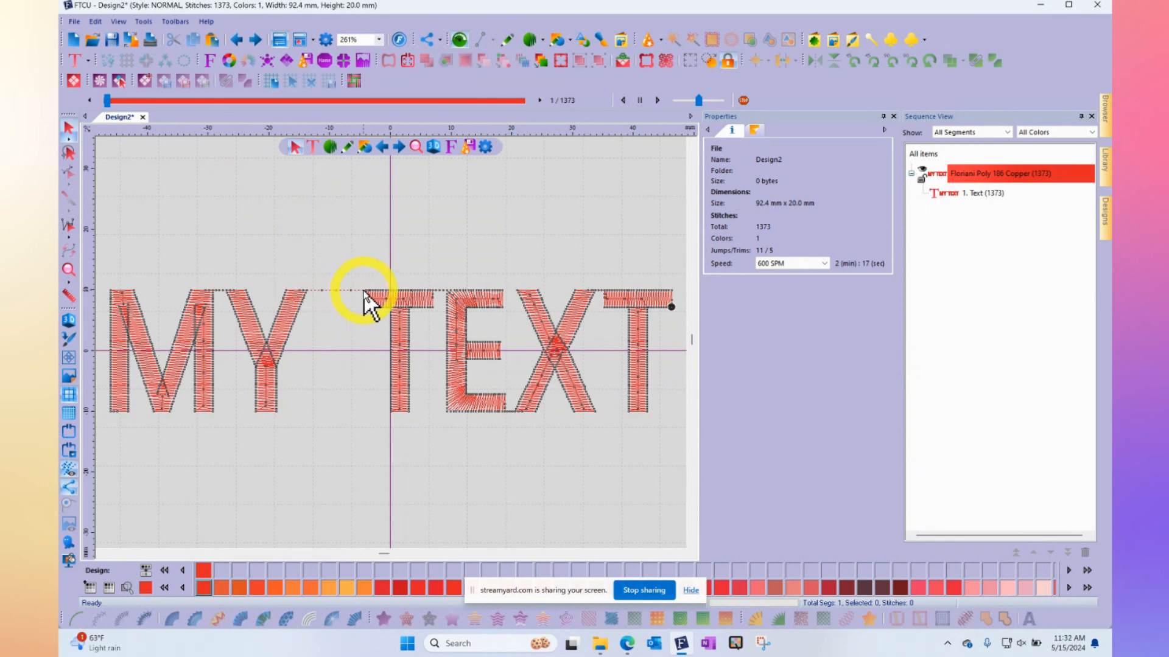
mouse_move(432, 306)
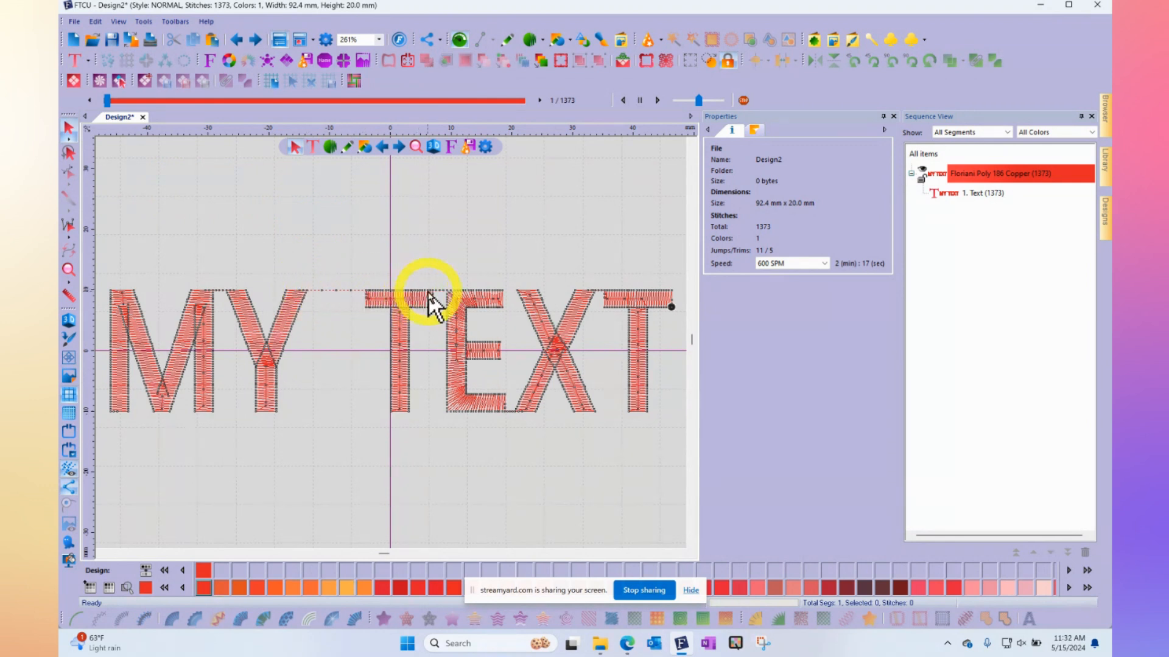
mouse_move(454, 306)
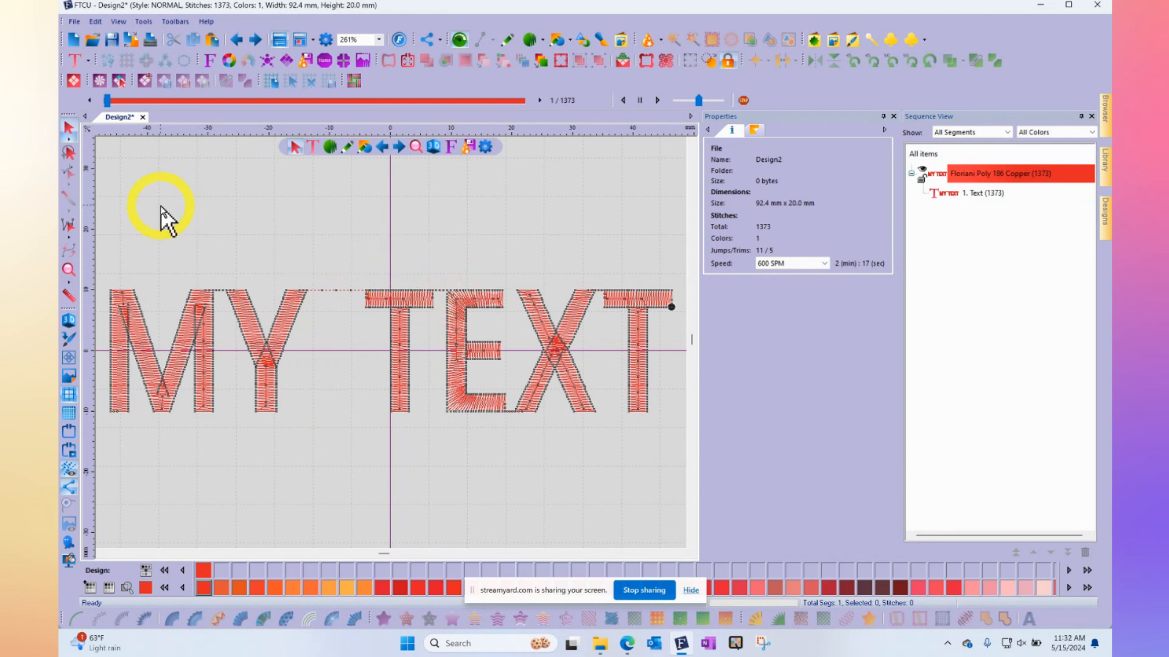
mouse_move(407, 268)
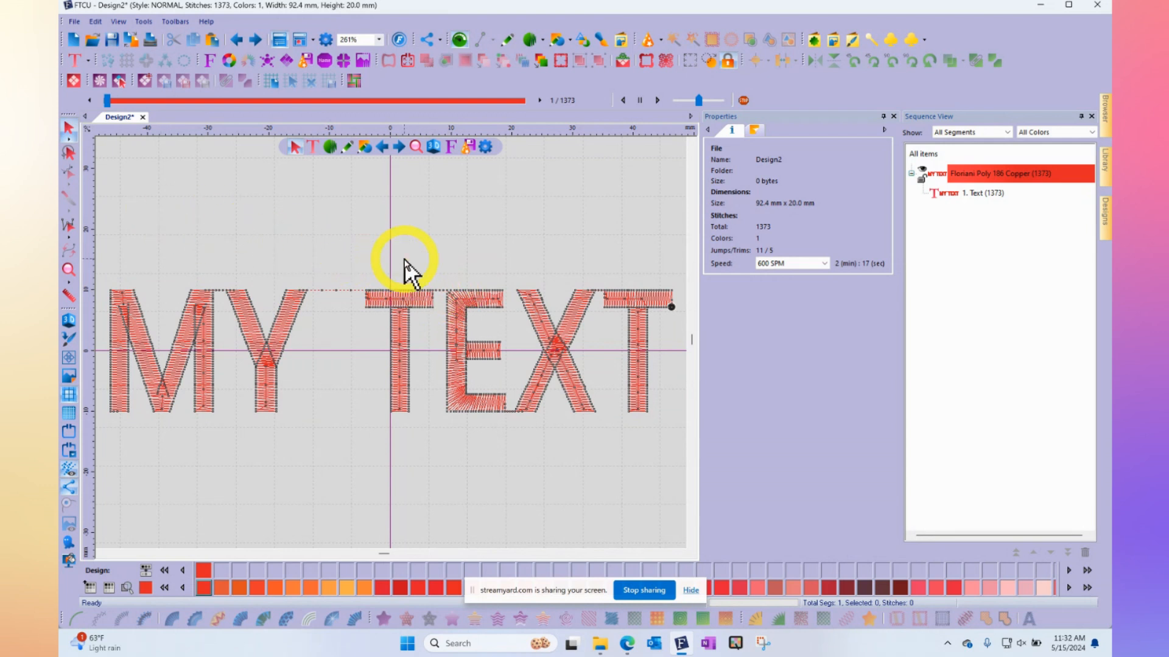
mouse_move(453, 305)
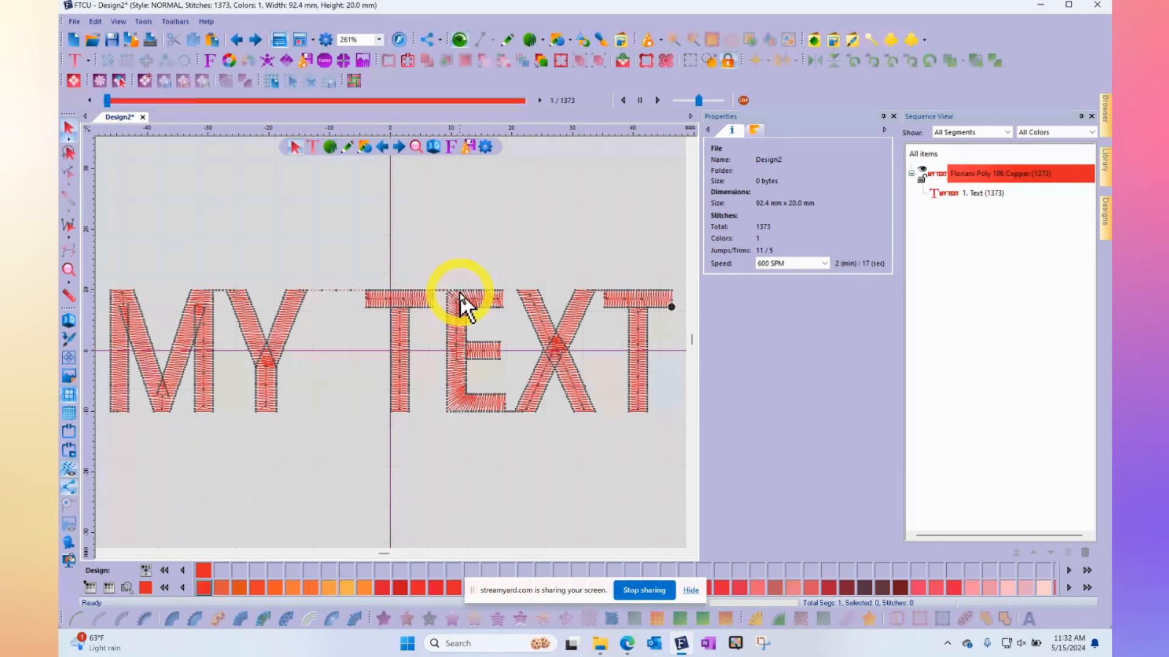
mouse_move(459, 253)
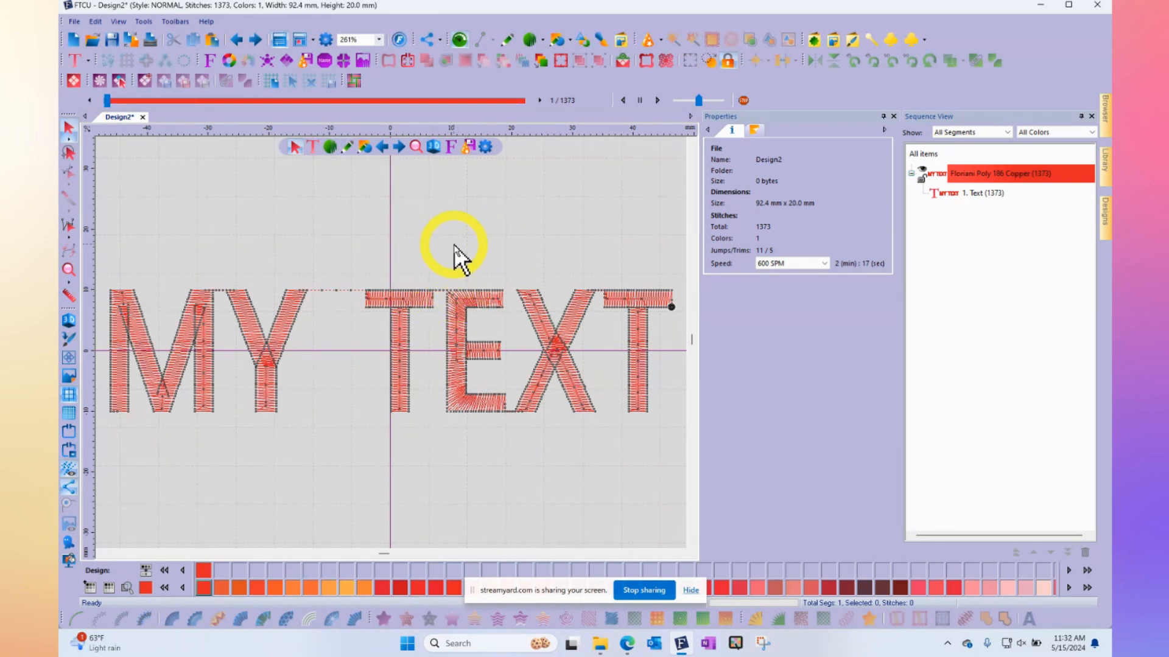
mouse_move(336, 280)
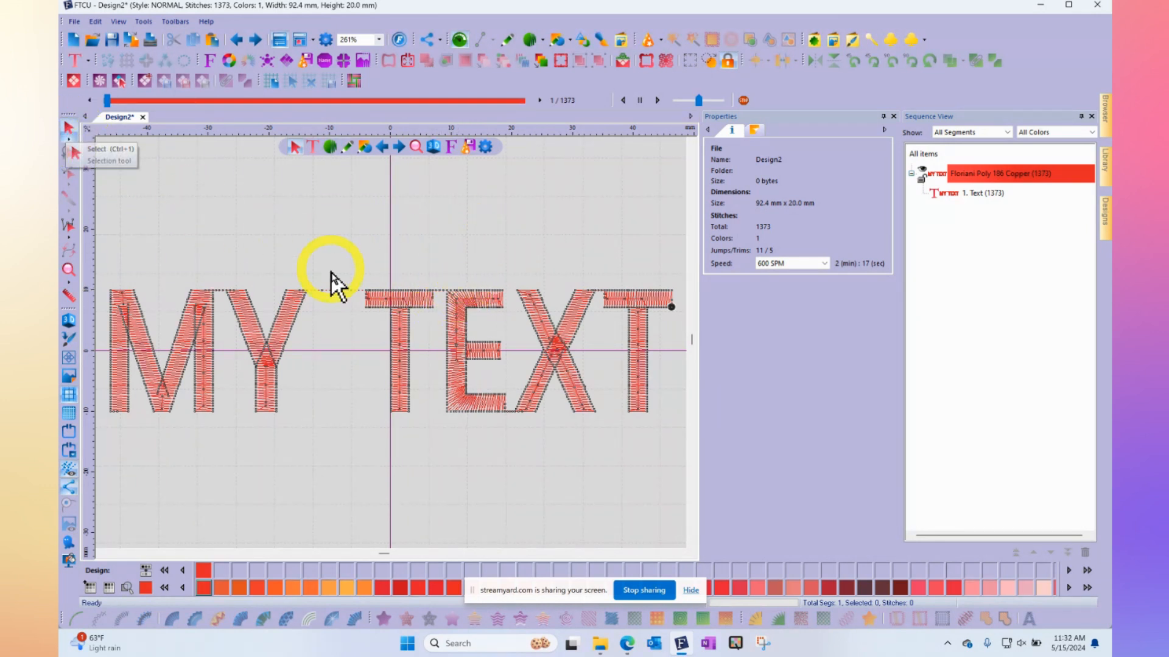
mouse_move(391, 328)
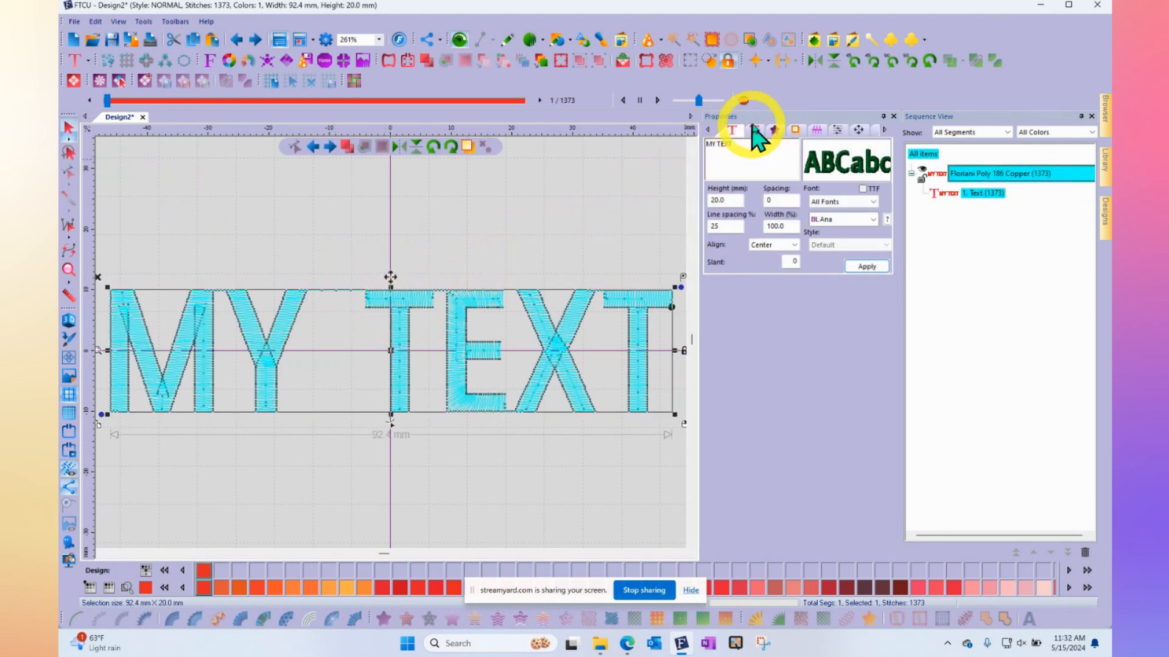
Show the lettering's sewing settings with Always trim and lock and Closest connection
click(751, 131)
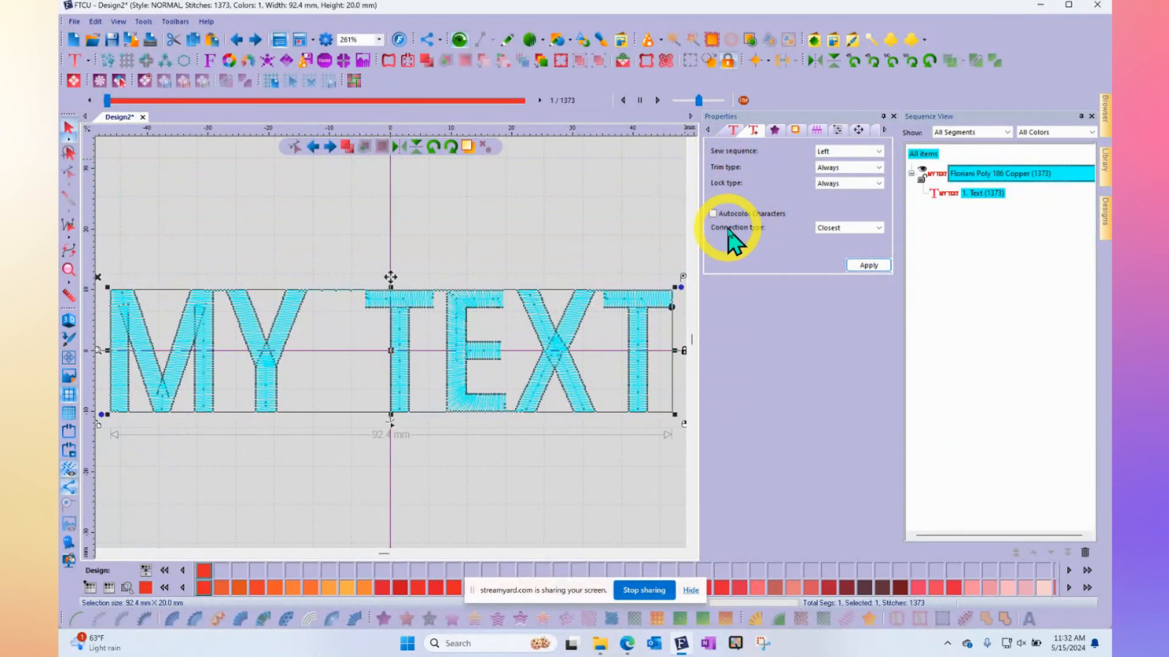
mouse_move(789, 238)
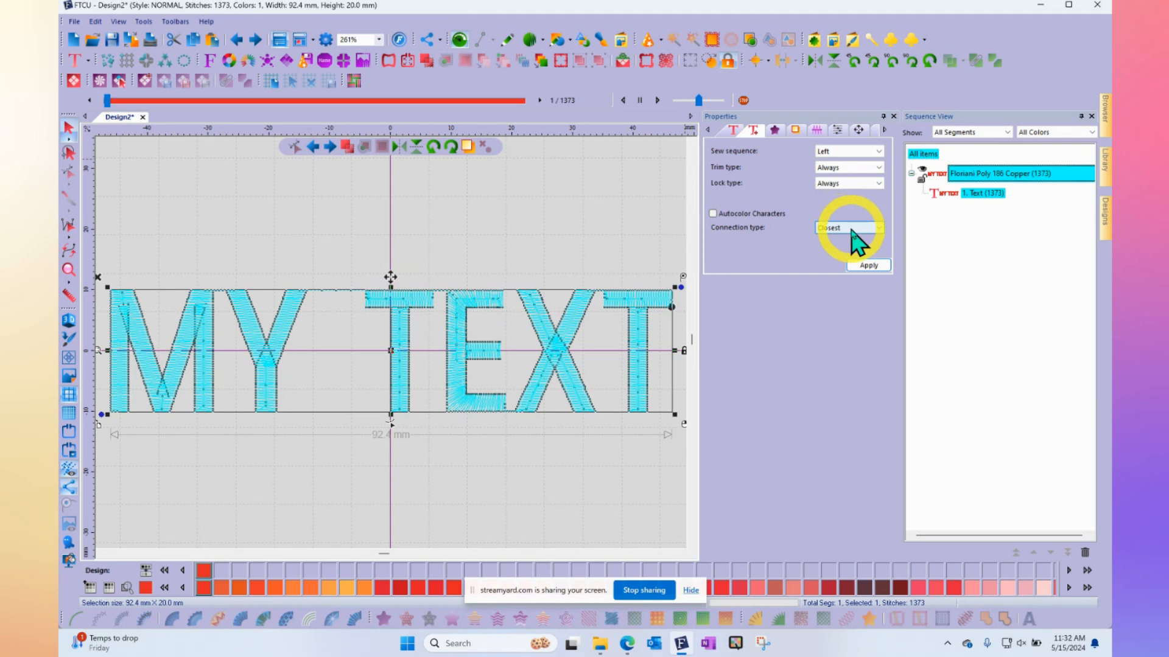
mouse_move(847, 242)
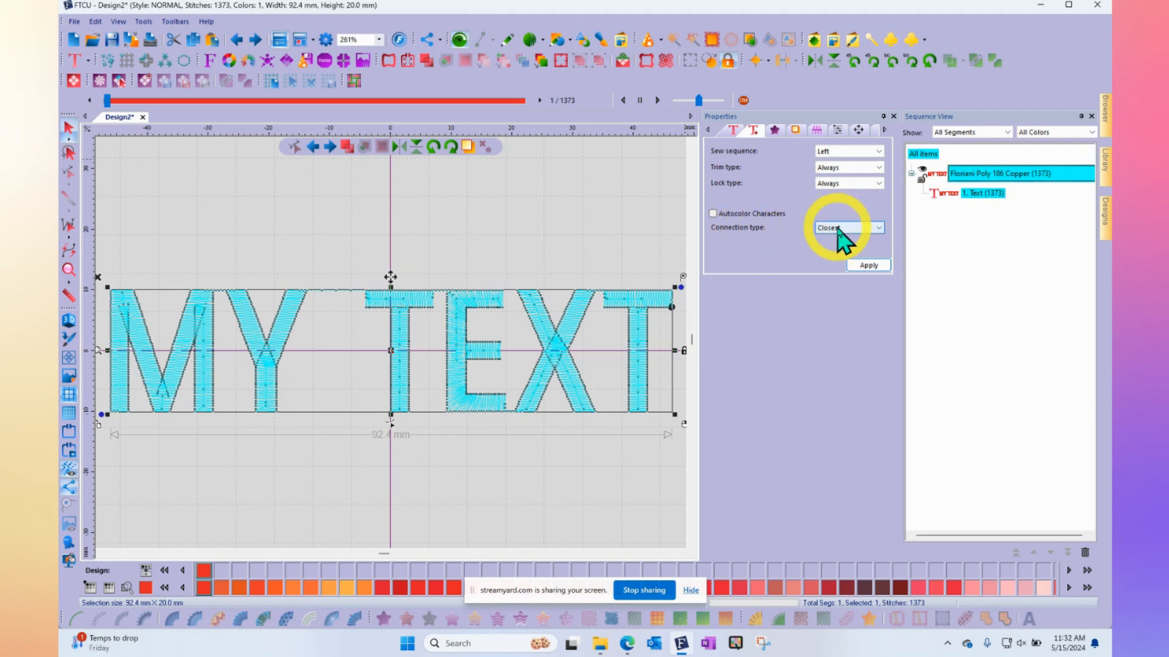
Set the lettering's connection type to Furthest and apply it
click(878, 228)
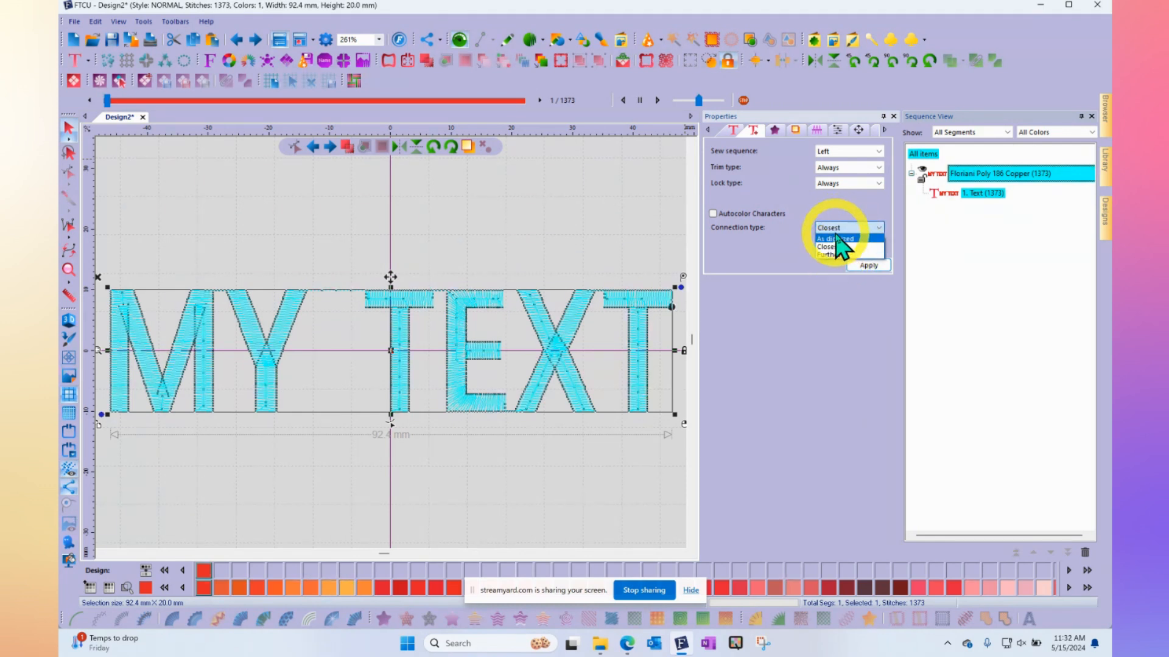
mouse_move(829, 254)
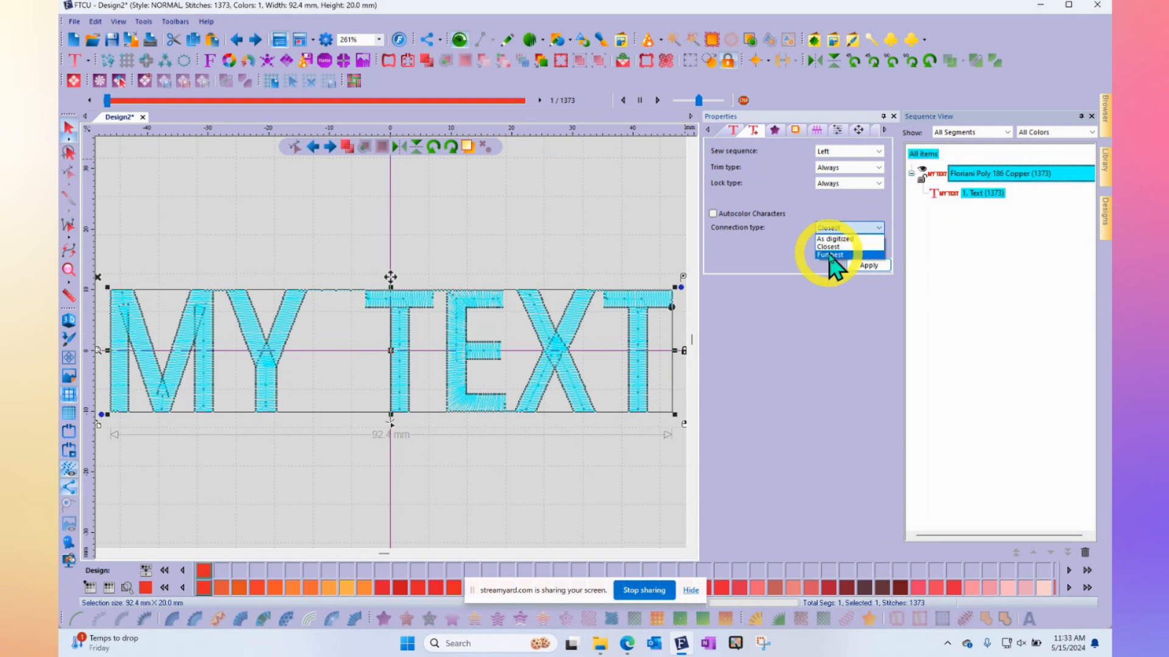
click(829, 254)
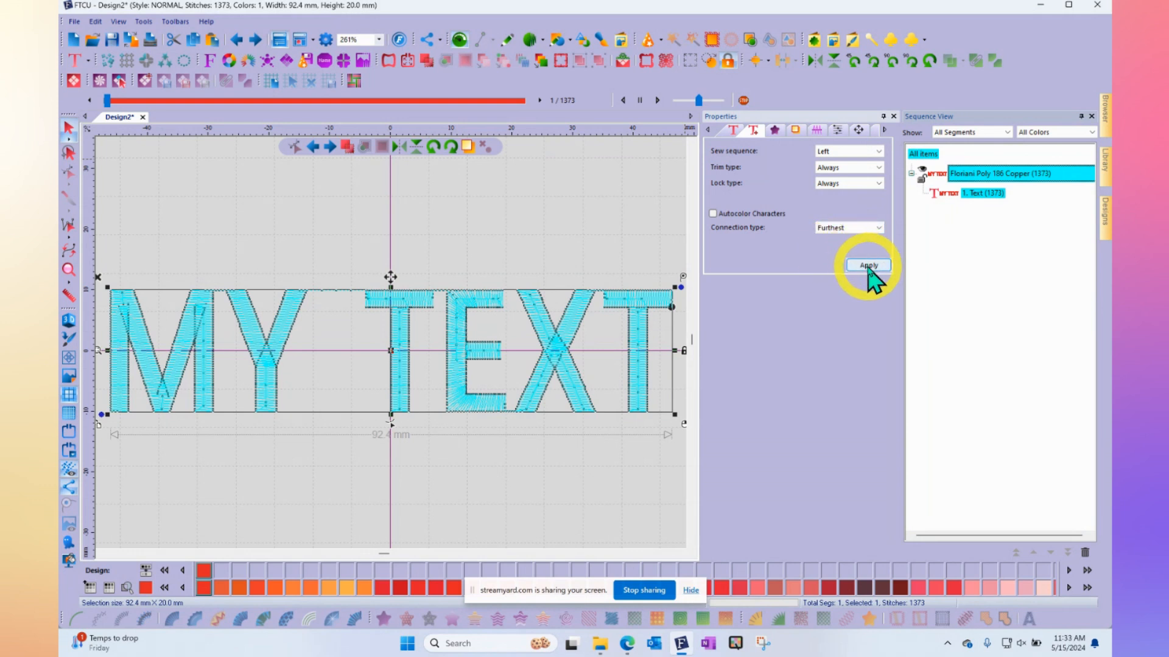
click(868, 266)
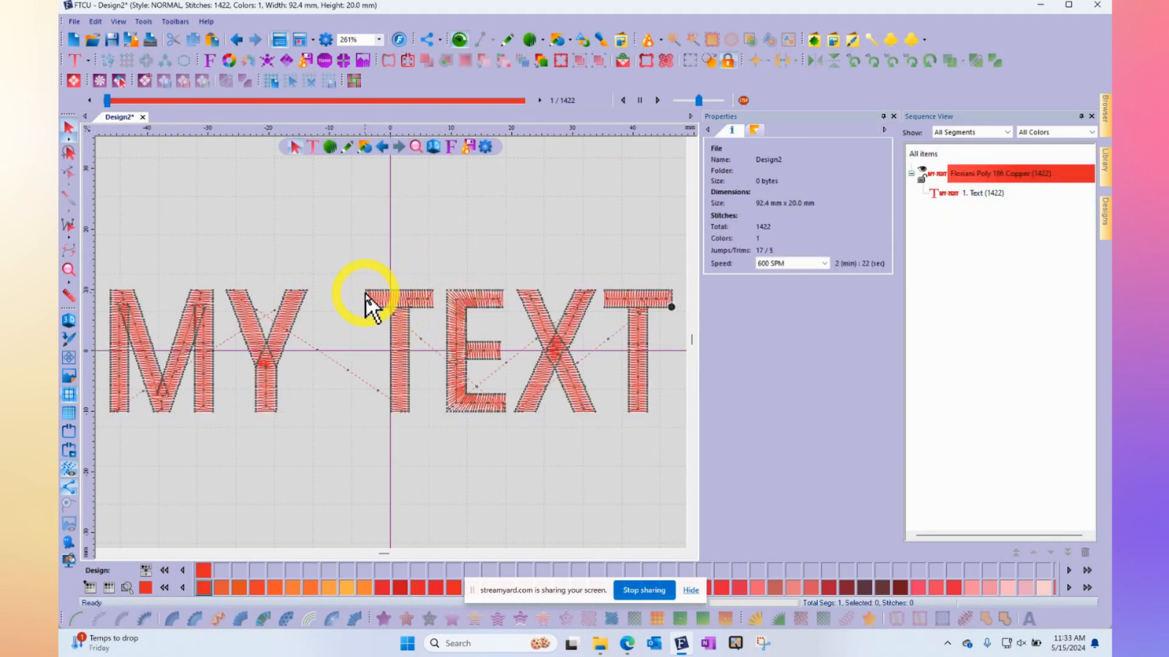
mouse_move(510, 421)
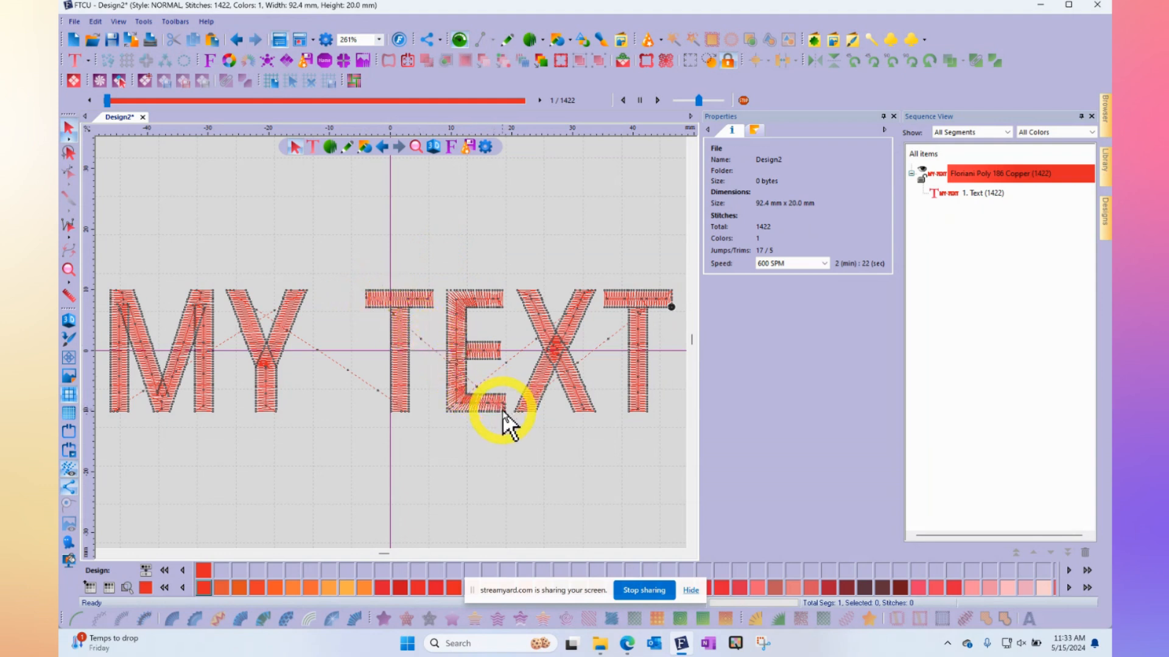
mouse_move(372, 302)
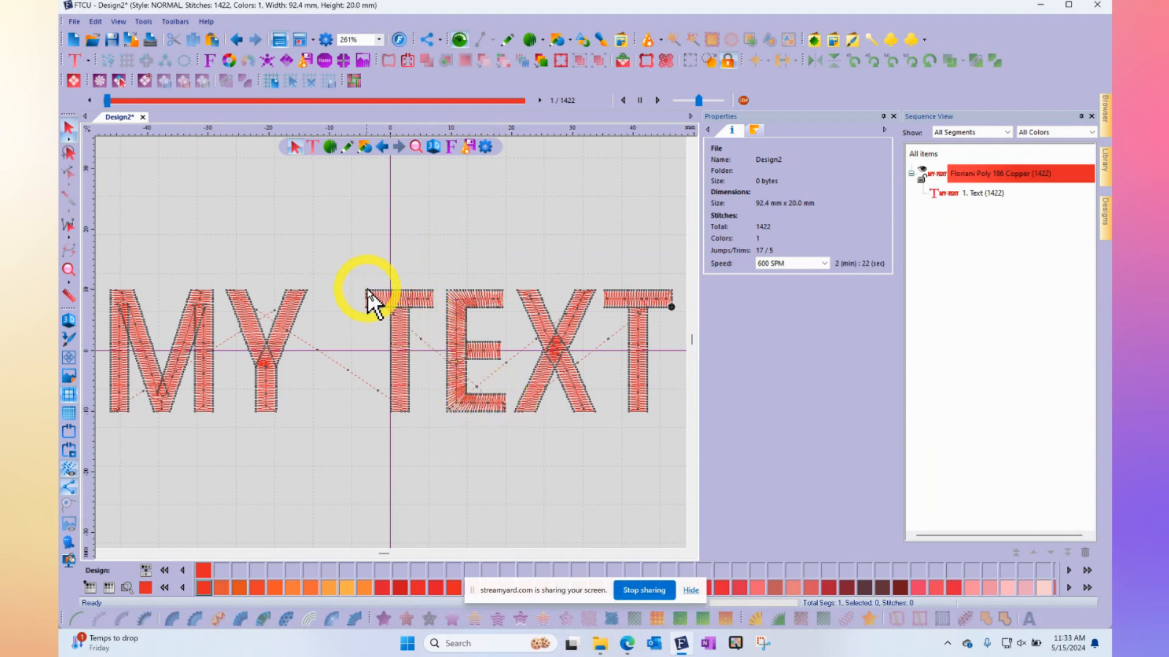
mouse_move(481, 328)
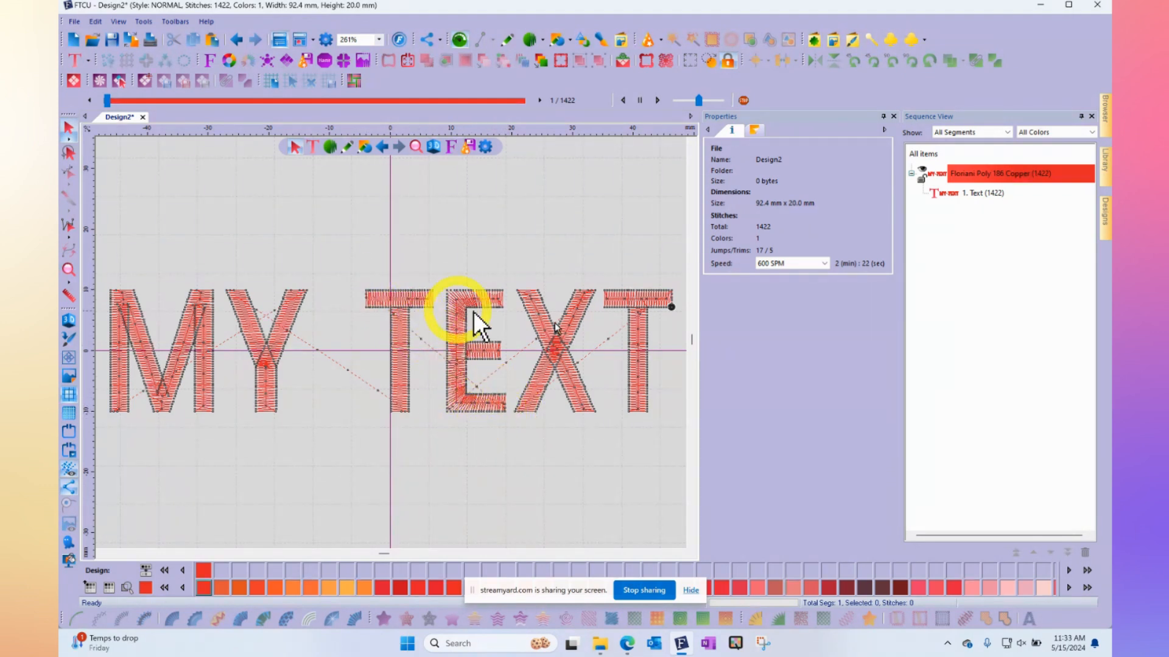
mouse_move(544, 354)
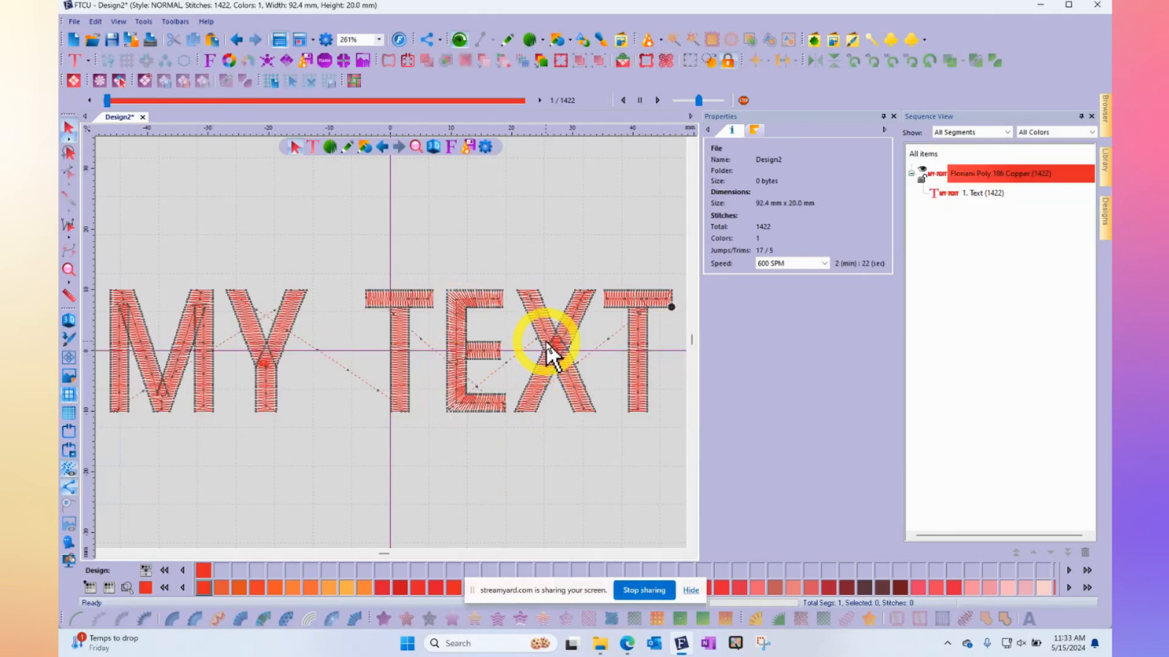
mouse_move(450, 454)
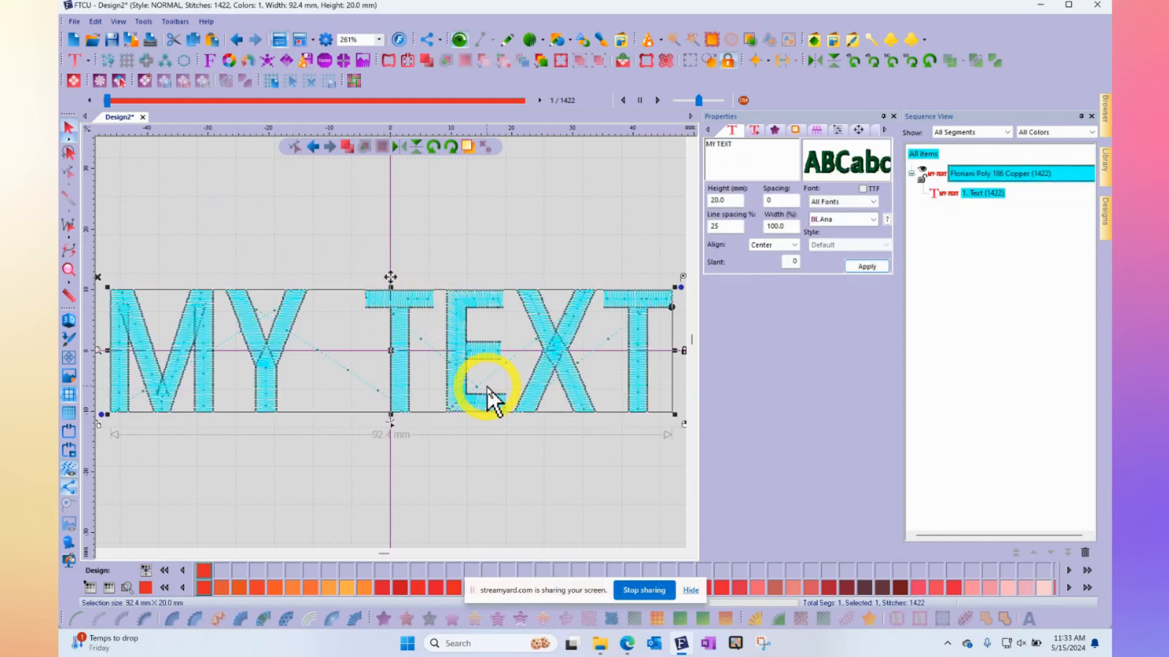
Set the lettering's connection type to As digitized and apply it
click(753, 130)
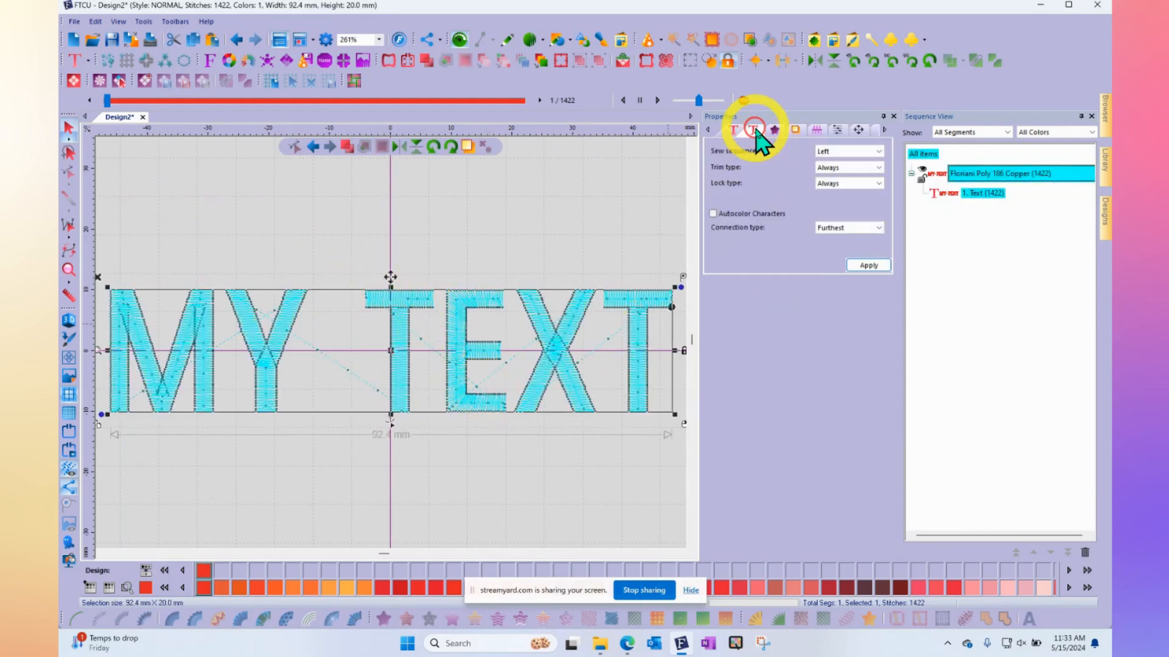
click(878, 227)
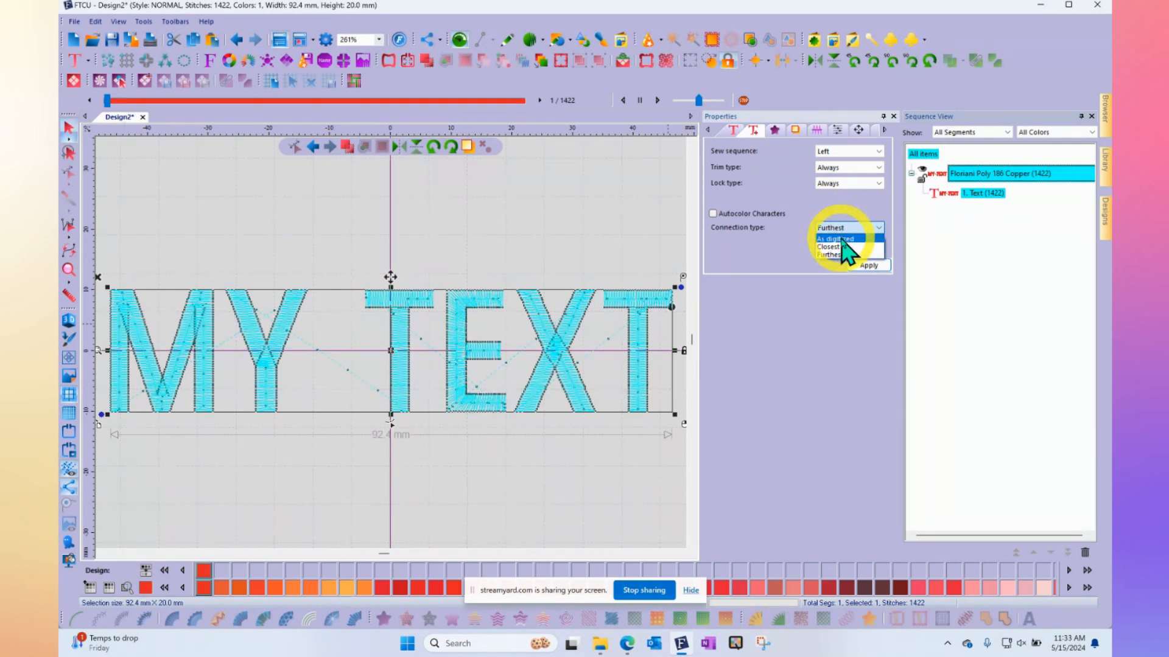
click(835, 239)
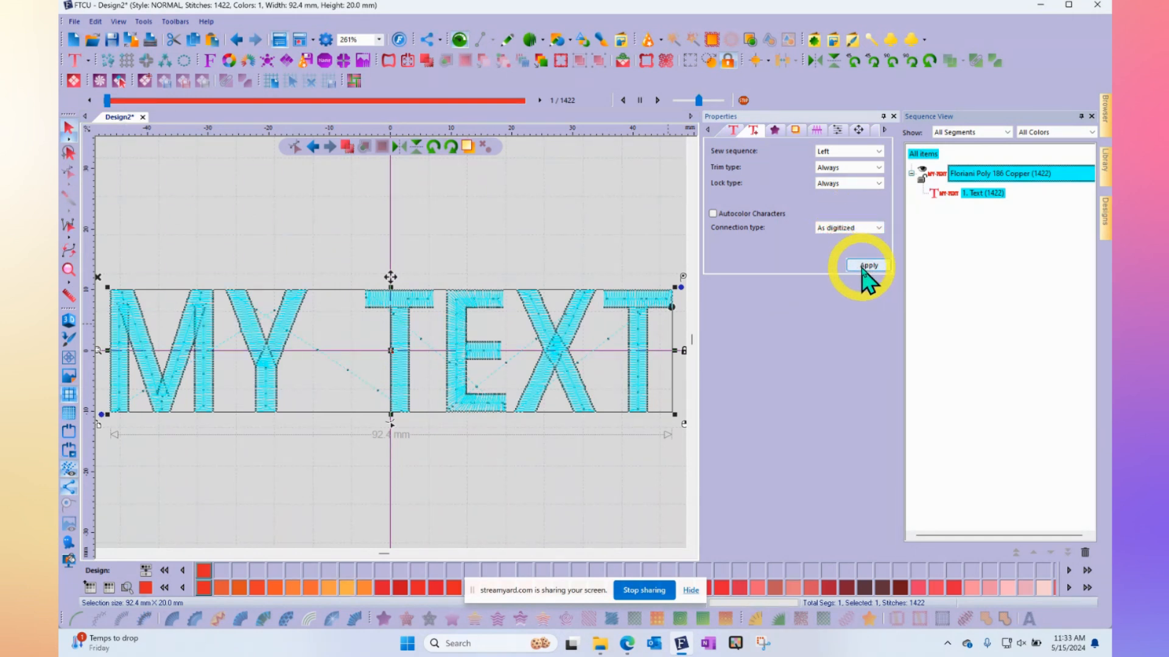
click(867, 266)
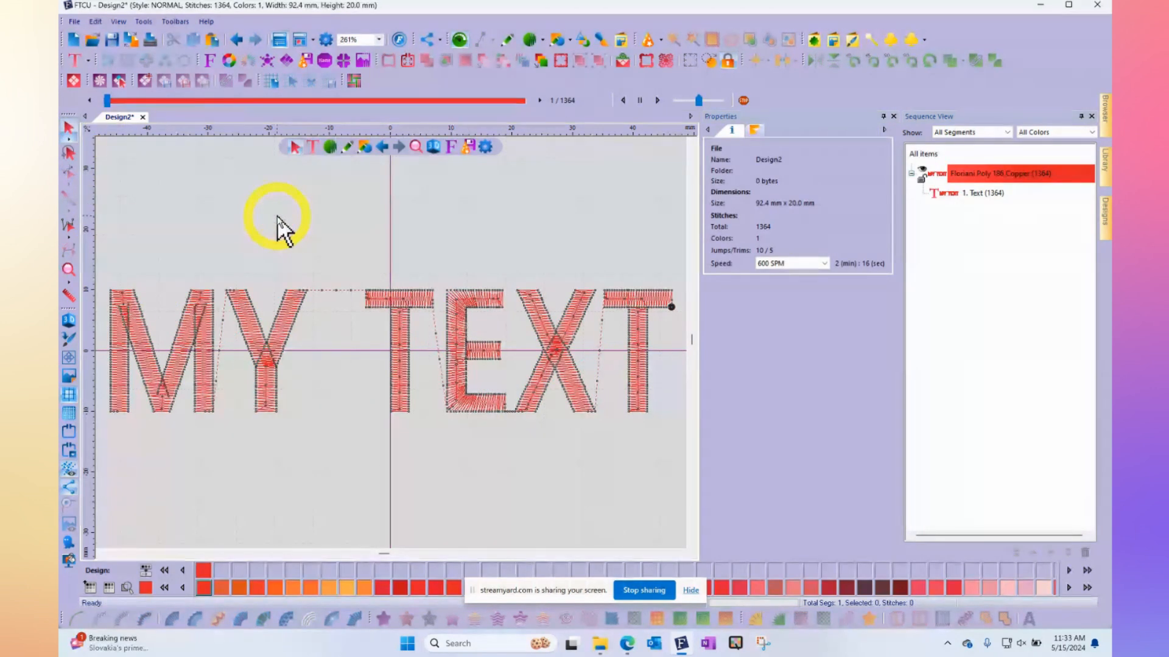
mouse_move(228, 313)
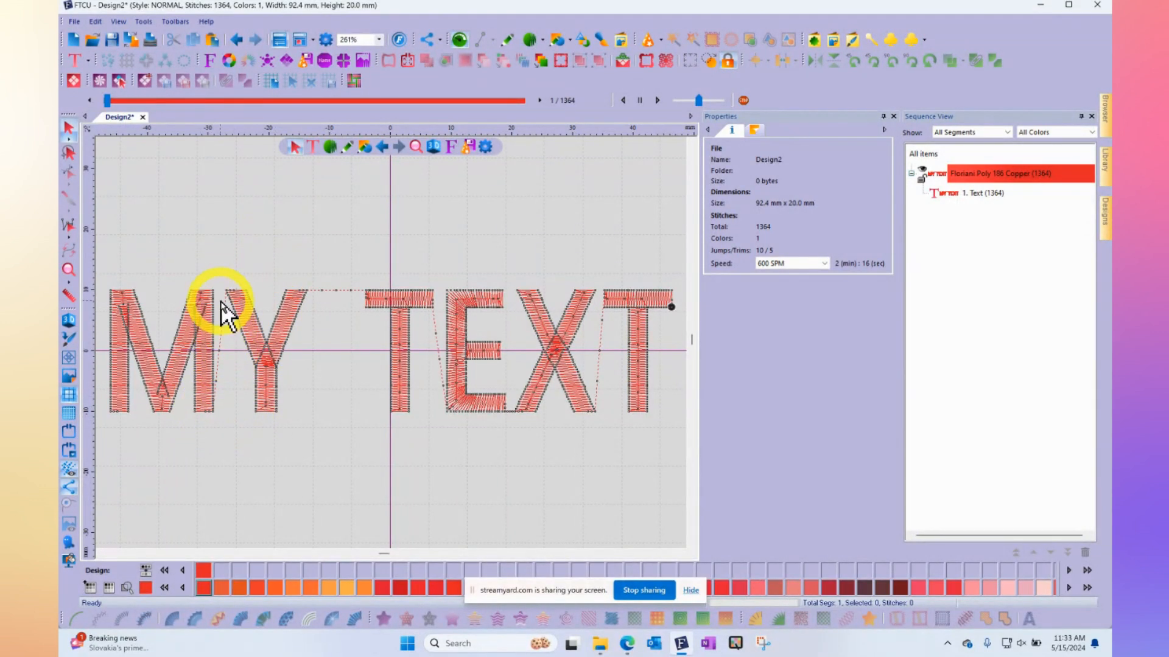
mouse_move(311, 305)
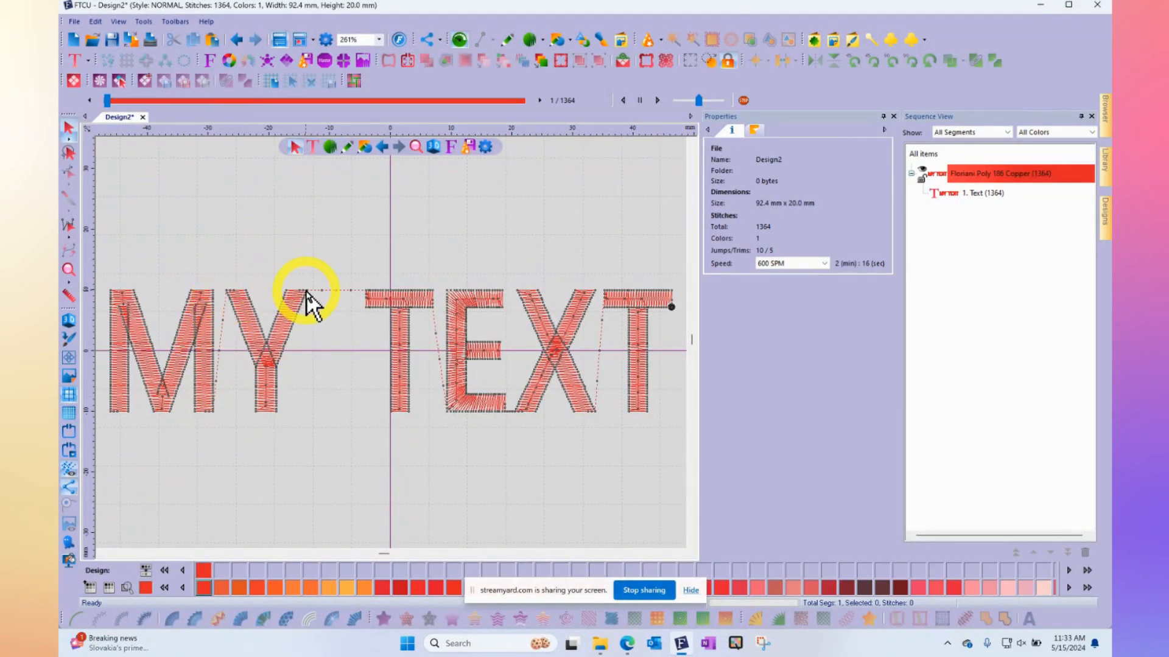
mouse_move(263, 331)
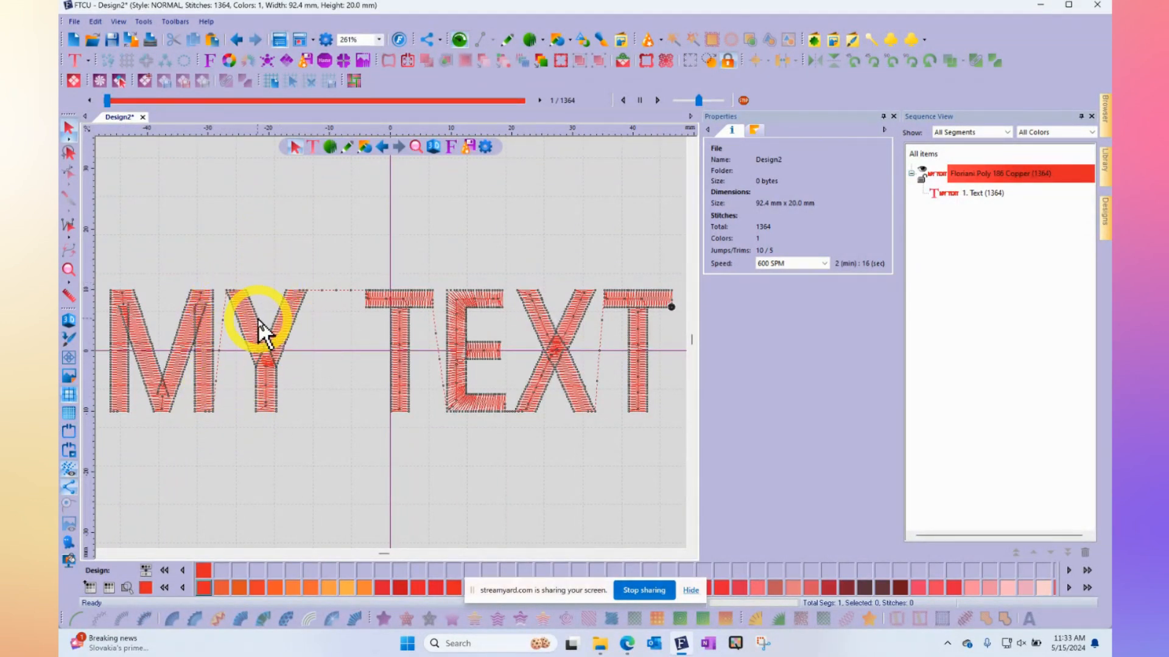
mouse_move(485, 316)
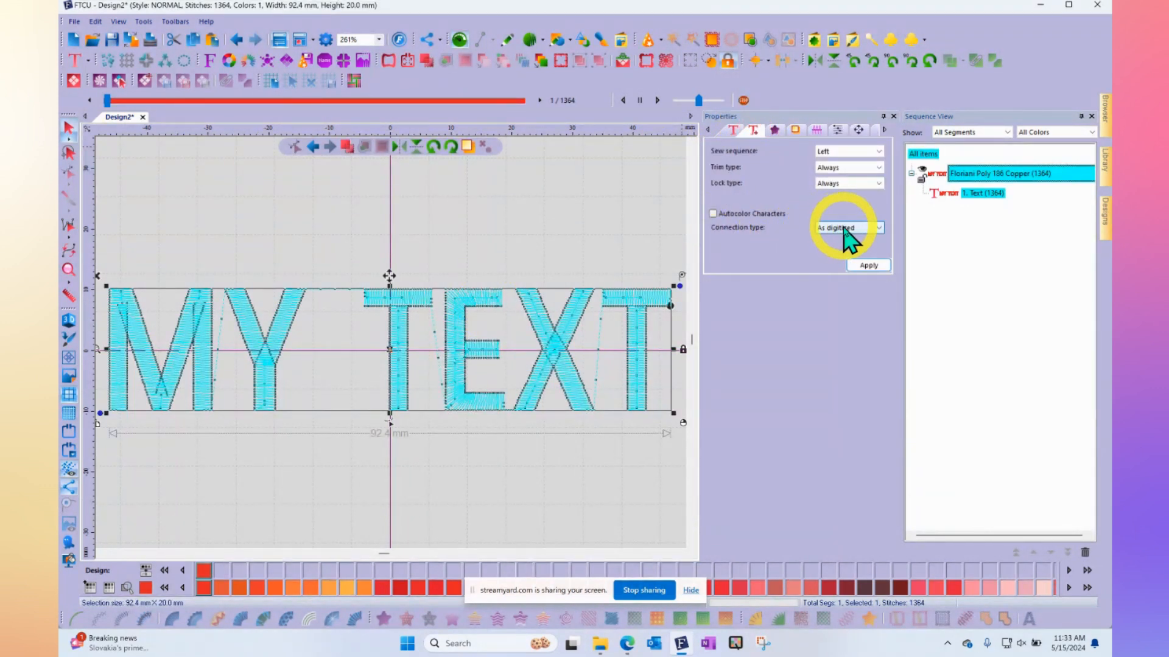
Set the connection type back to Closest, apply it and deselect the text
click(878, 227)
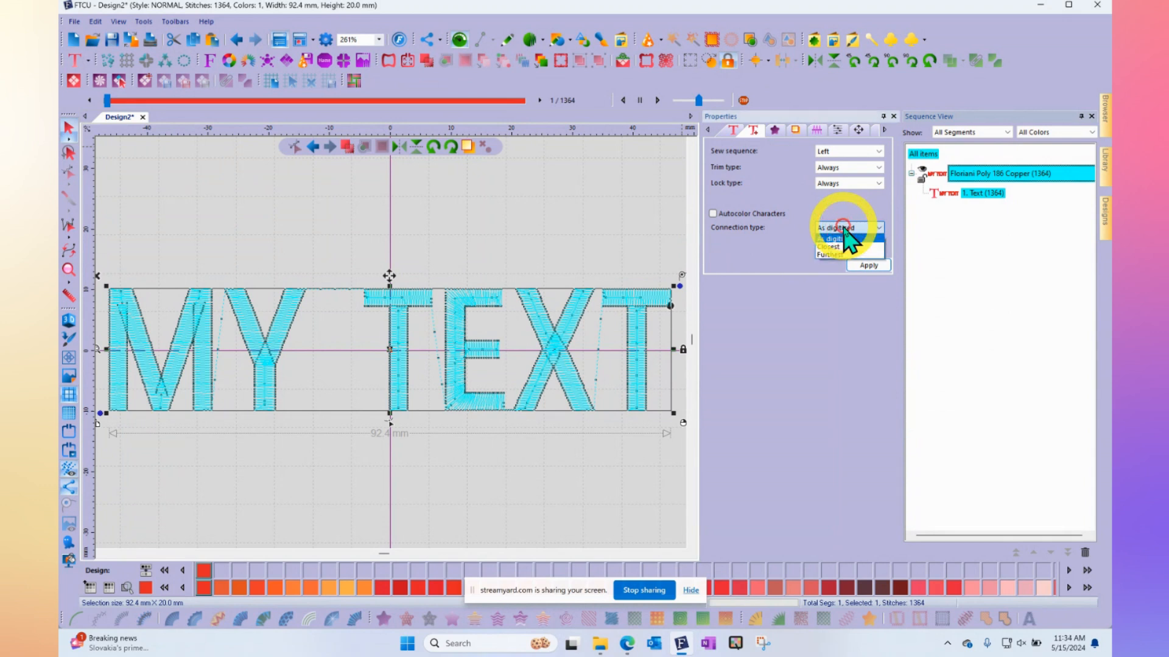
click(829, 245)
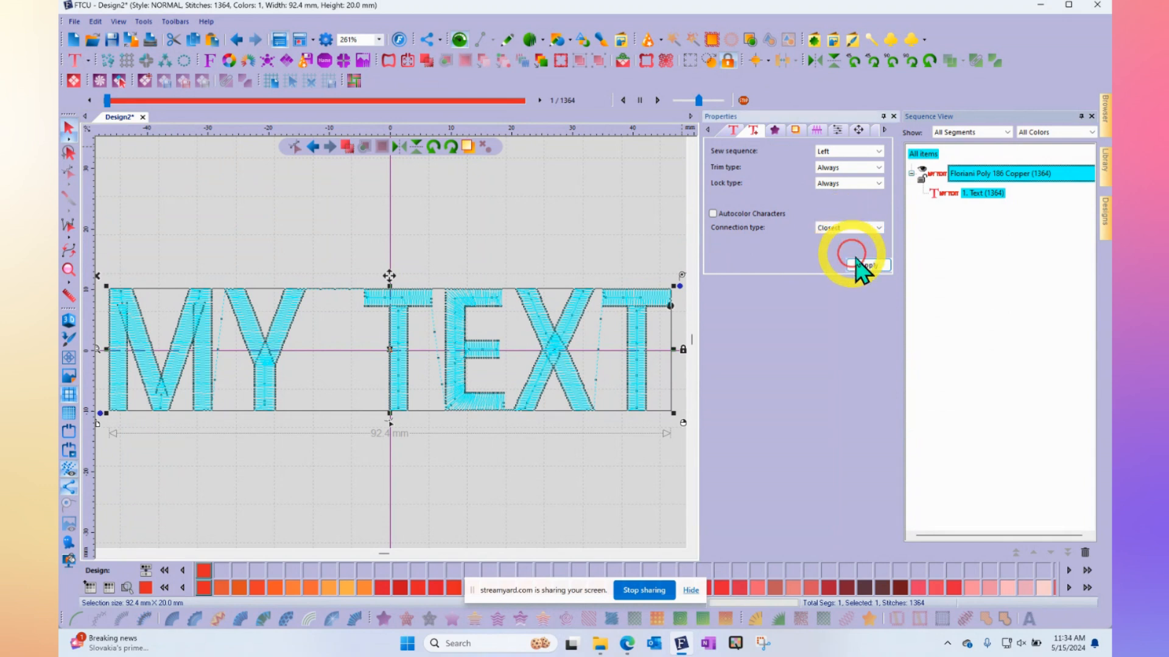
click(867, 264)
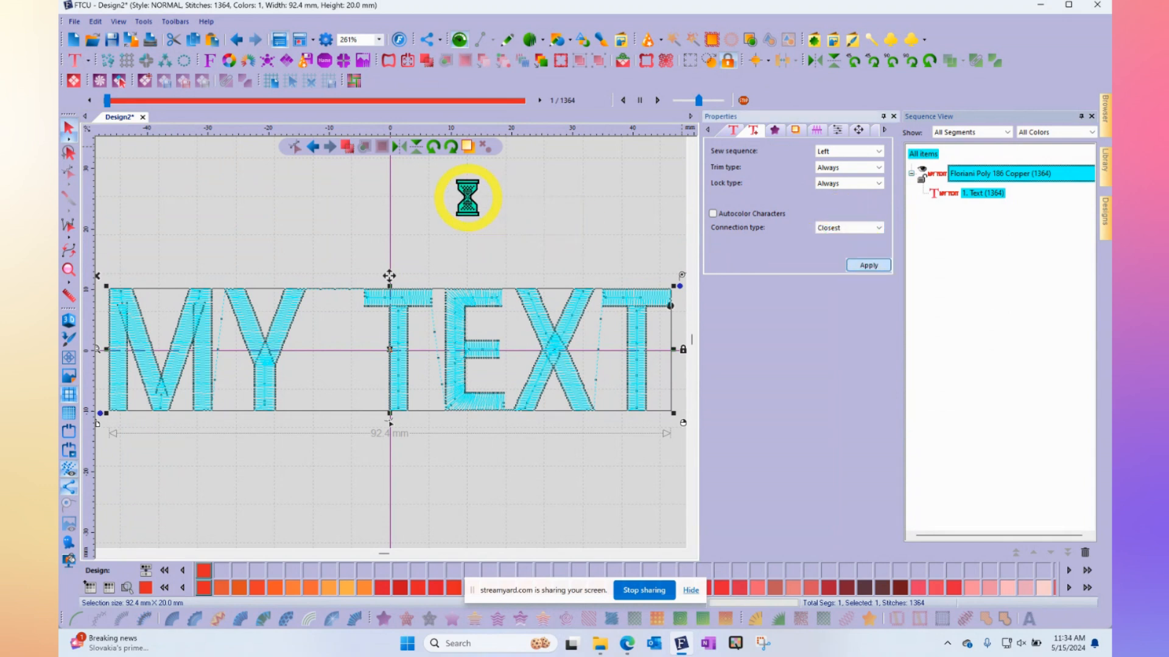
click(868, 265)
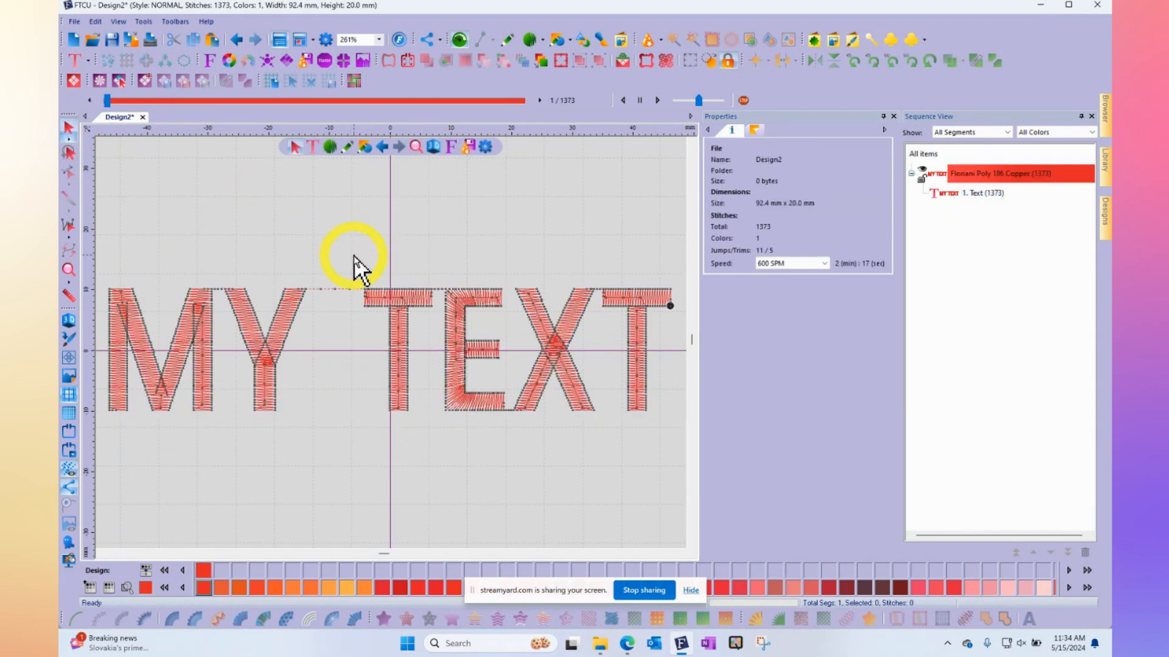
mouse_move(453, 309)
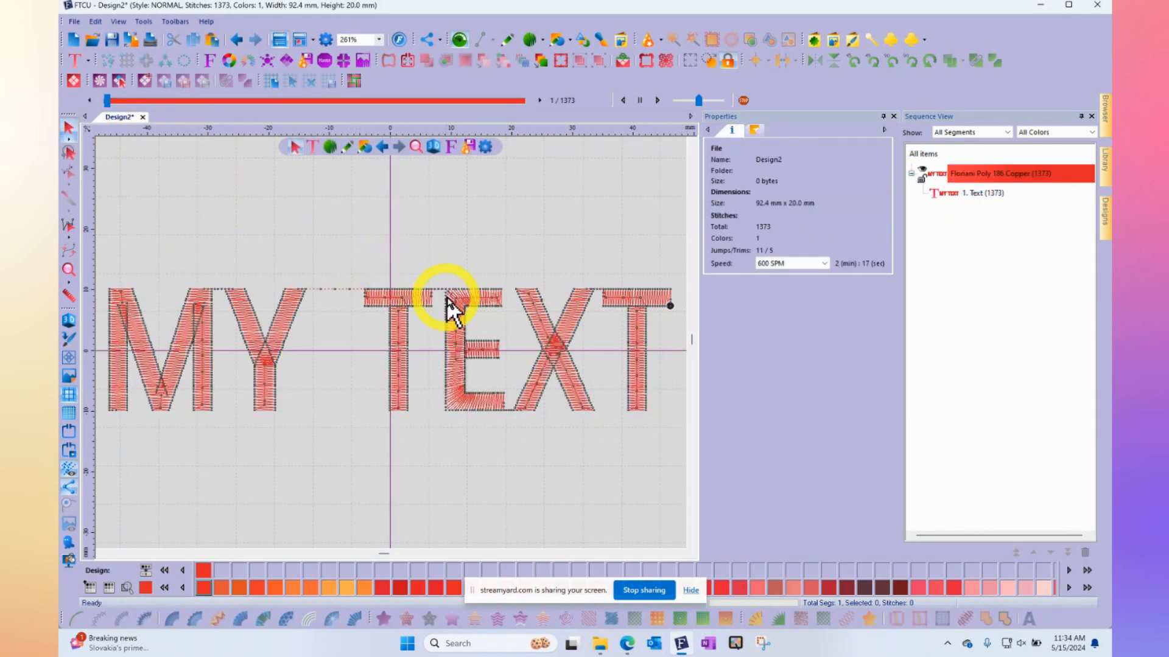
mouse_move(514, 429)
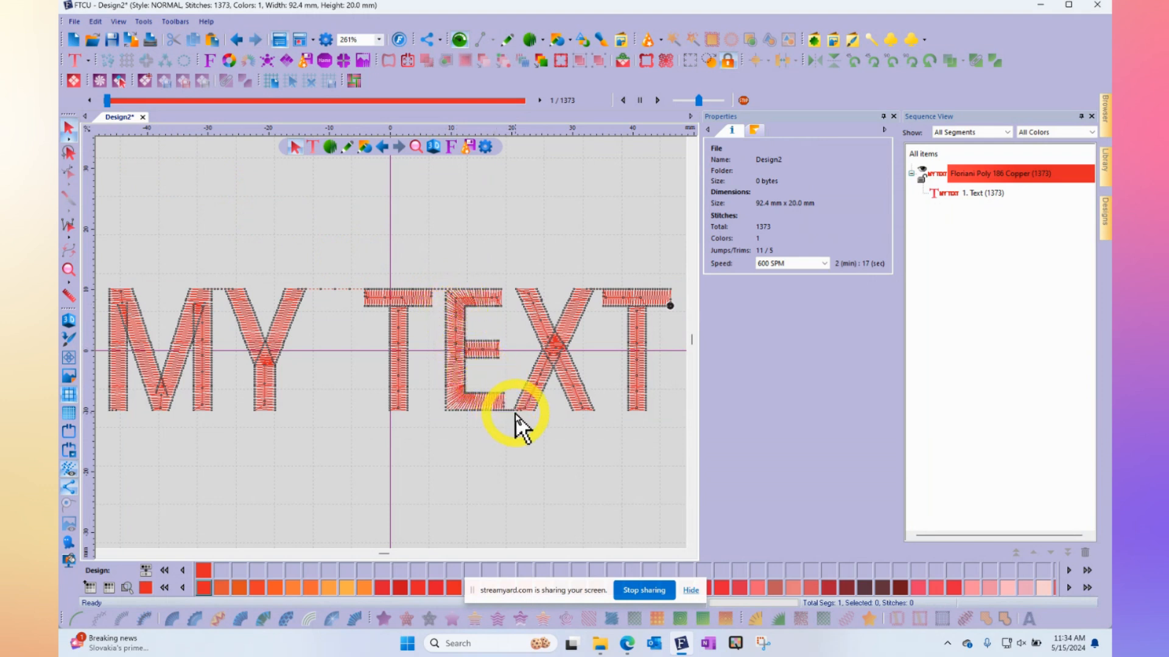
mouse_move(510, 309)
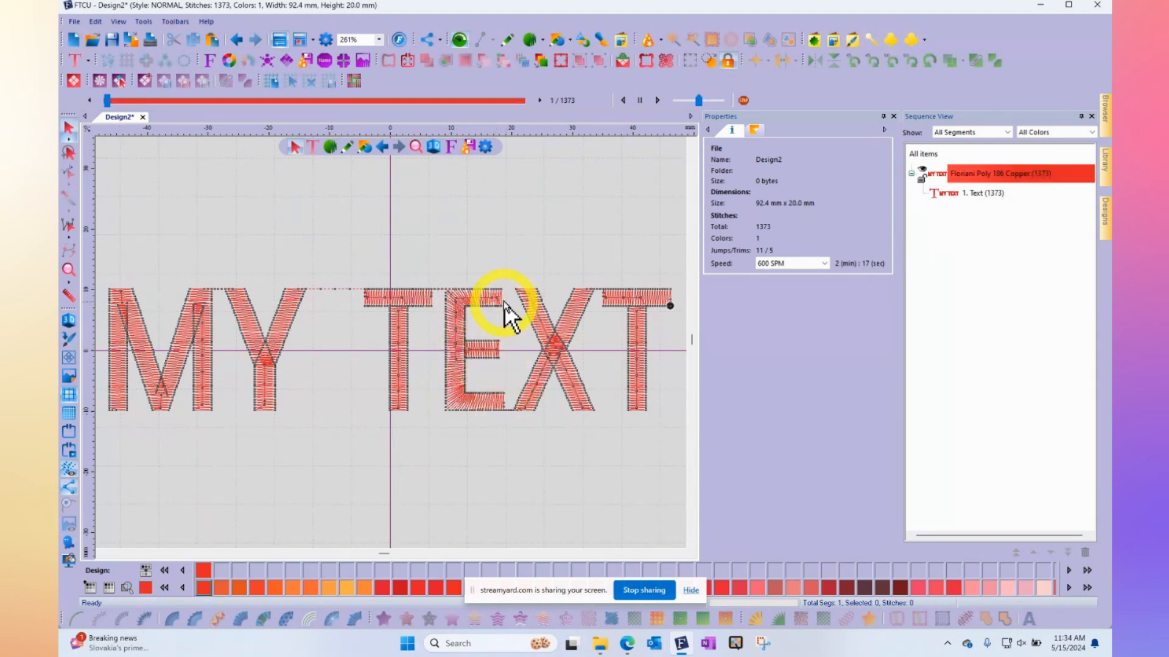
mouse_move(526, 410)
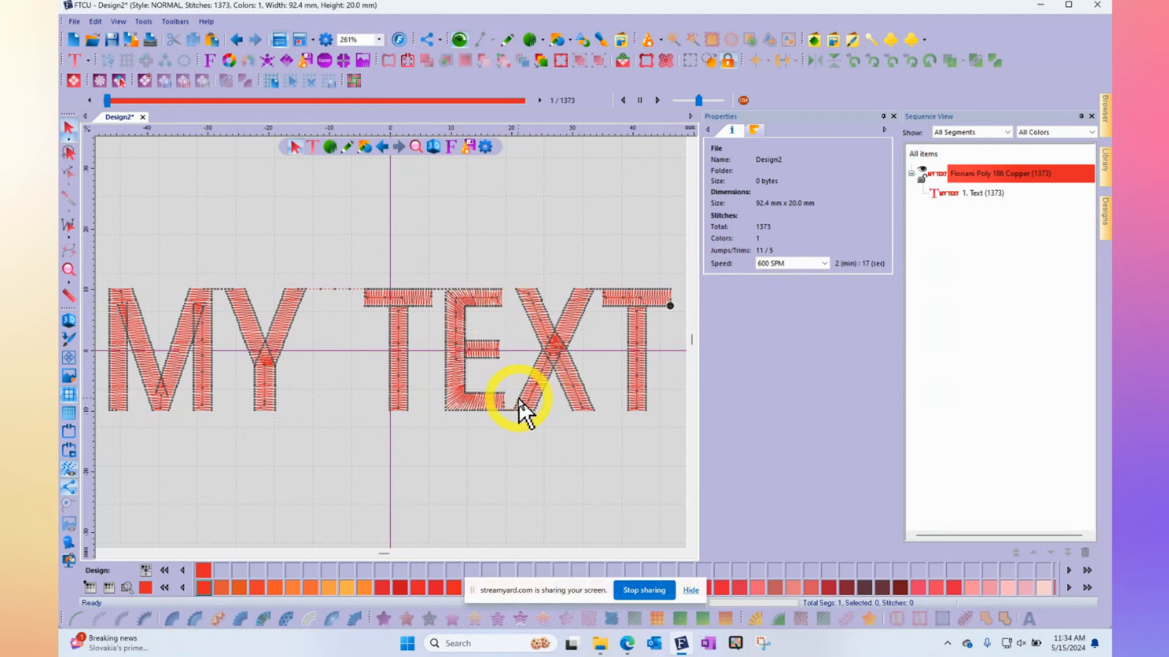
mouse_move(320, 302)
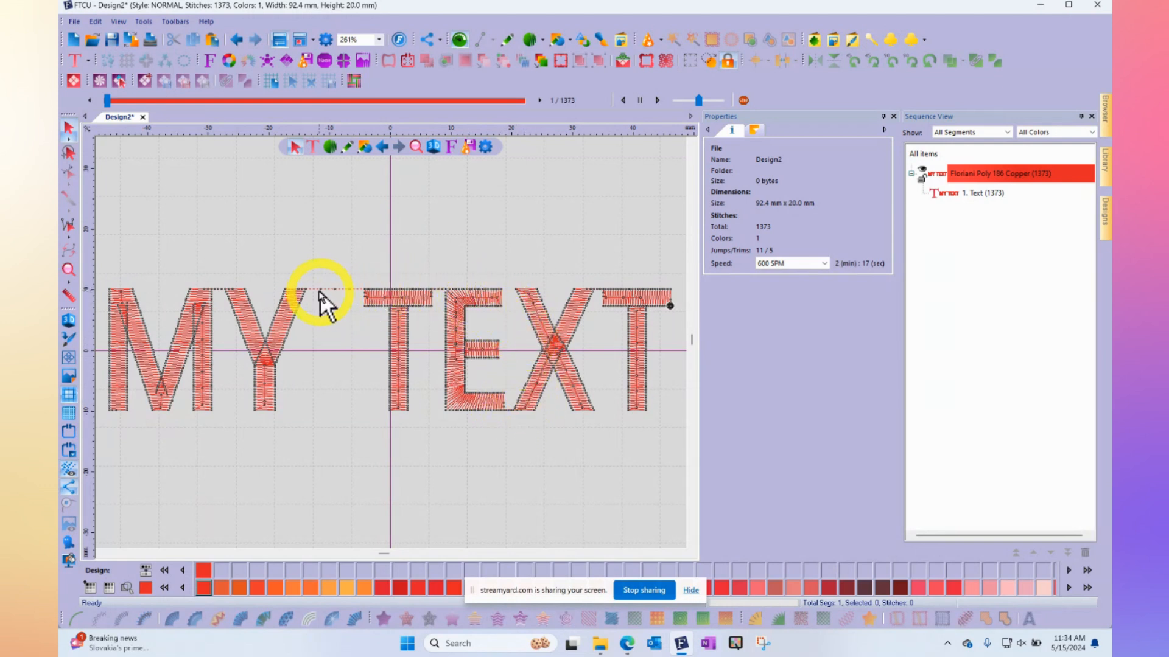
mouse_move(369, 302)
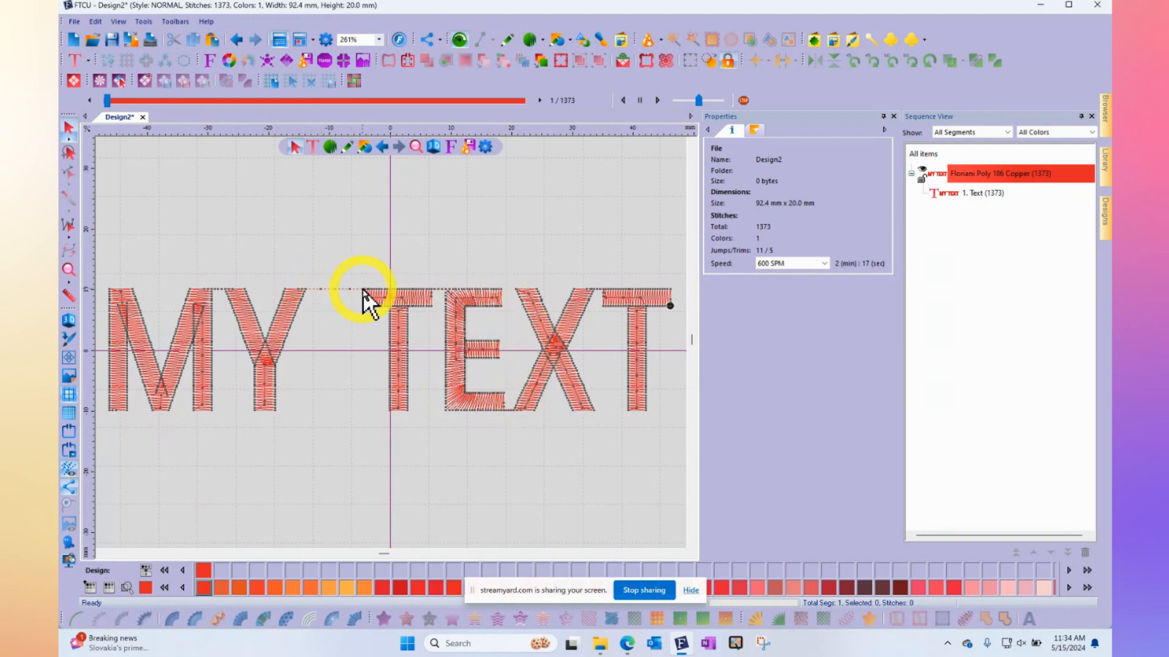
mouse_move(436, 302)
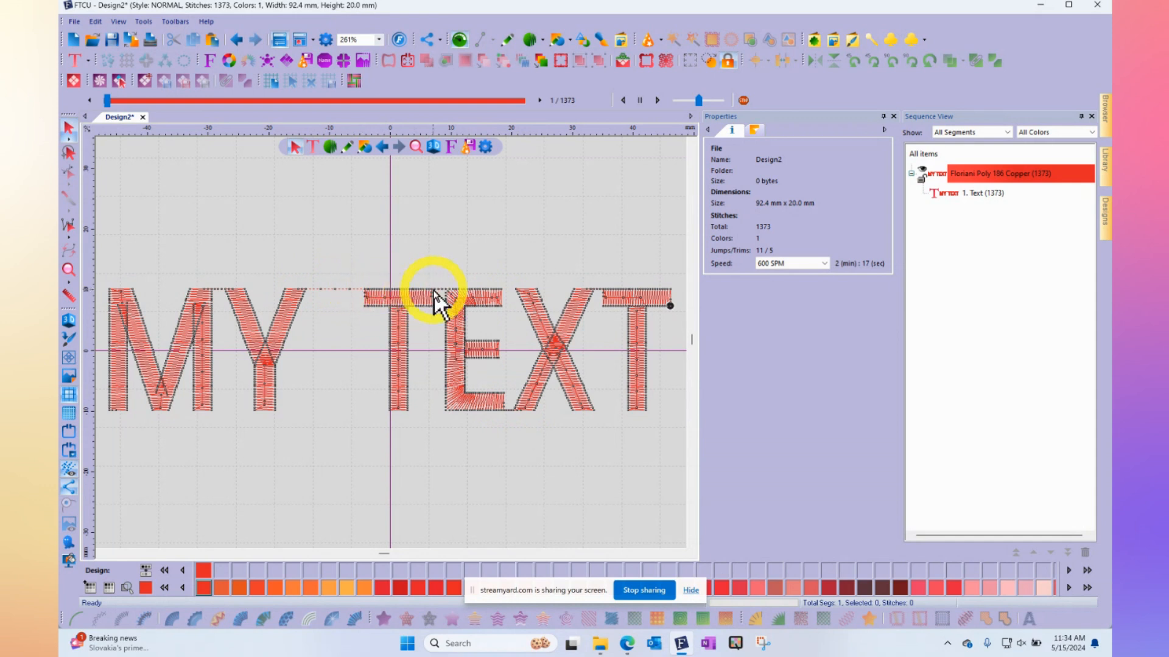
mouse_move(187, 179)
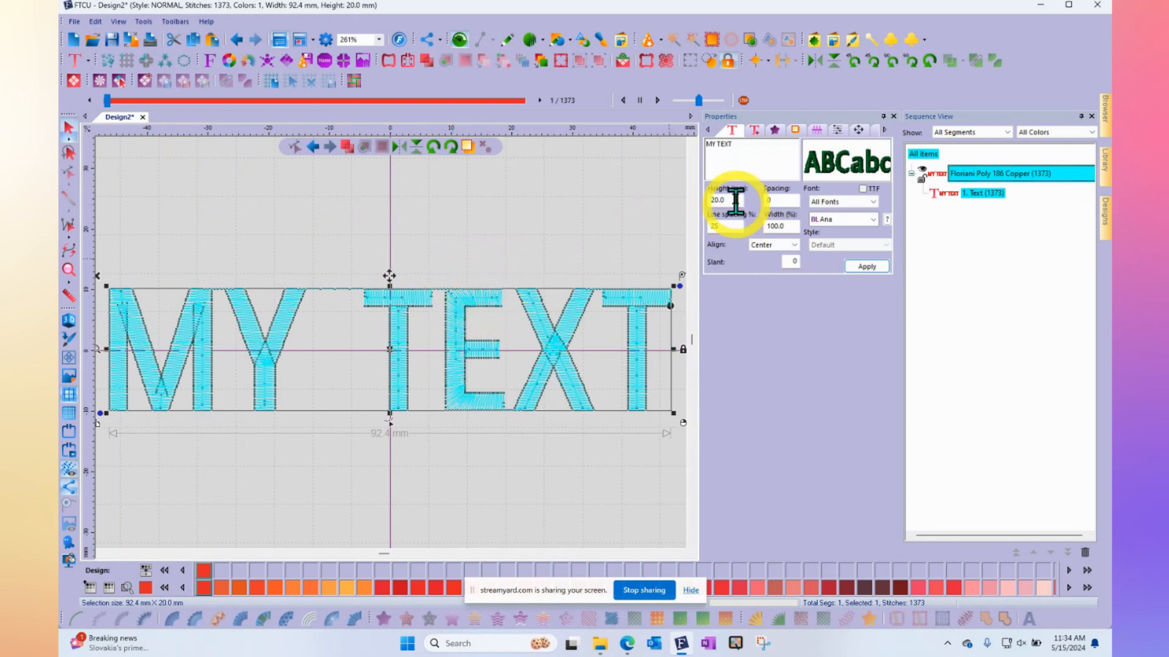
Set the lettering's Trim type to Auto and Lock type to Around trim, then apply it
click(753, 130)
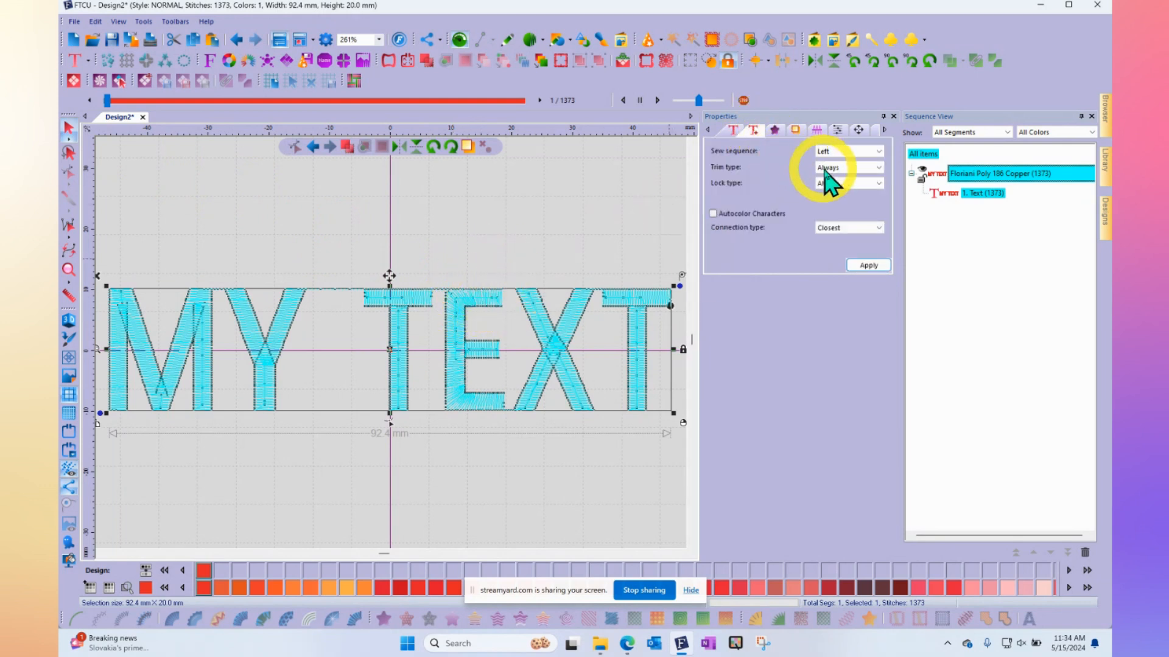
click(847, 182)
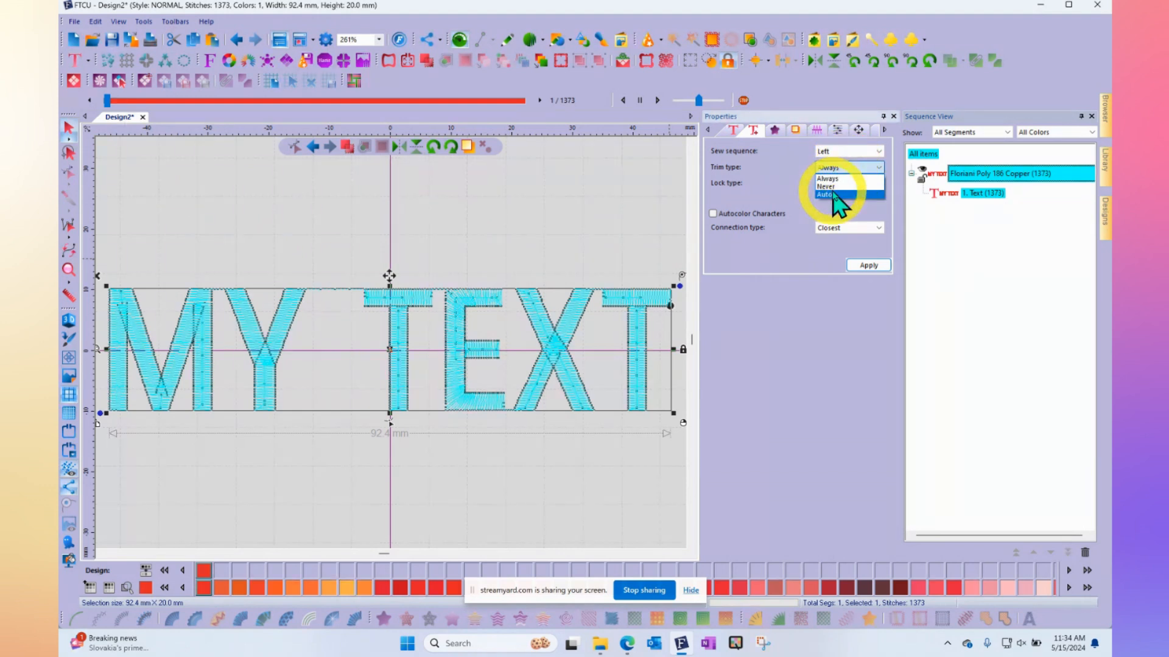
click(826, 195)
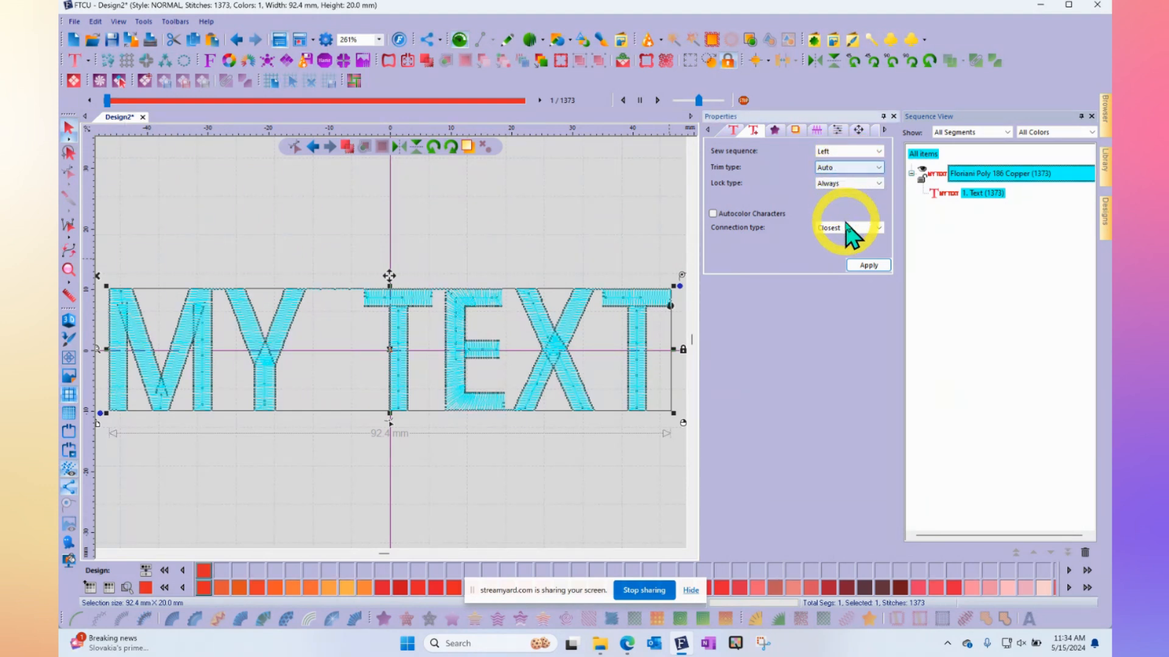
mouse_move(846, 183)
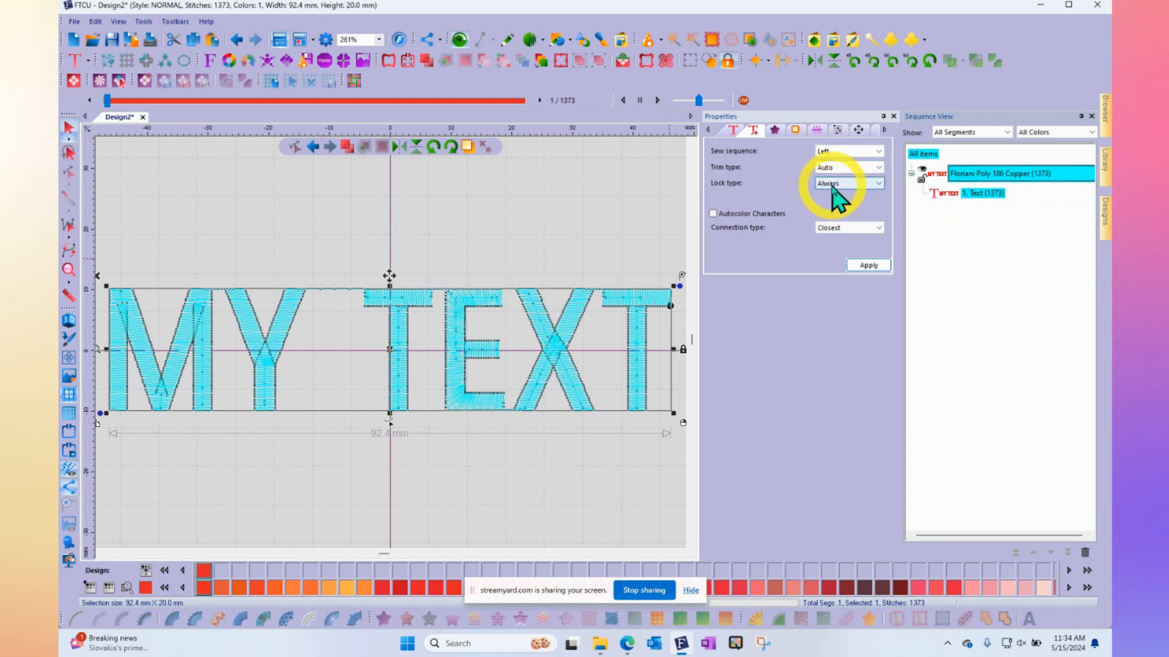
click(878, 183)
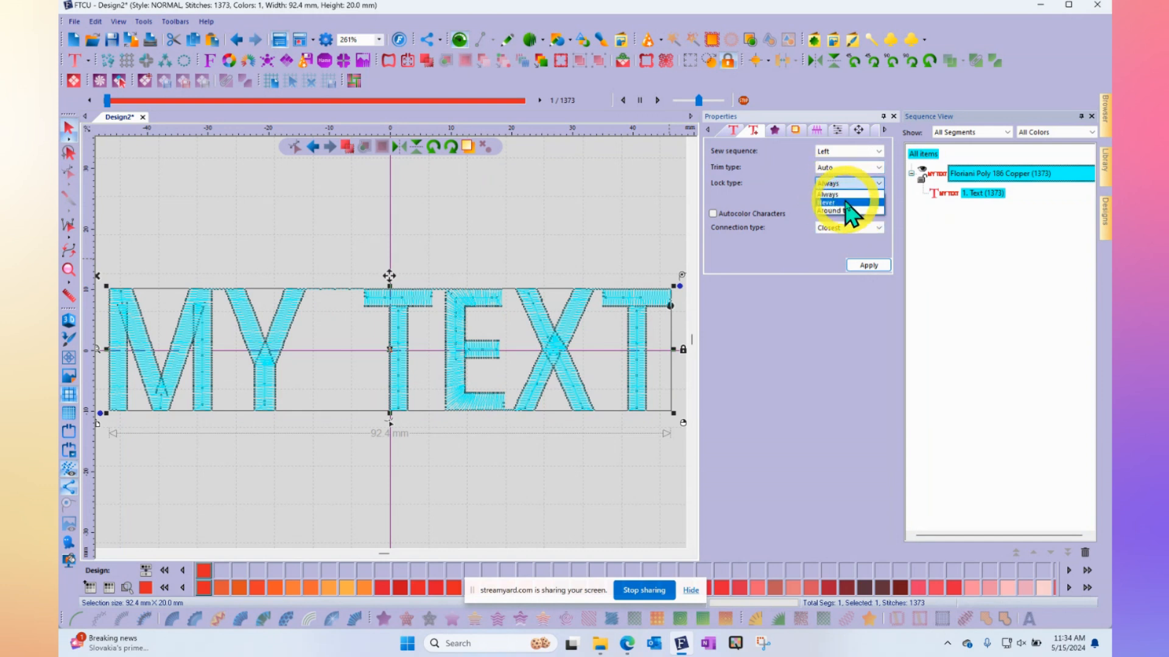
click(836, 210)
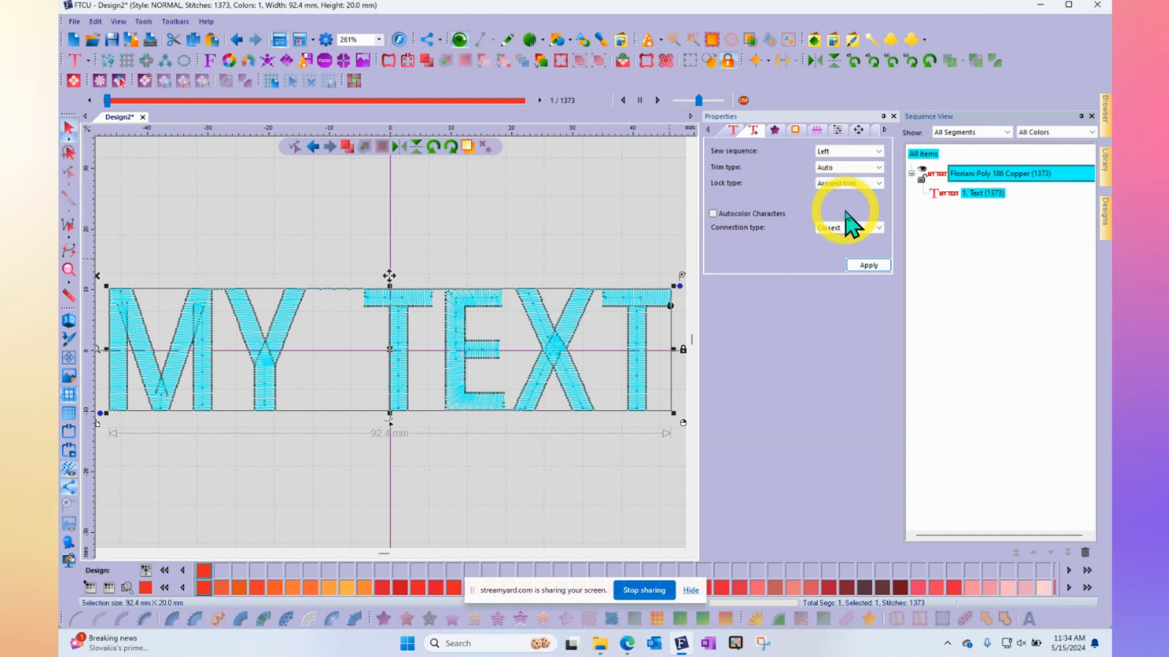
click(868, 264)
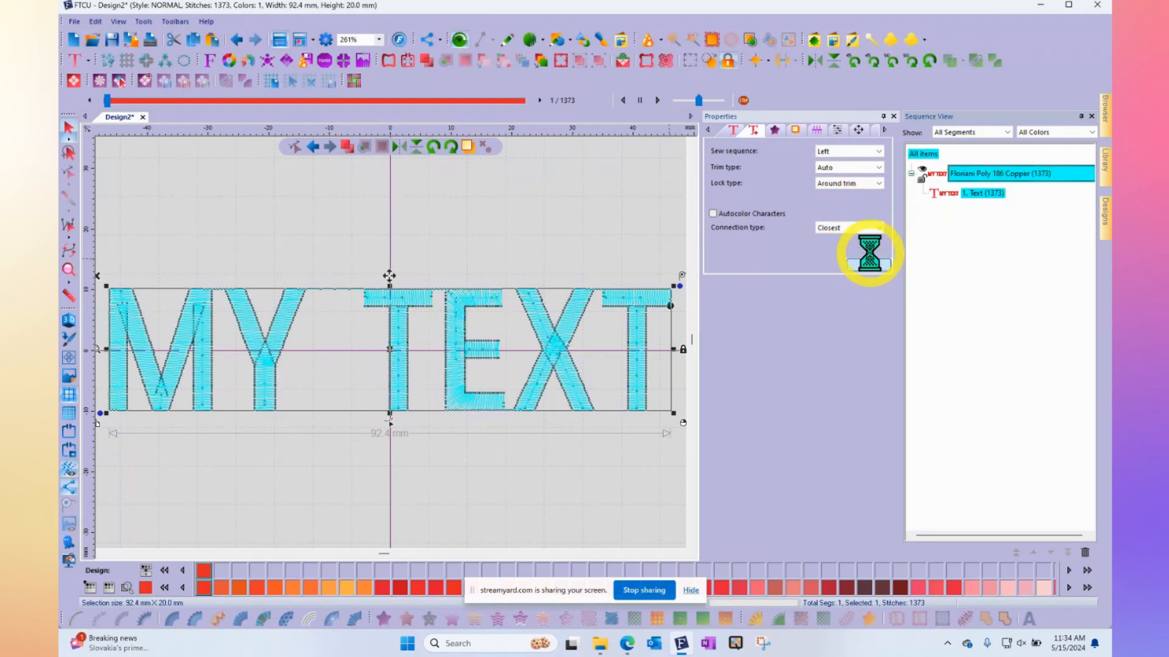
click(868, 264)
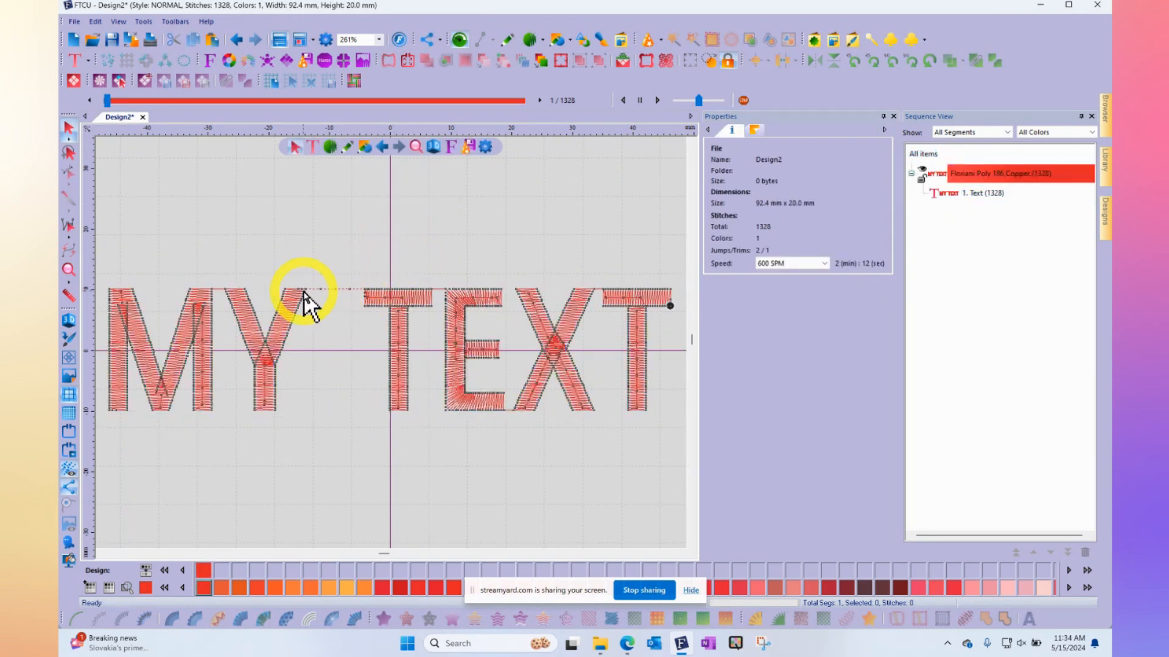
mouse_move(343, 298)
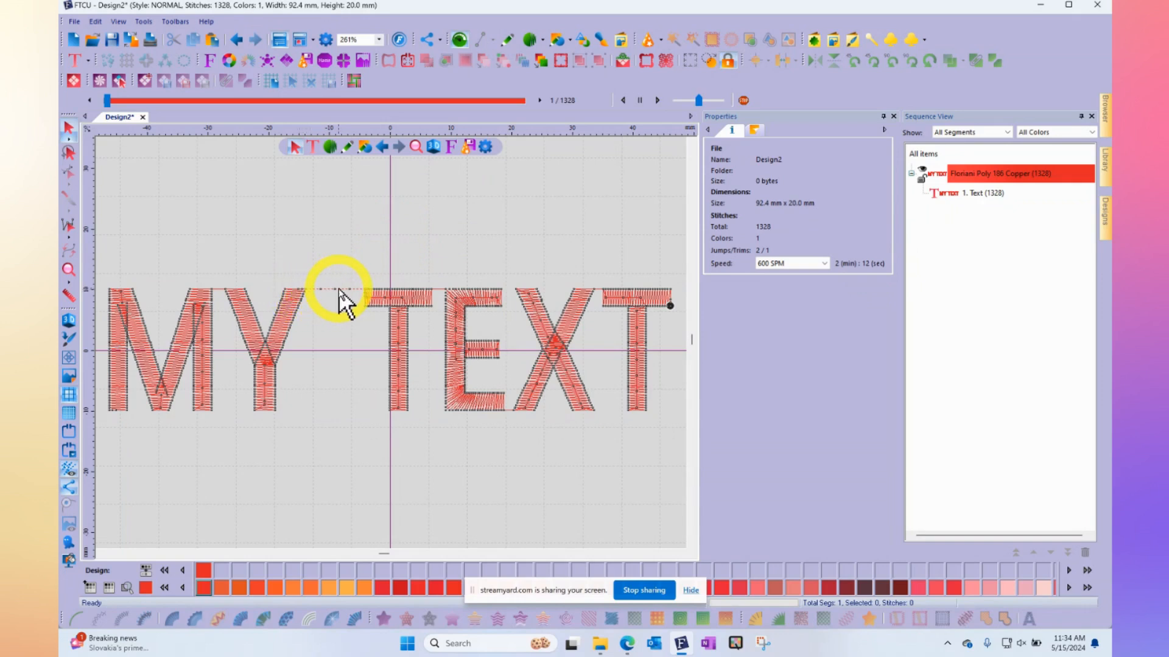
mouse_move(436, 302)
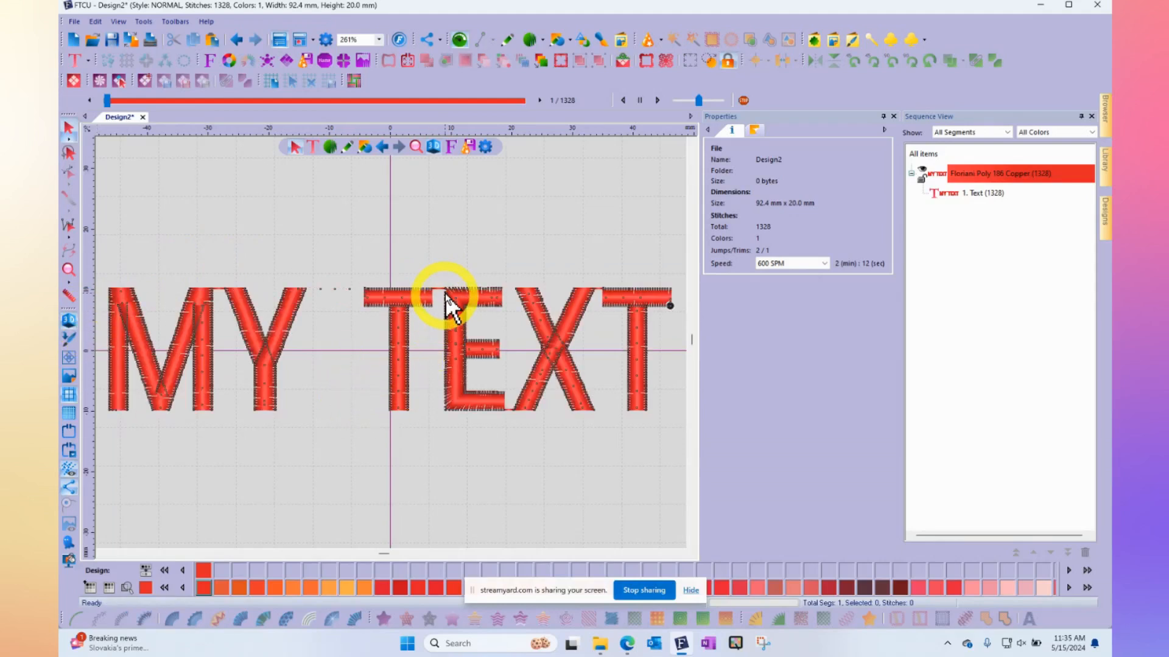
mouse_move(544, 373)
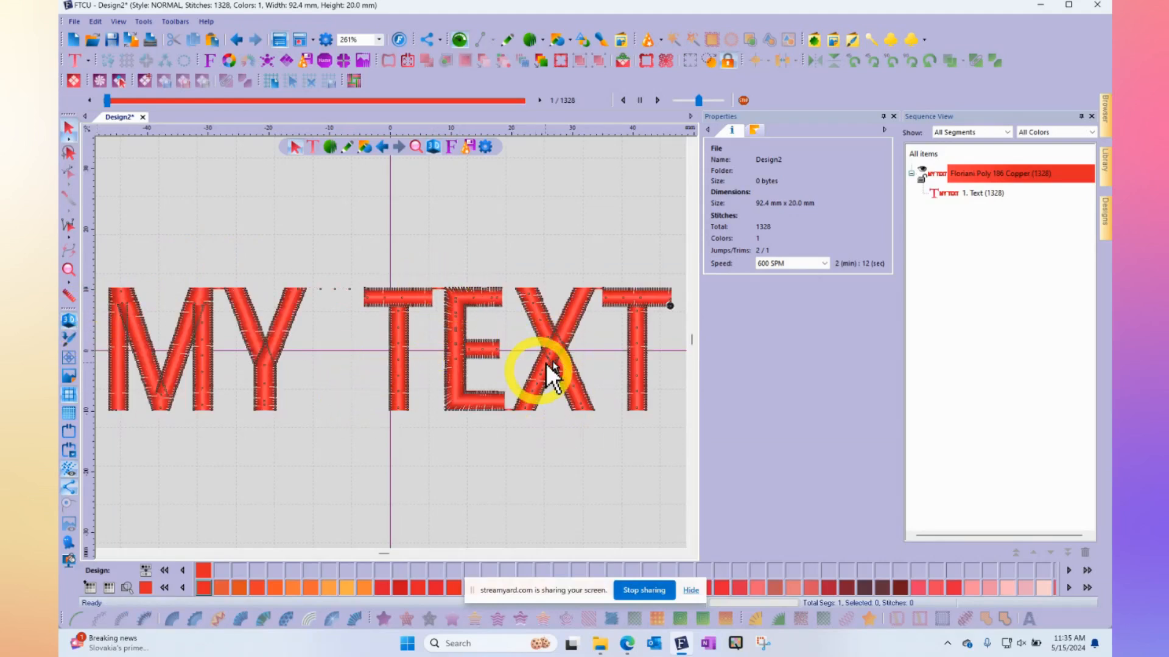
mouse_move(443, 310)
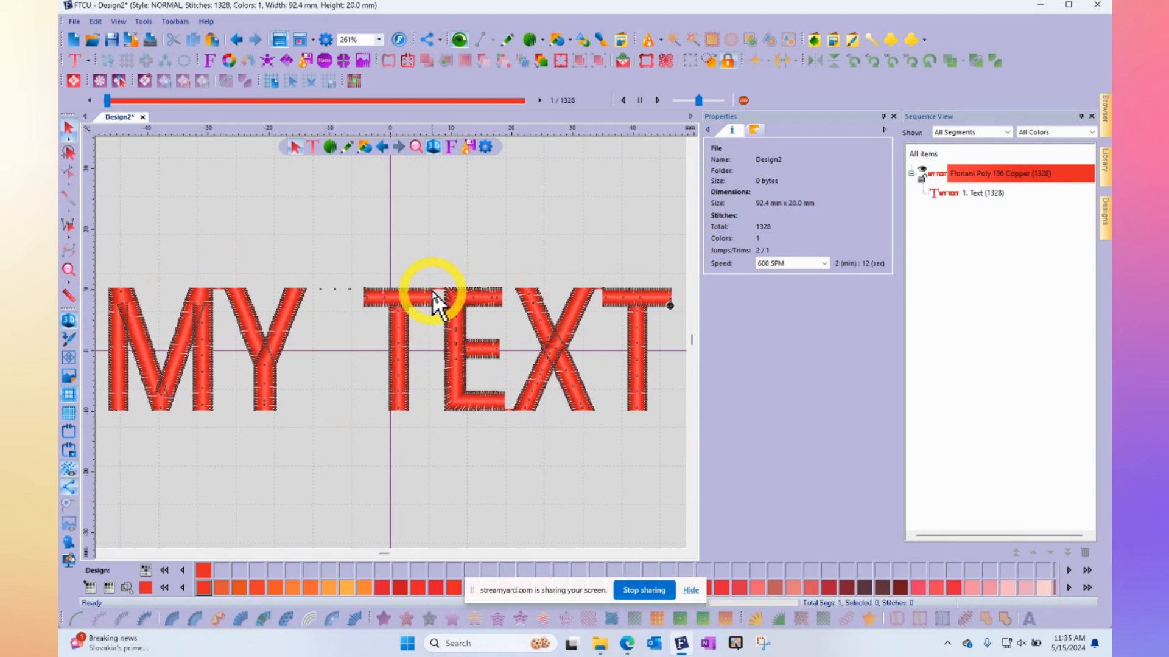
mouse_move(459, 309)
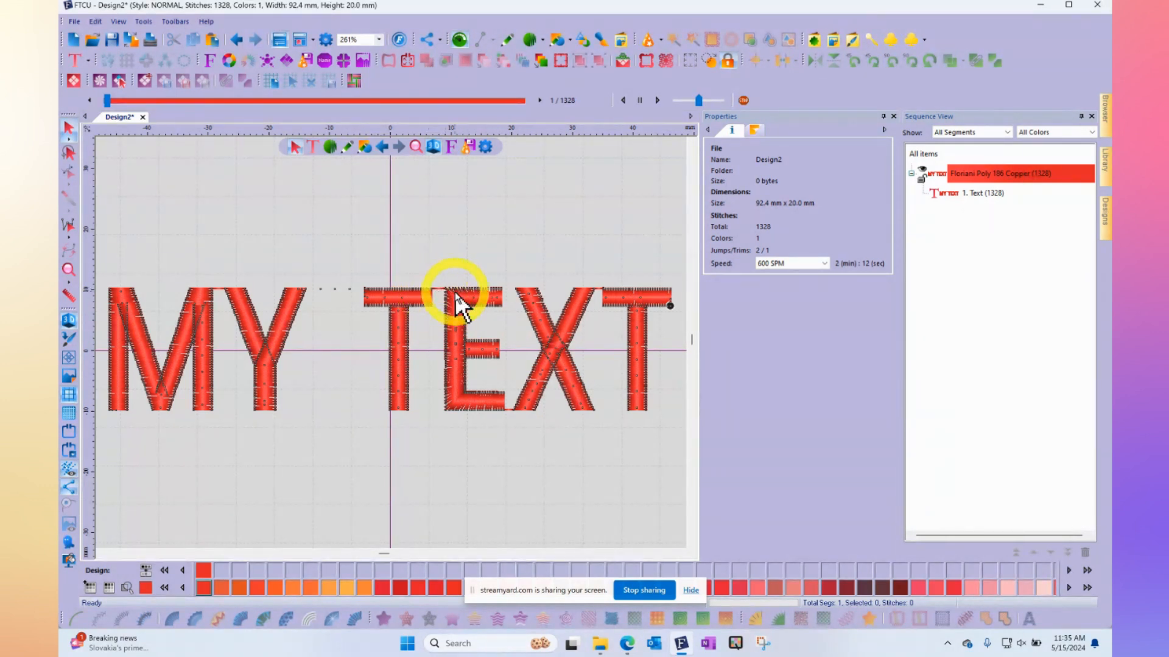
mouse_move(485, 291)
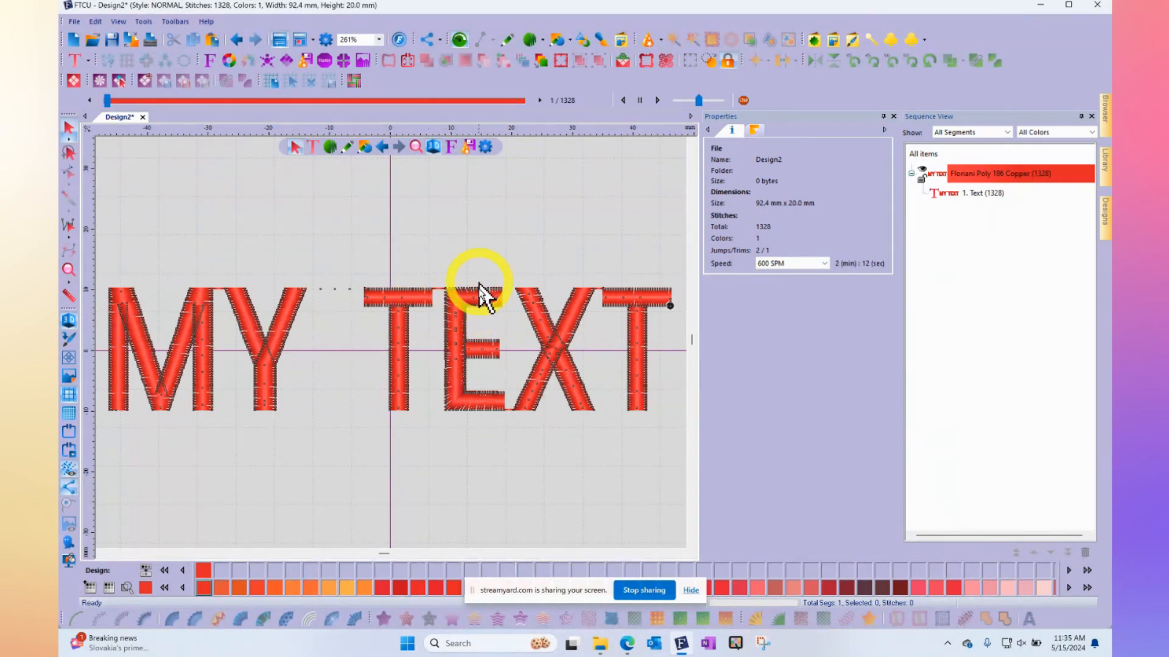
mouse_move(522, 410)
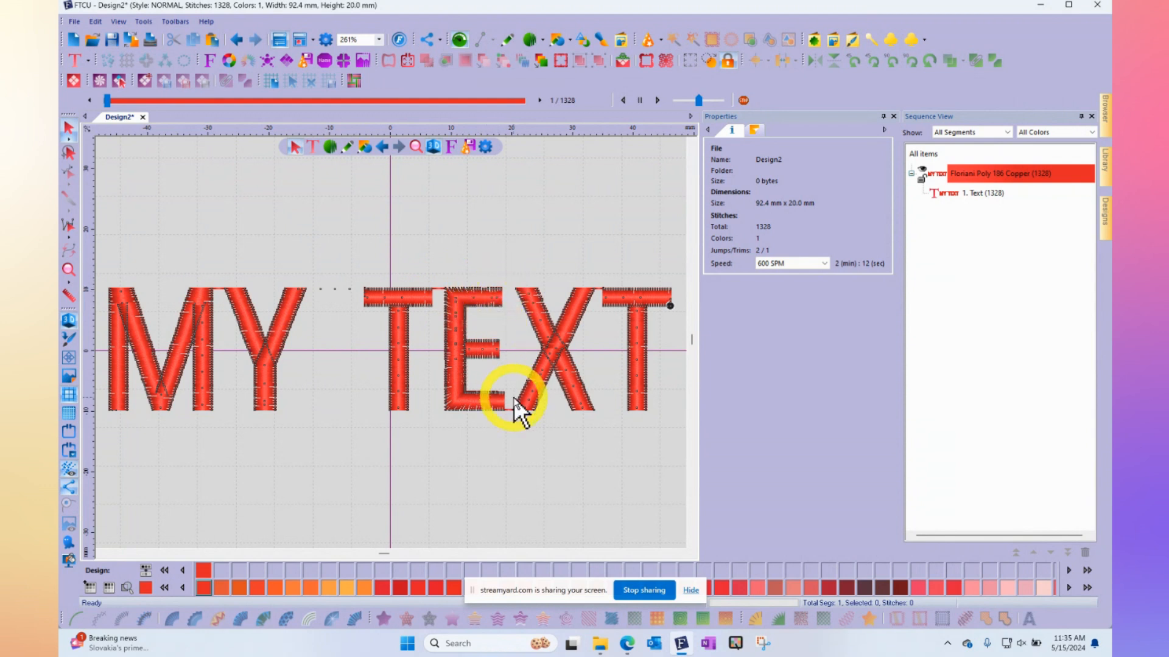
mouse_move(526, 414)
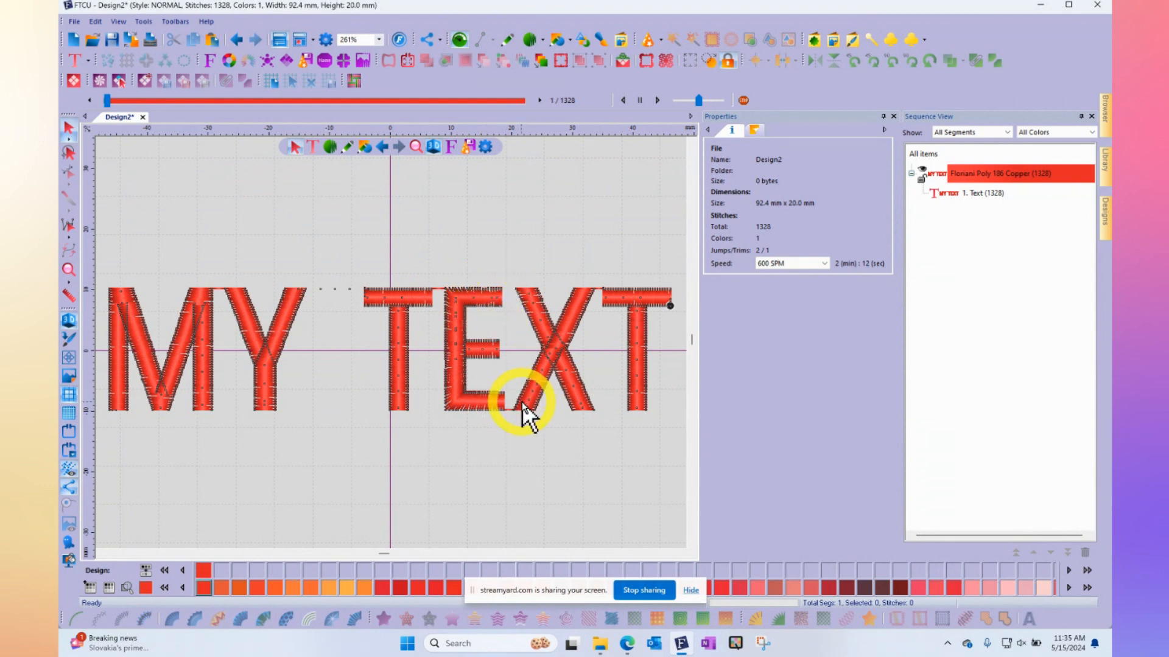
mouse_move(277, 204)
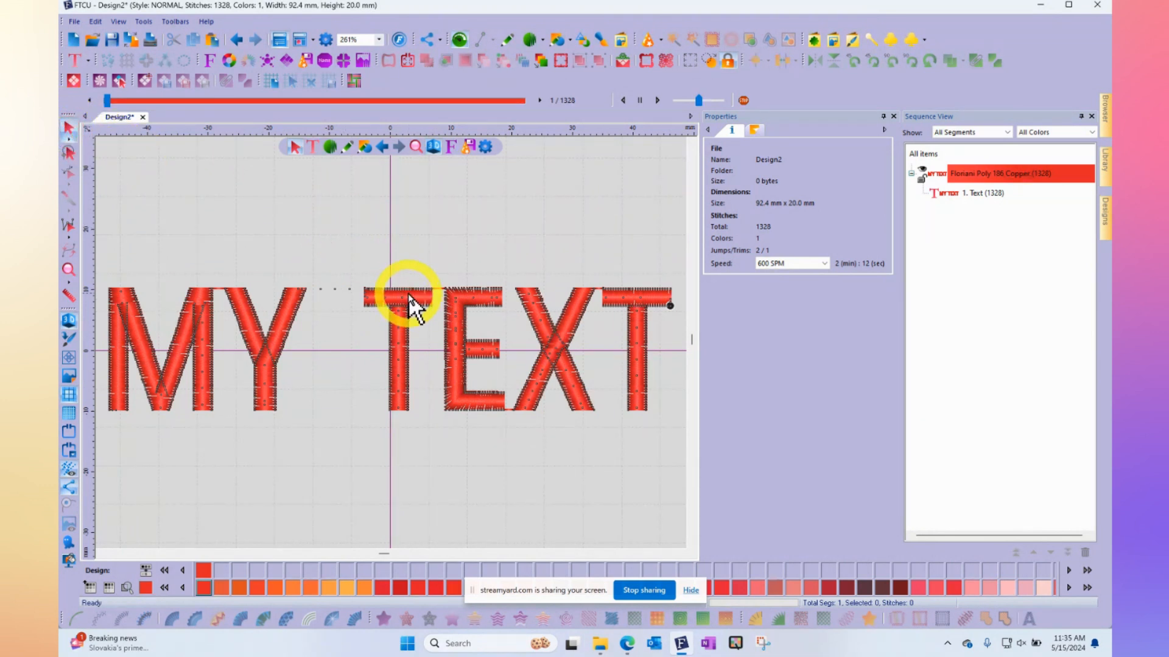
mouse_move(463, 309)
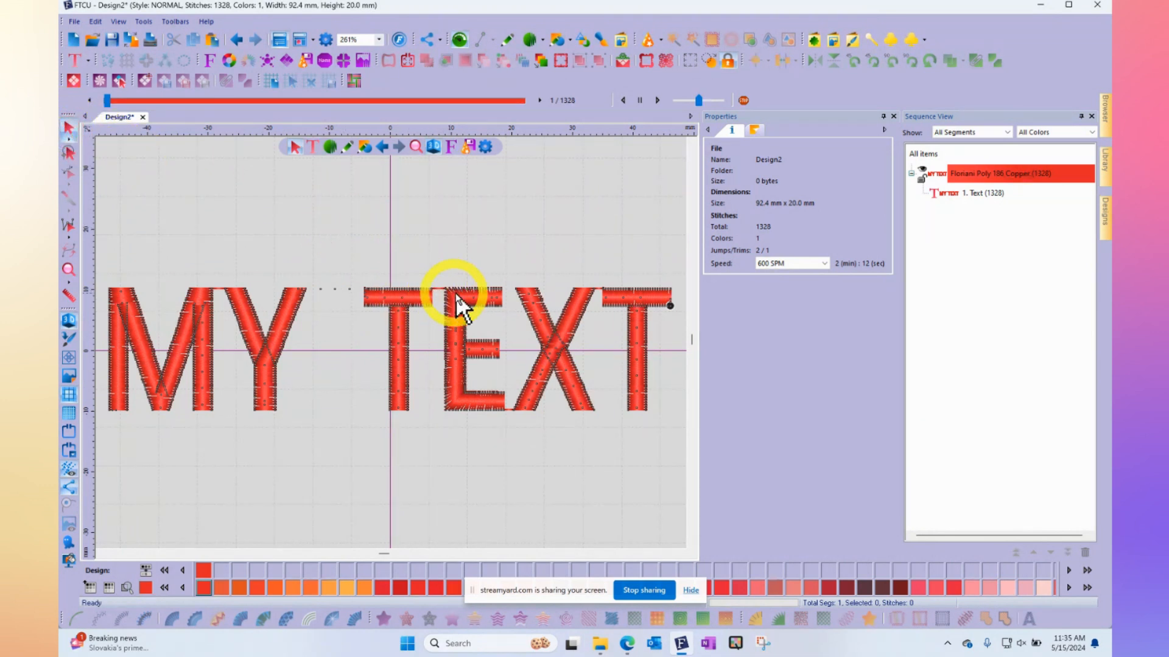
mouse_move(555, 376)
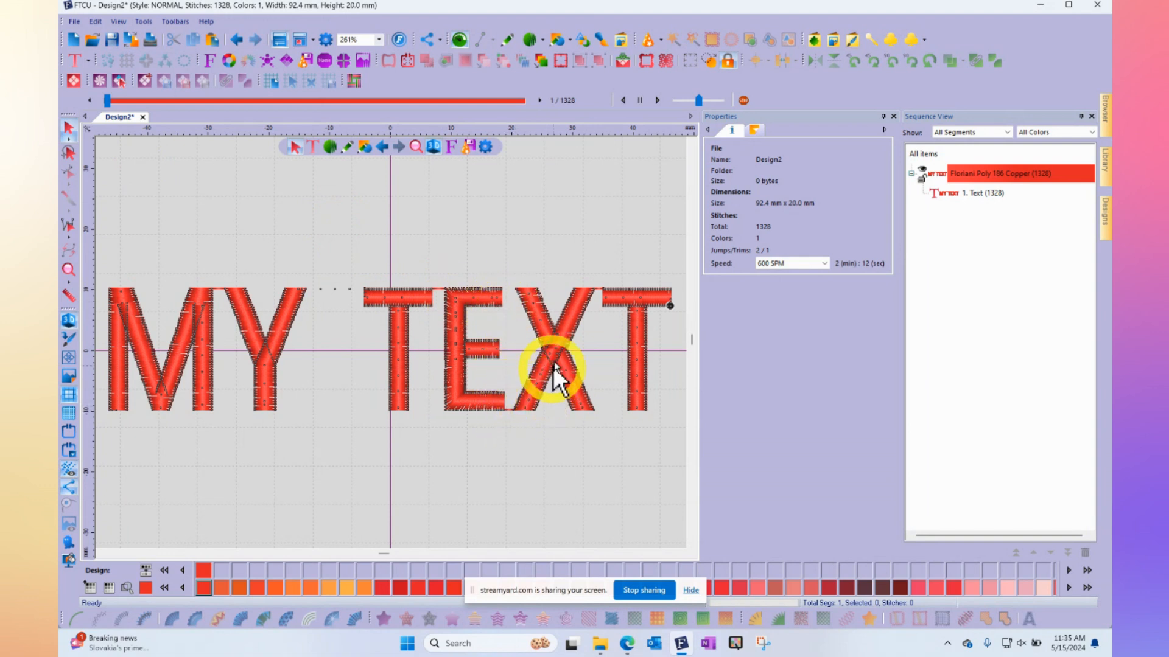
mouse_move(518, 309)
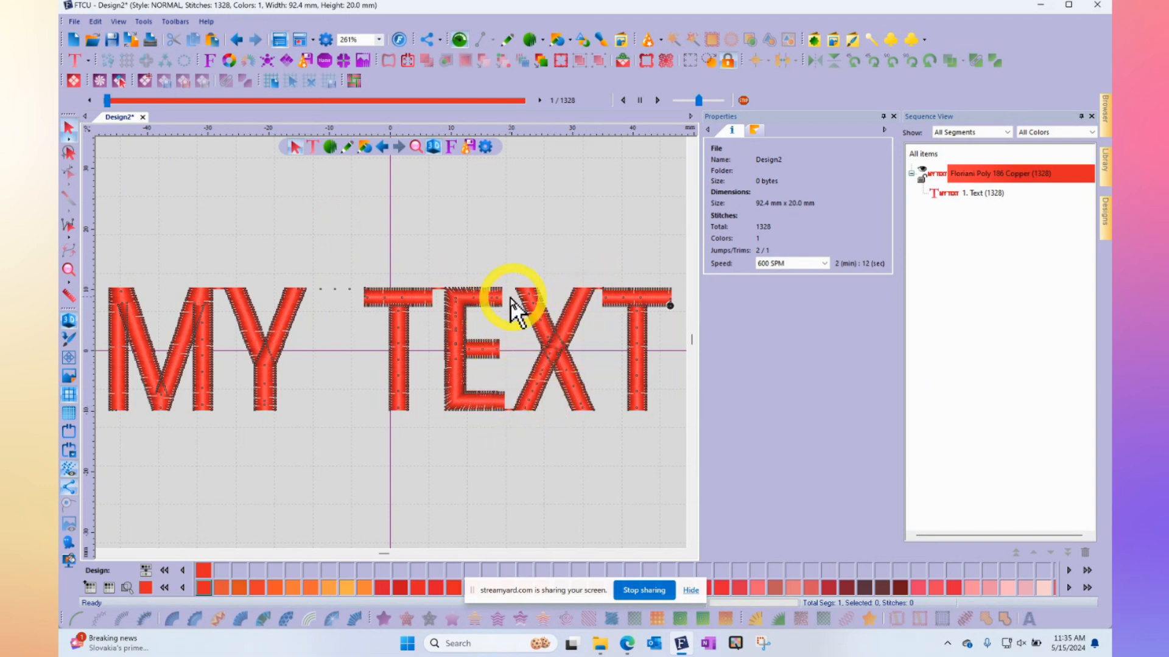
mouse_move(407, 302)
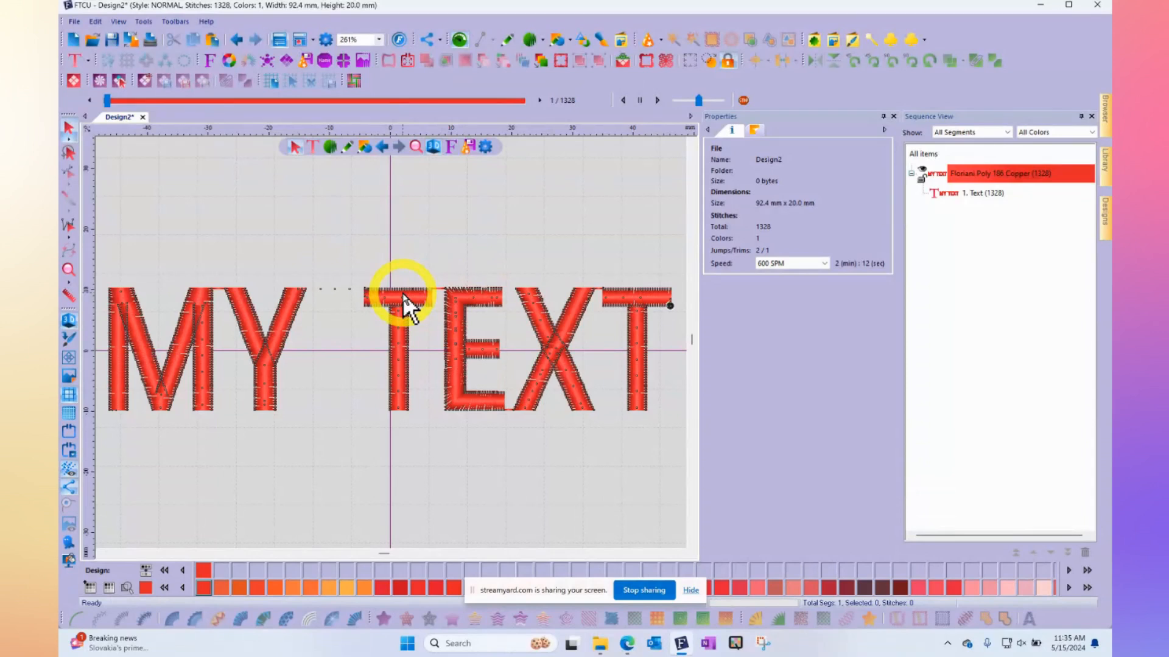
Set MY TEXT to Always trim and Always lock and apply, giving 1373 stitches
double_click(410, 305)
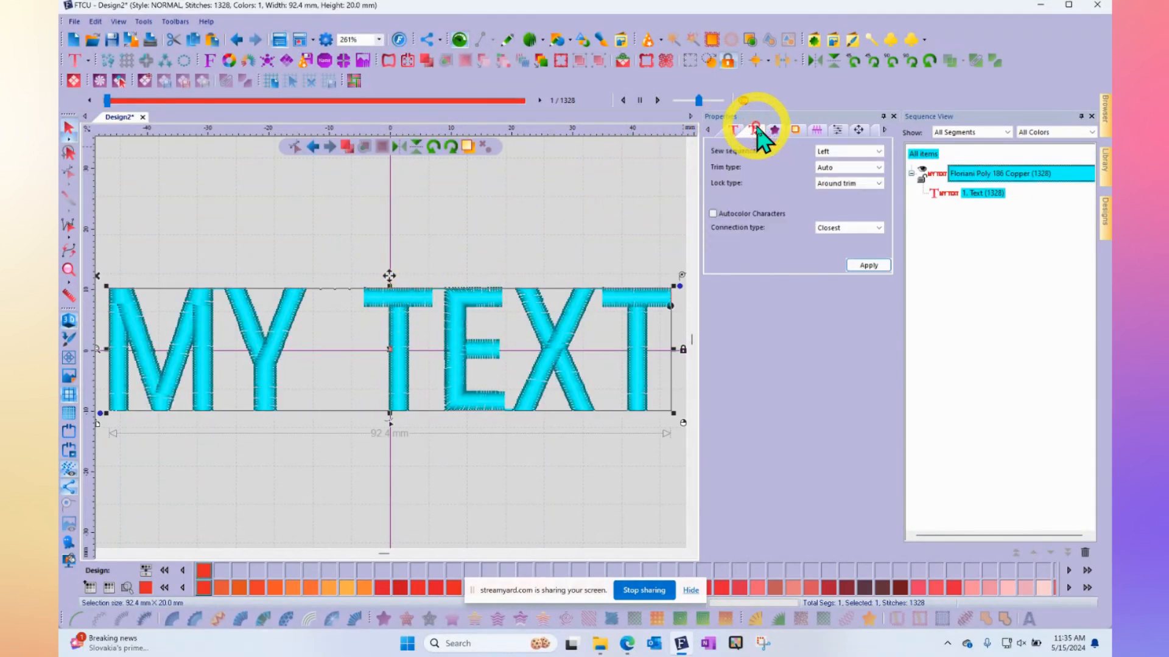
click(846, 167)
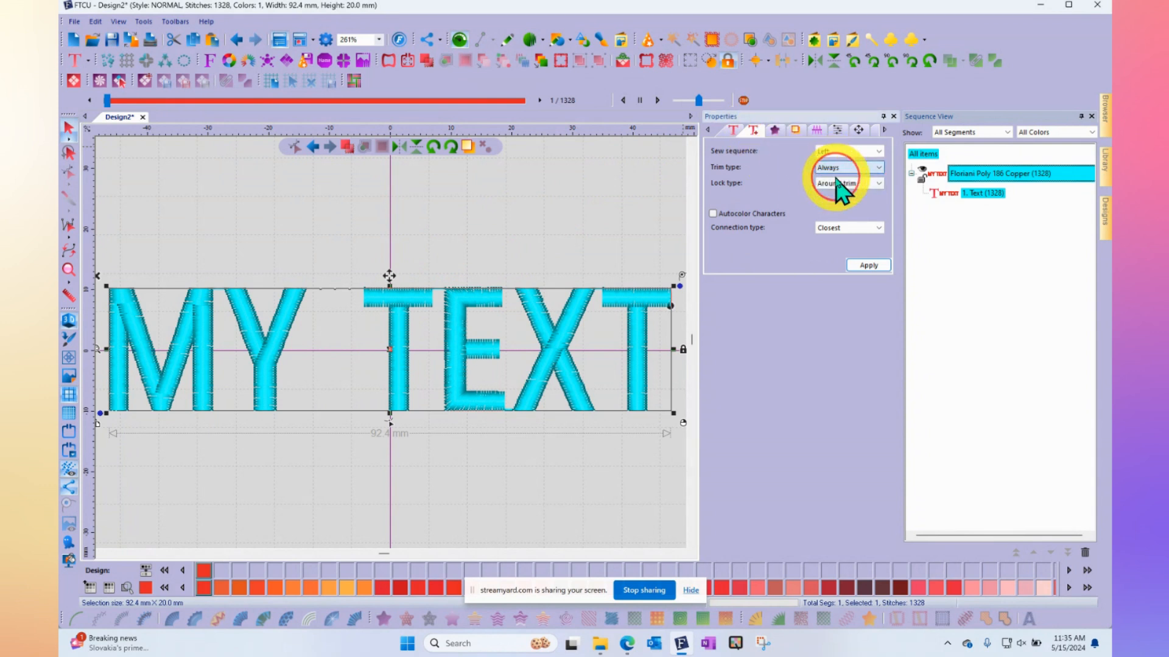
click(878, 183)
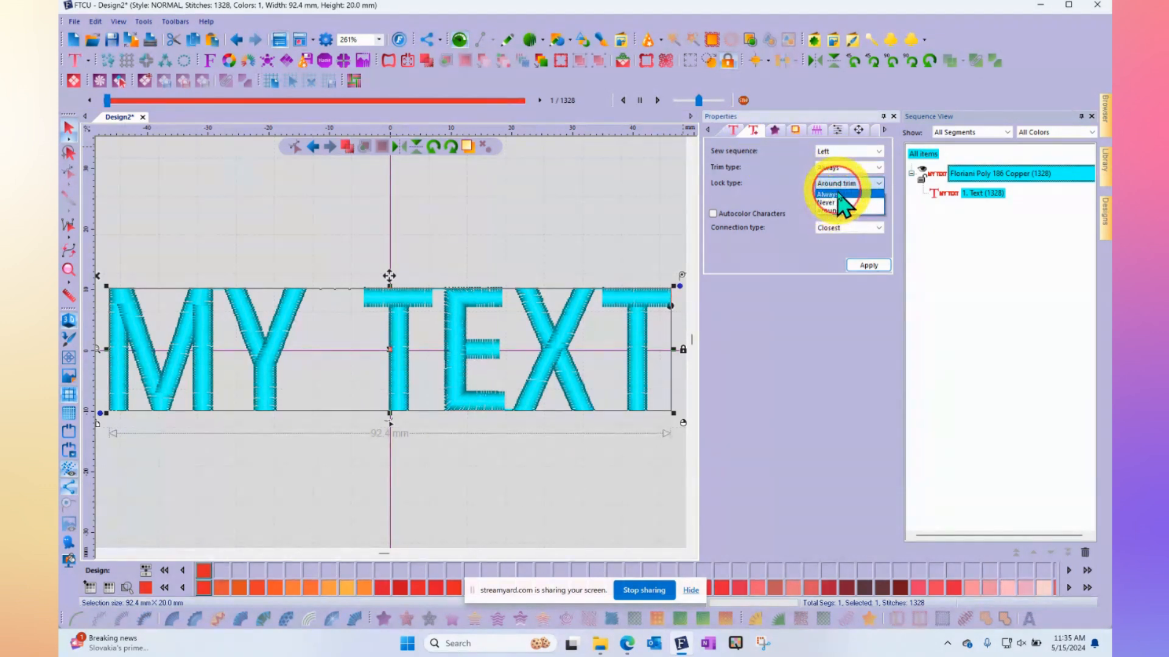
click(827, 195)
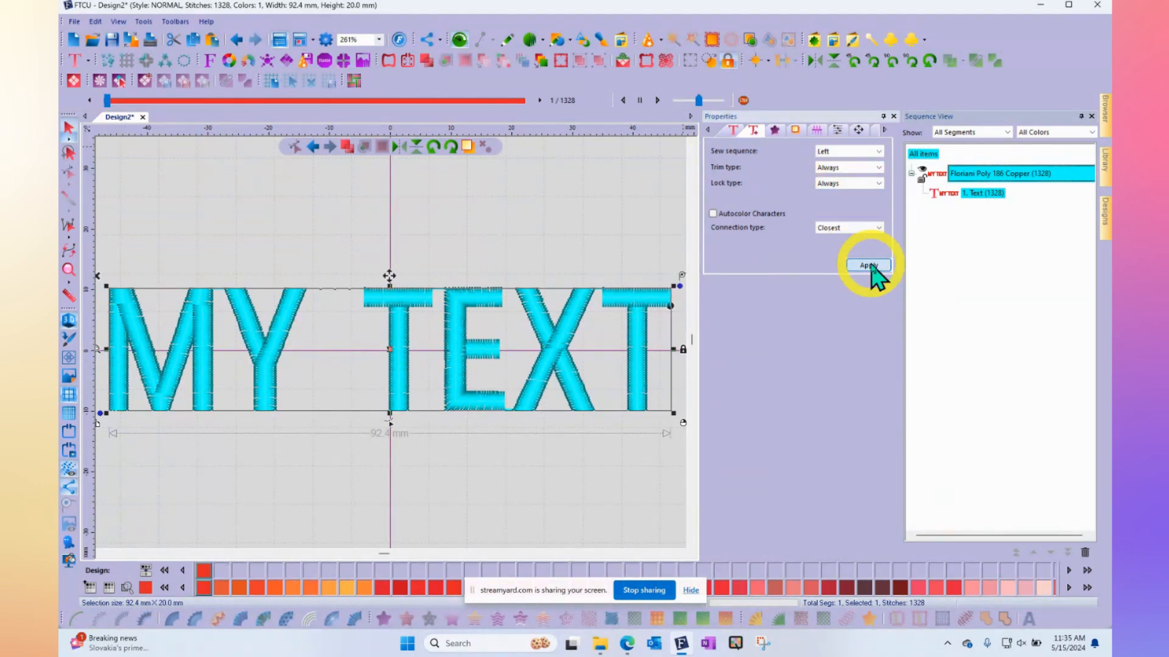
click(868, 265)
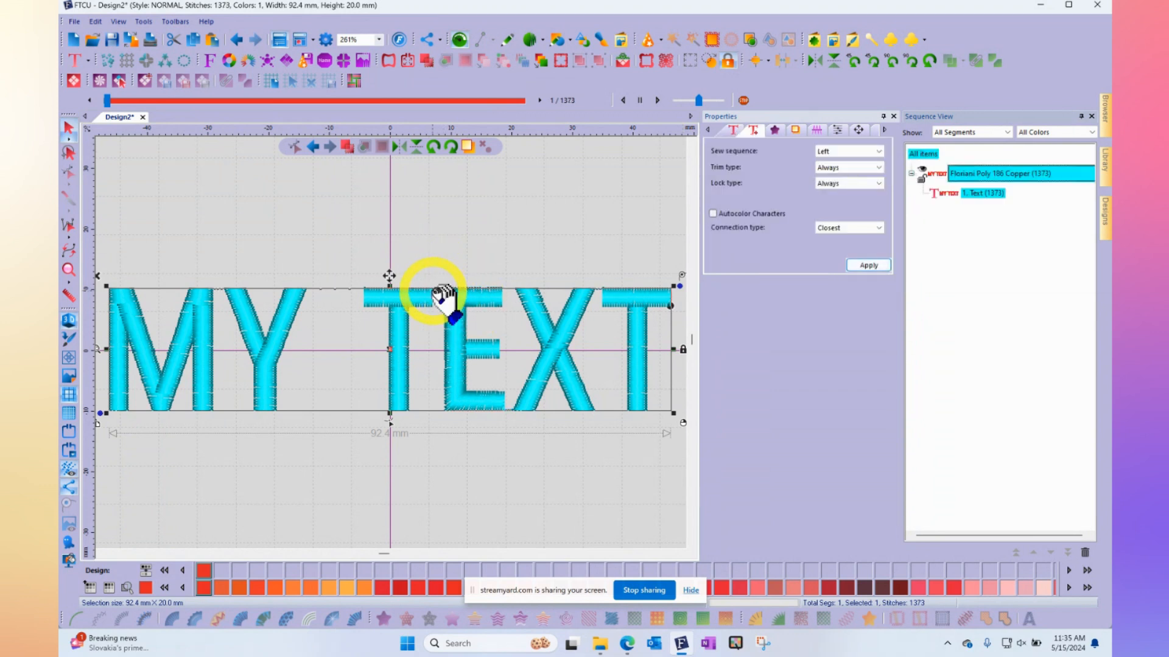
mouse_move(446, 294)
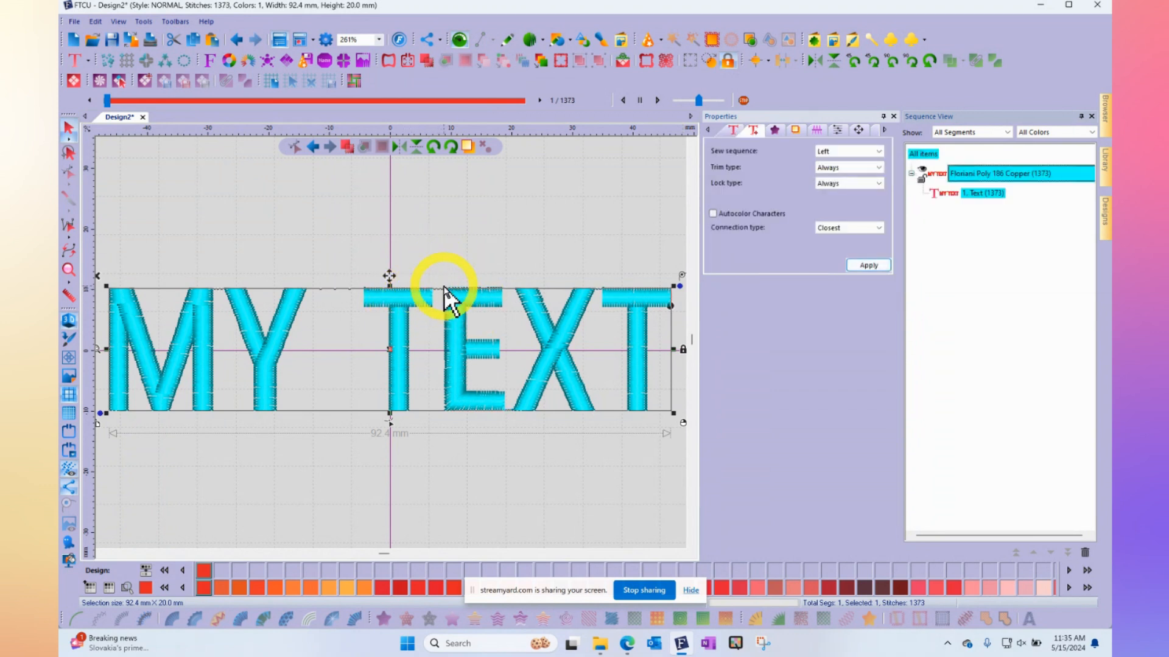
scroll(up, 3)
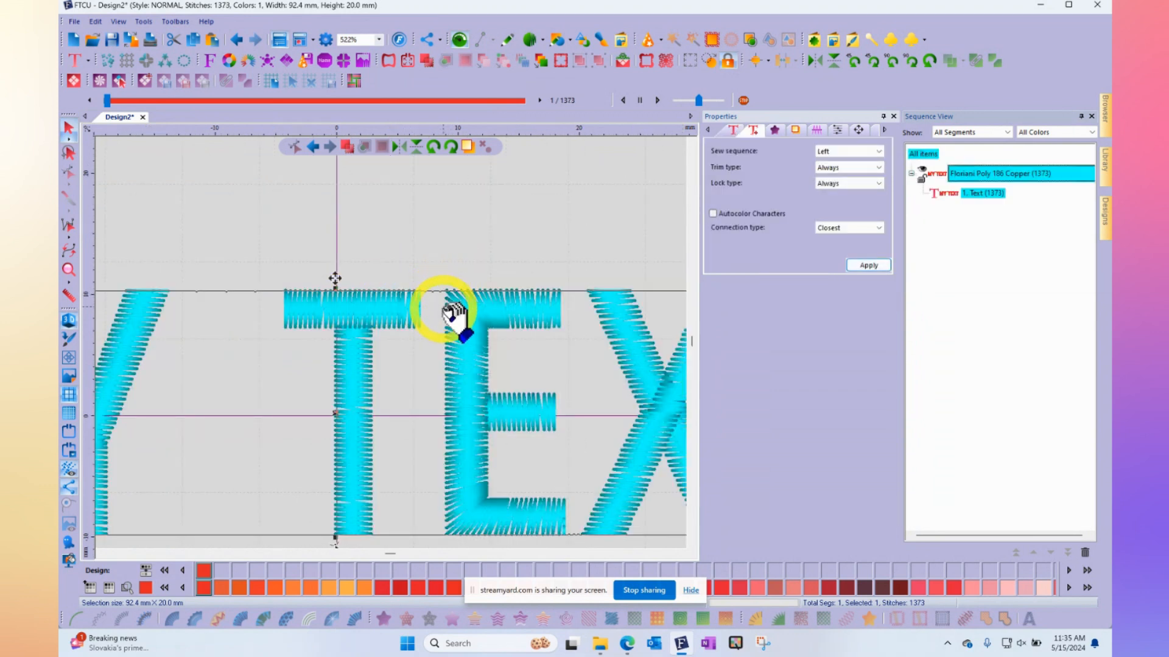
scroll(up, 3)
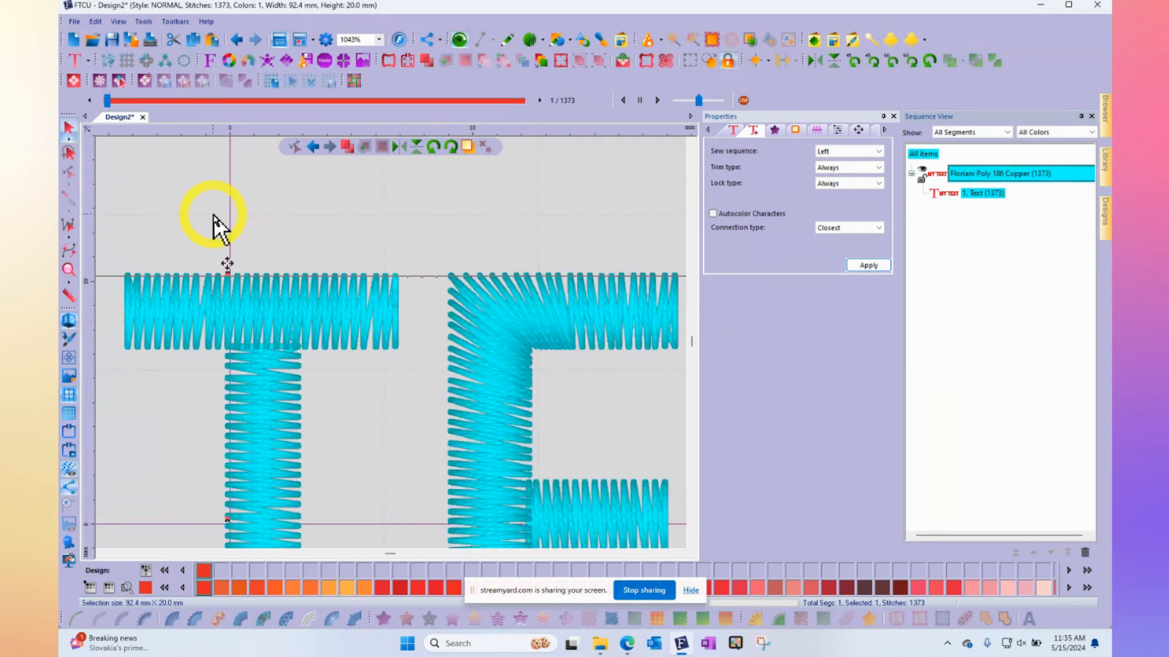
mouse_move(403, 287)
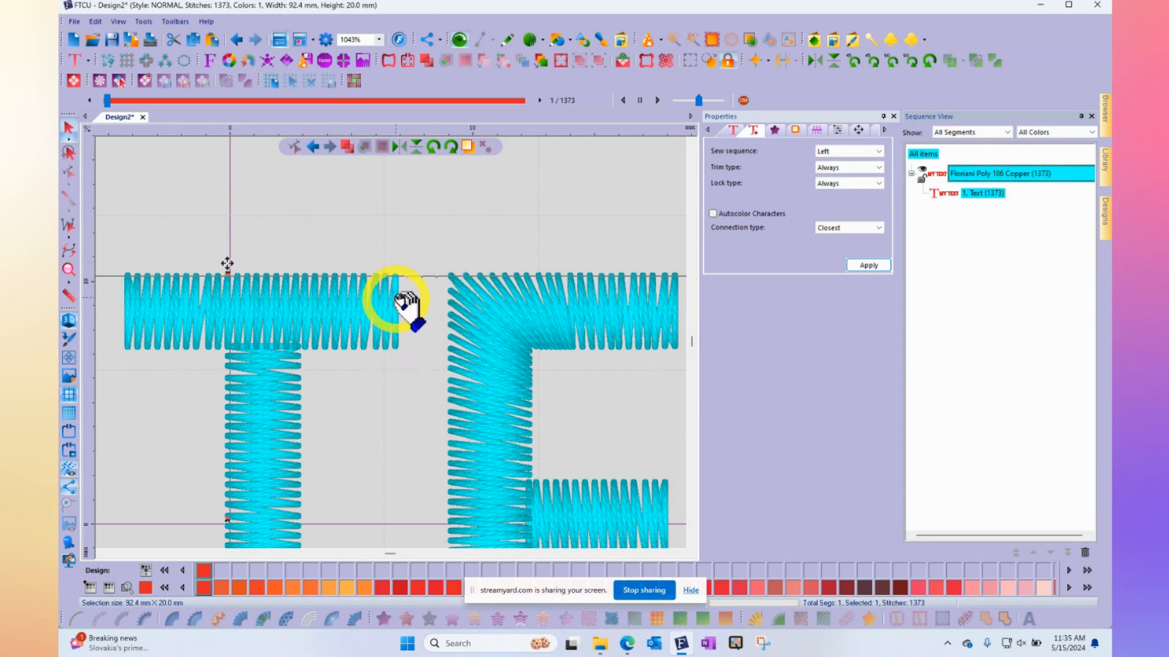
mouse_move(402, 291)
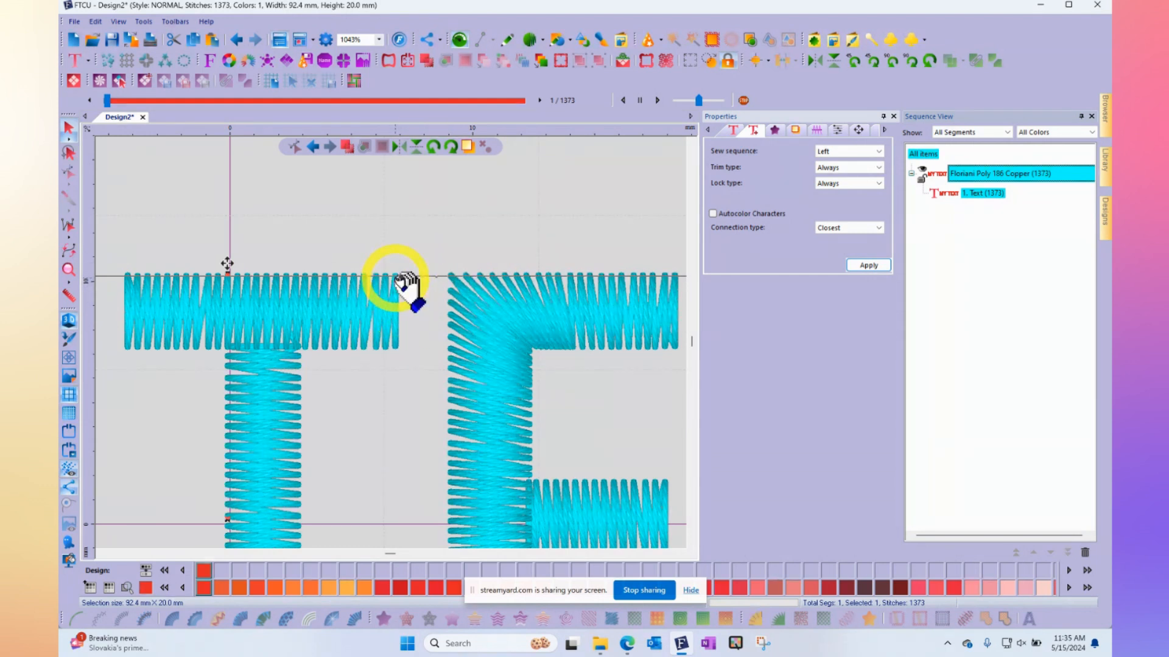
mouse_move(410, 309)
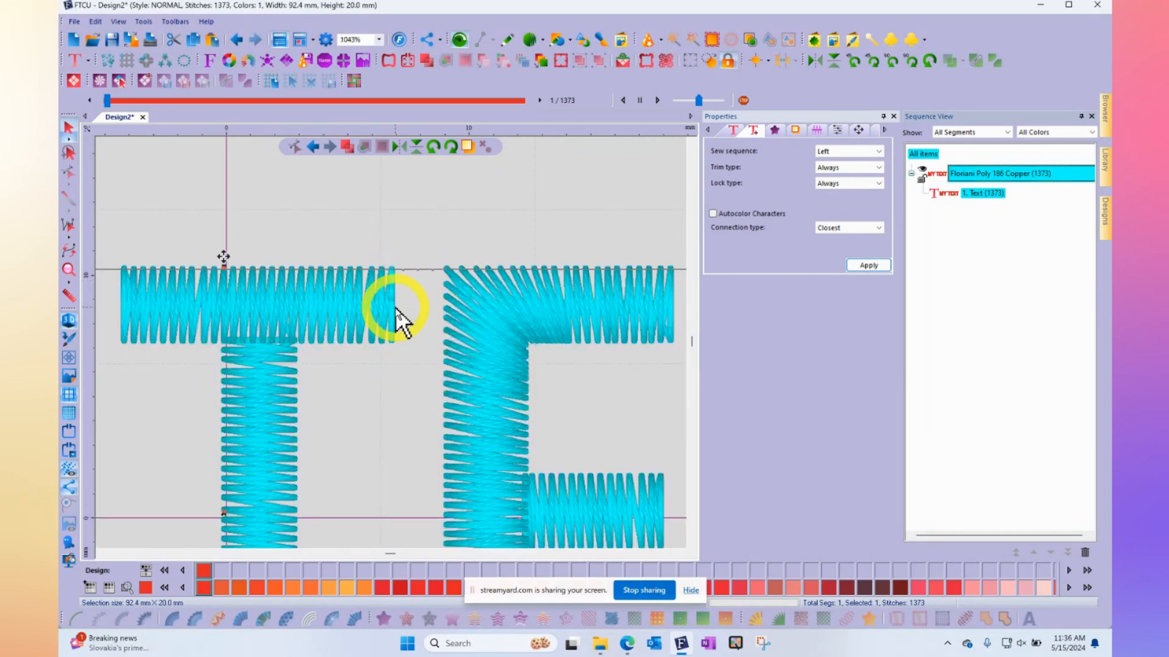
mouse_move(485, 402)
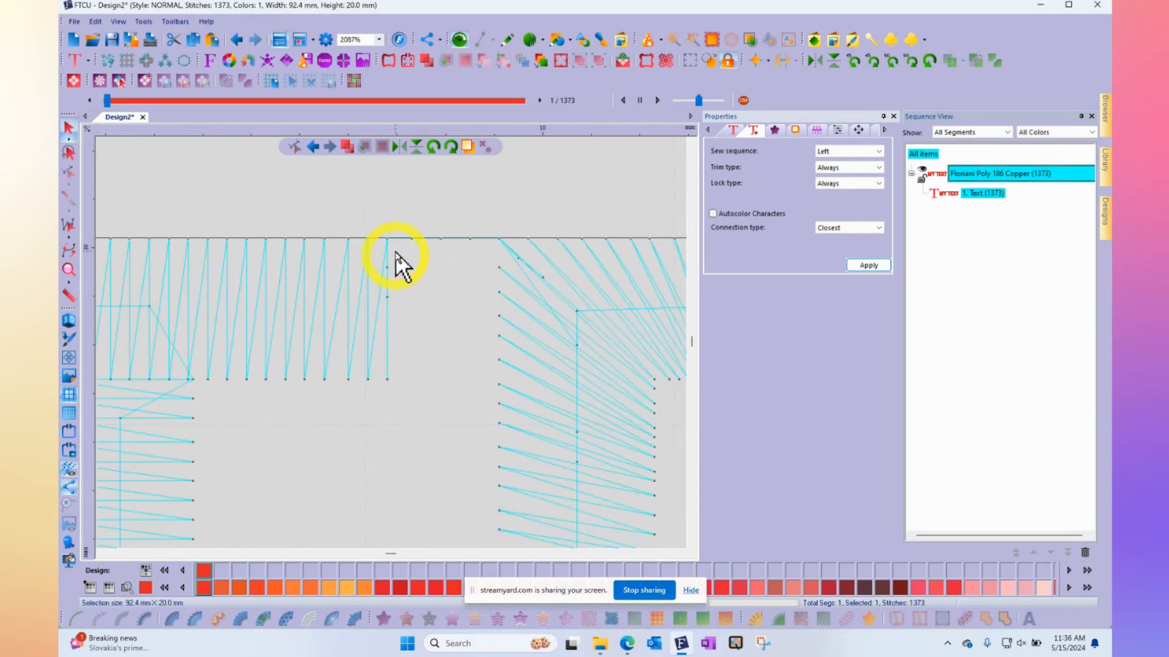
mouse_move(393, 309)
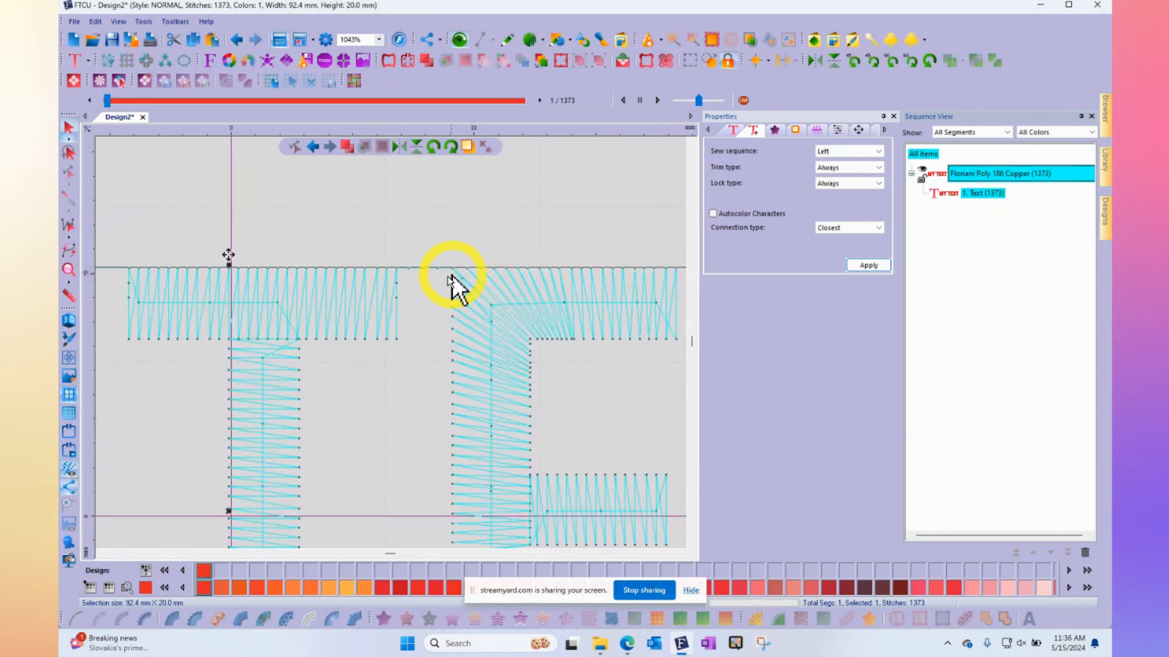
mouse_move(410, 268)
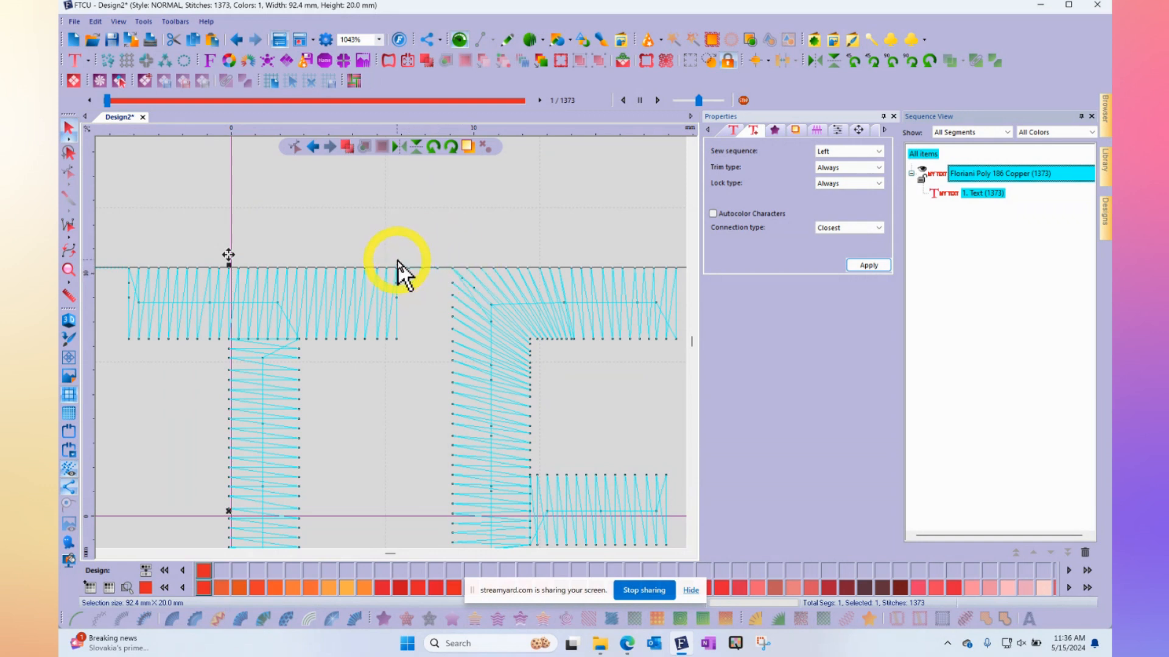
mouse_move(466, 287)
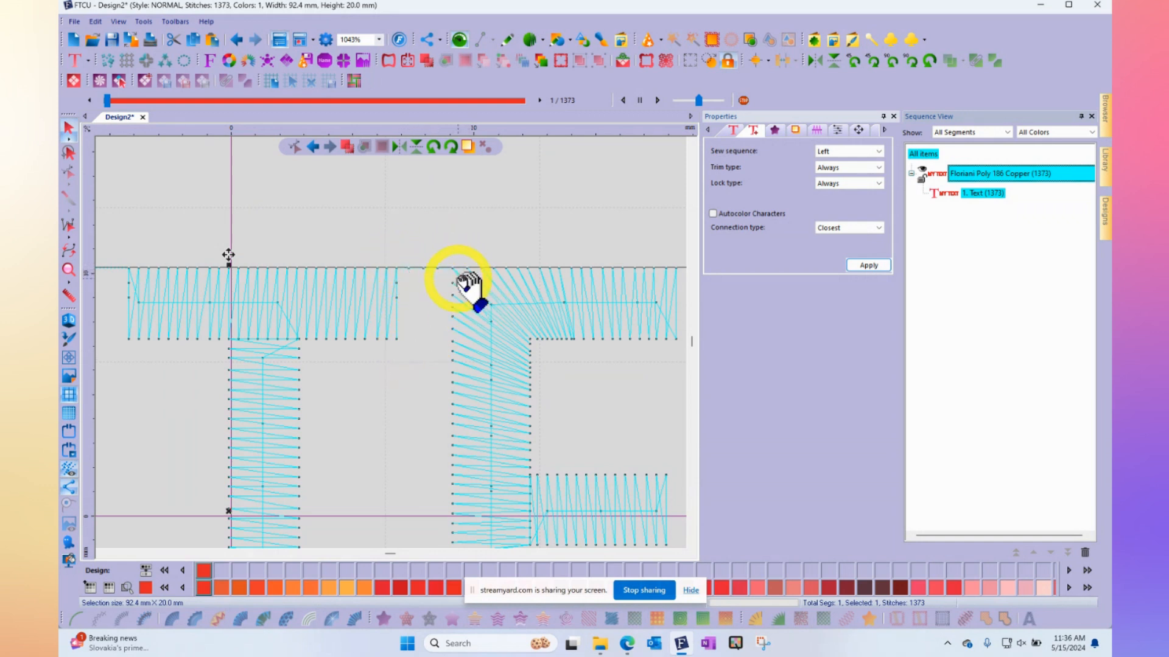
mouse_move(471, 302)
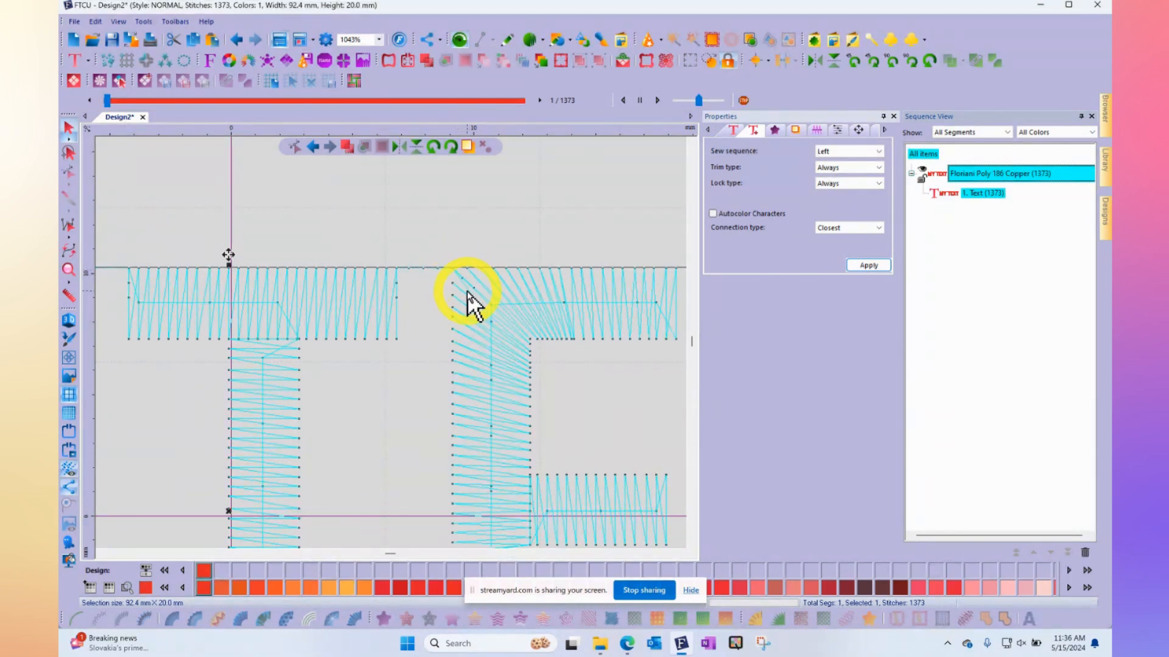
mouse_move(473, 298)
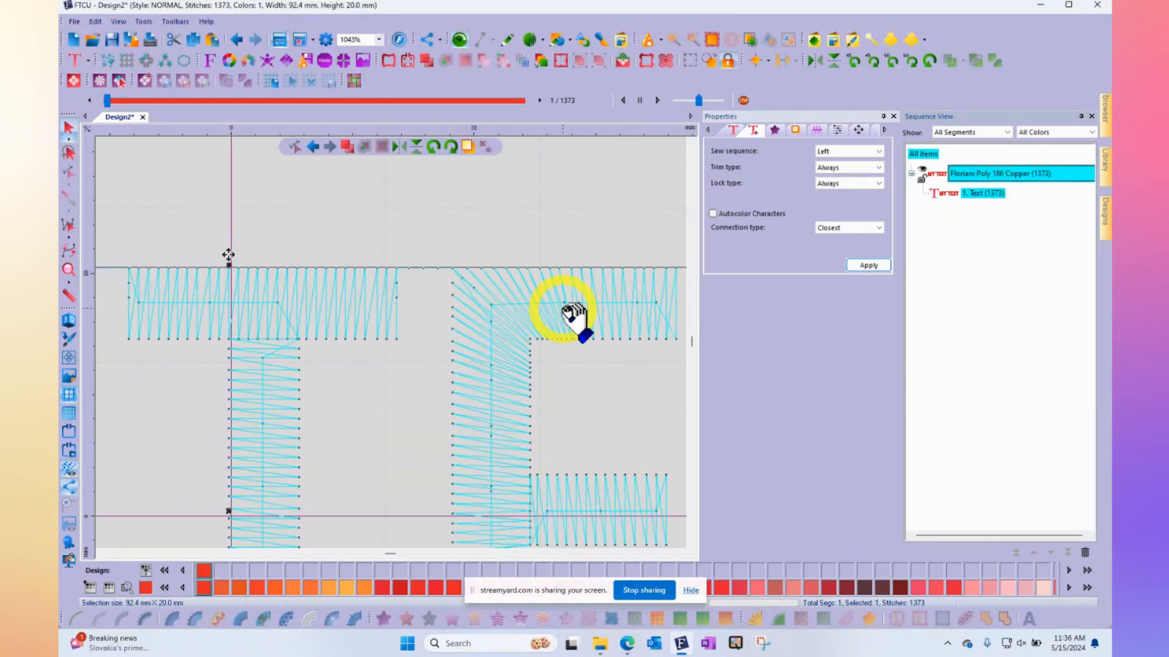
click(68, 127)
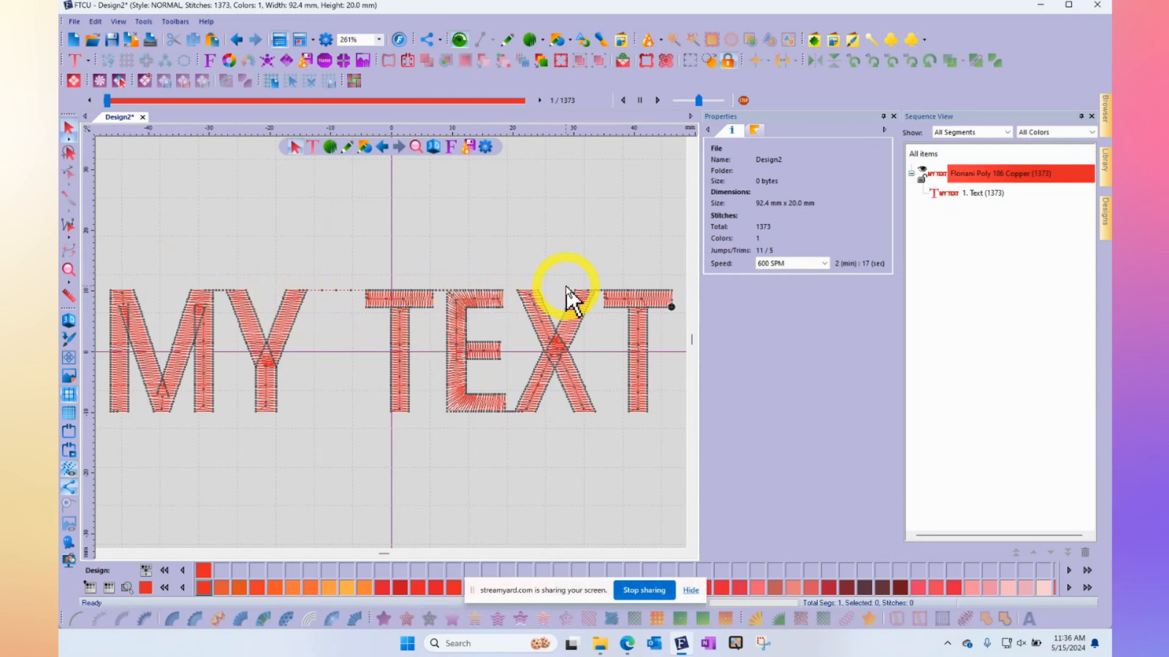
mouse_move(496, 324)
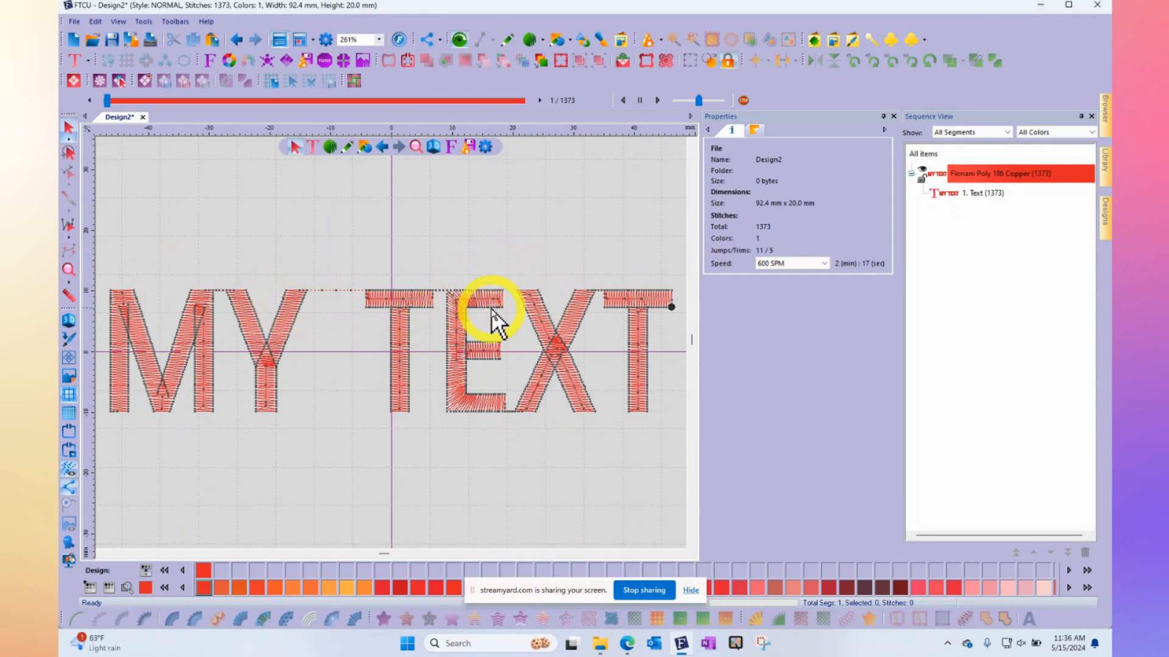
mouse_move(443, 313)
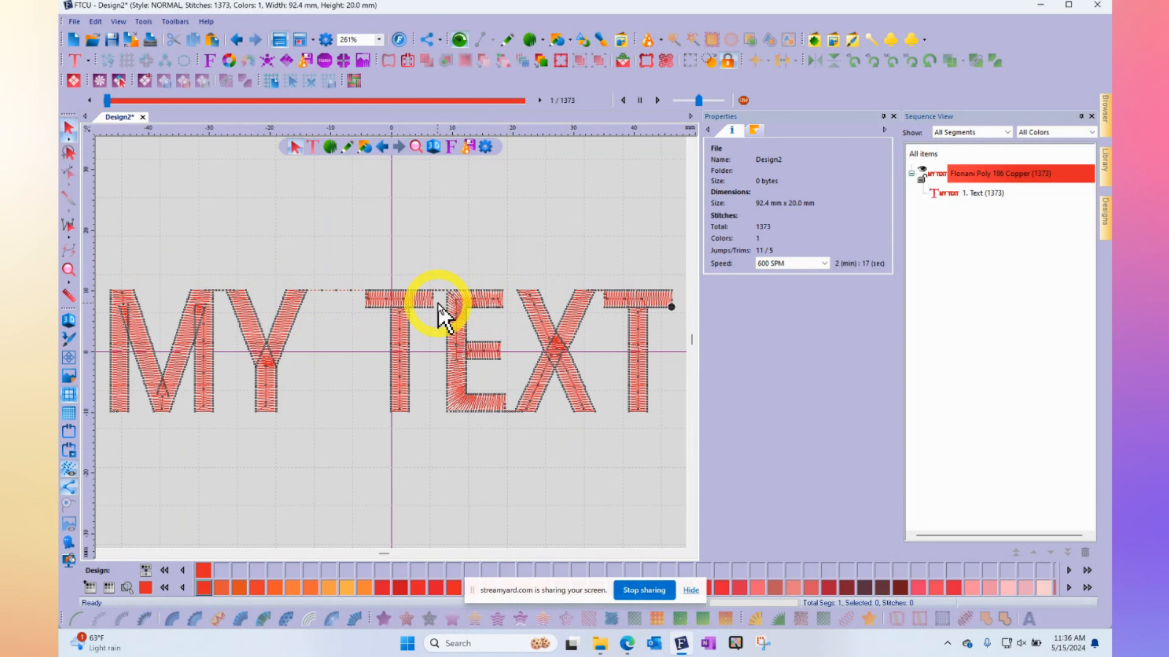
Select the MY TEXT lettering again to show its Always trim and lock settings
scroll(up, 3)
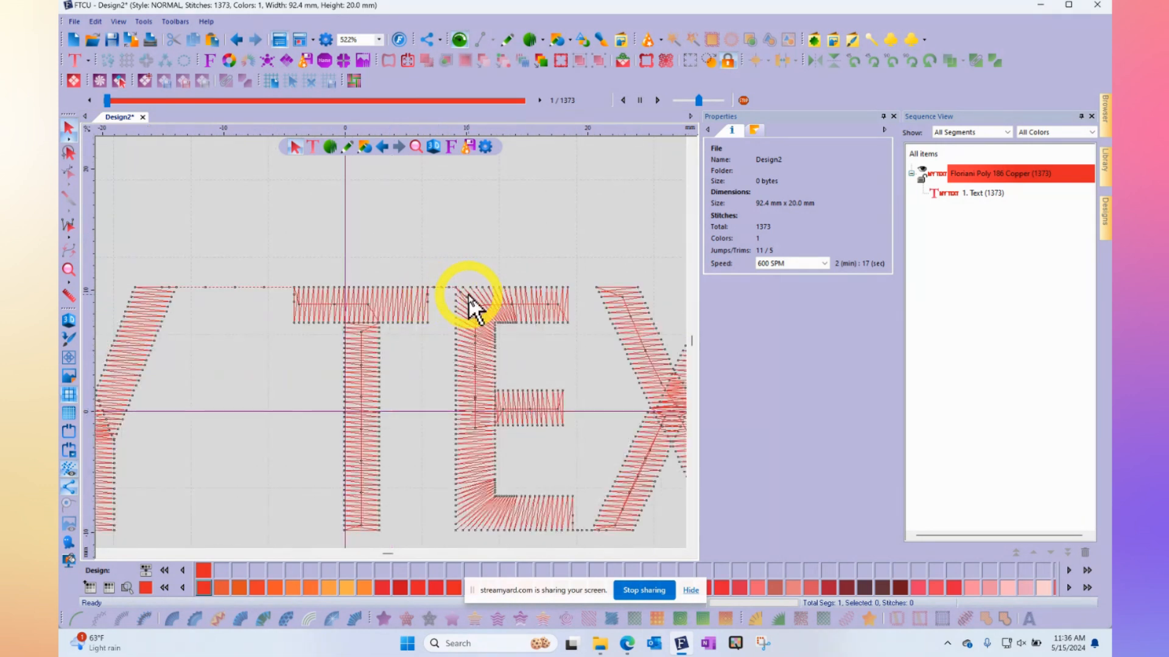
mouse_move(436, 310)
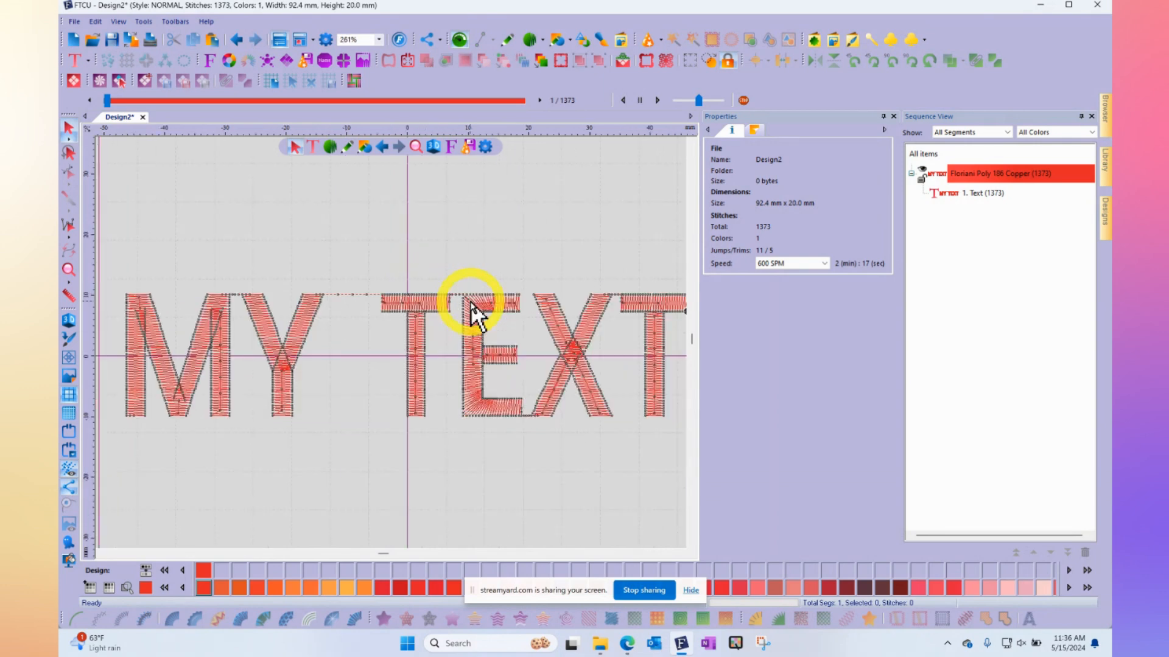
double_click(477, 306)
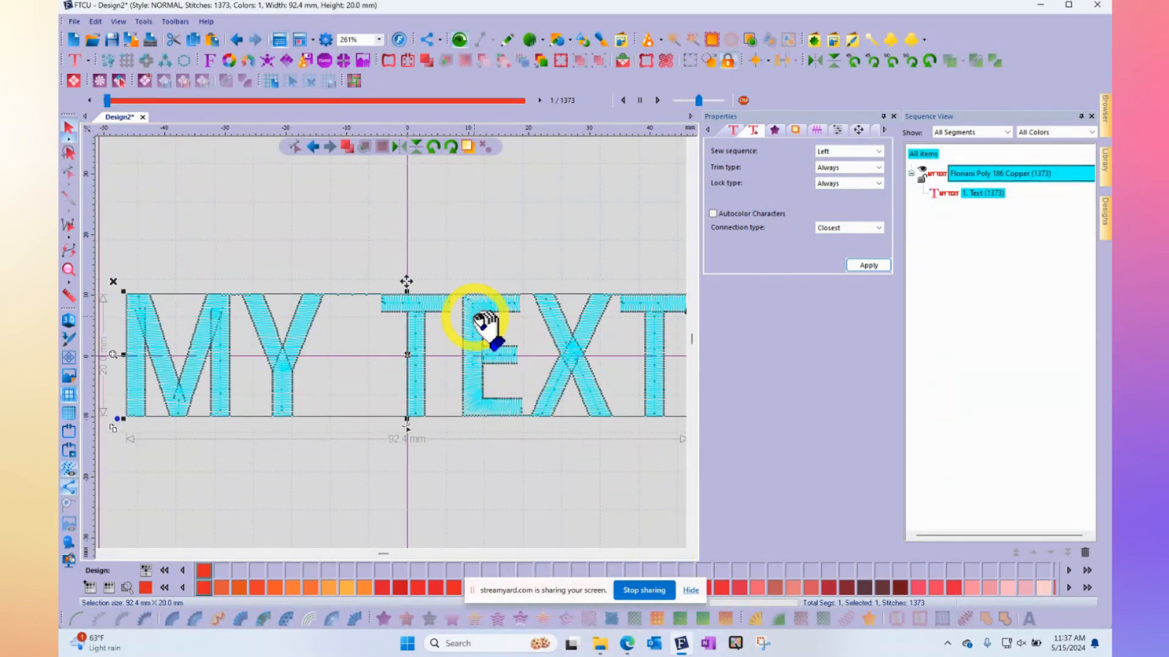
mouse_move(421, 317)
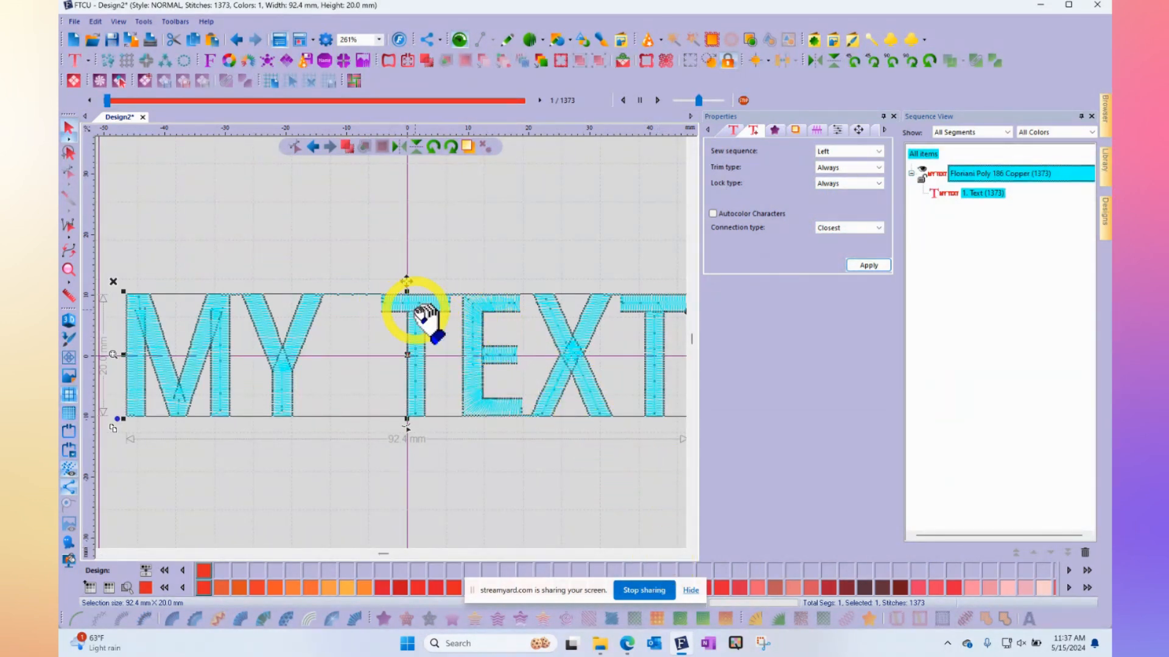
Break MY TEXT into six separate satin path letters via Breakup Text, then deselect
right_click(418, 317)
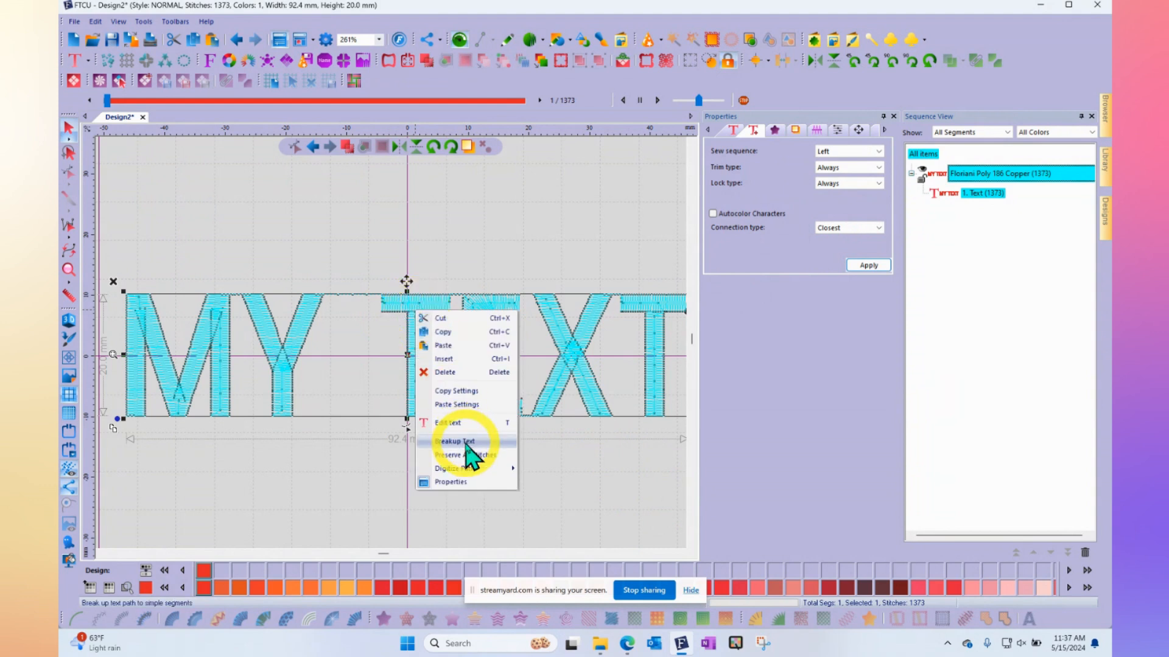
click(452, 440)
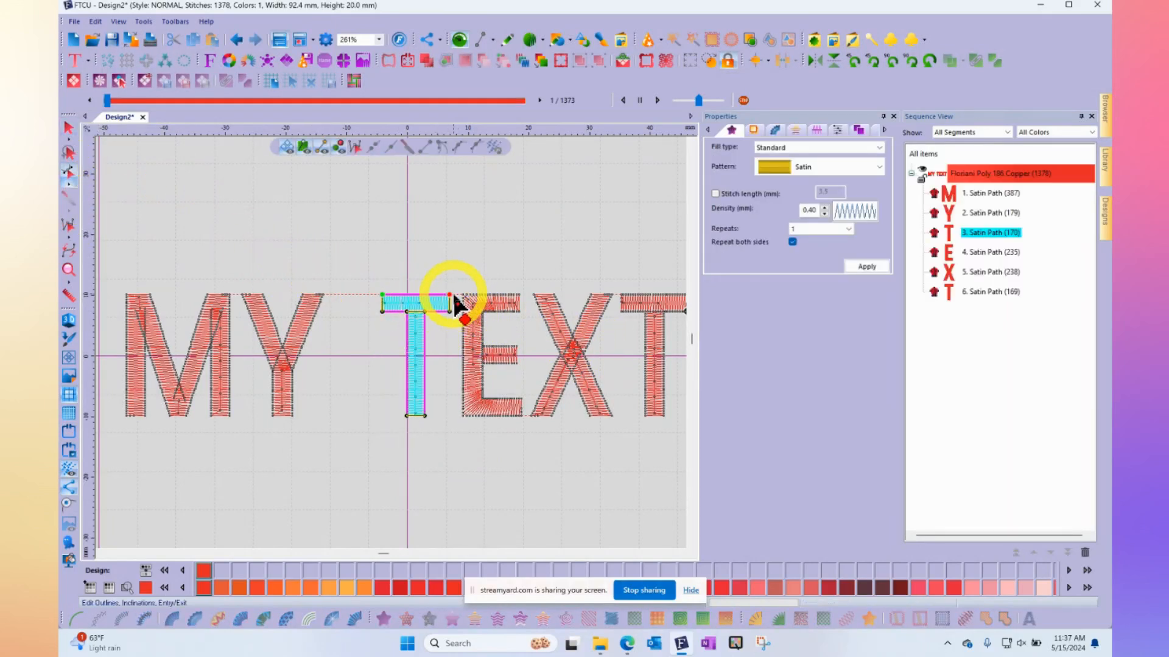
mouse_move(418, 246)
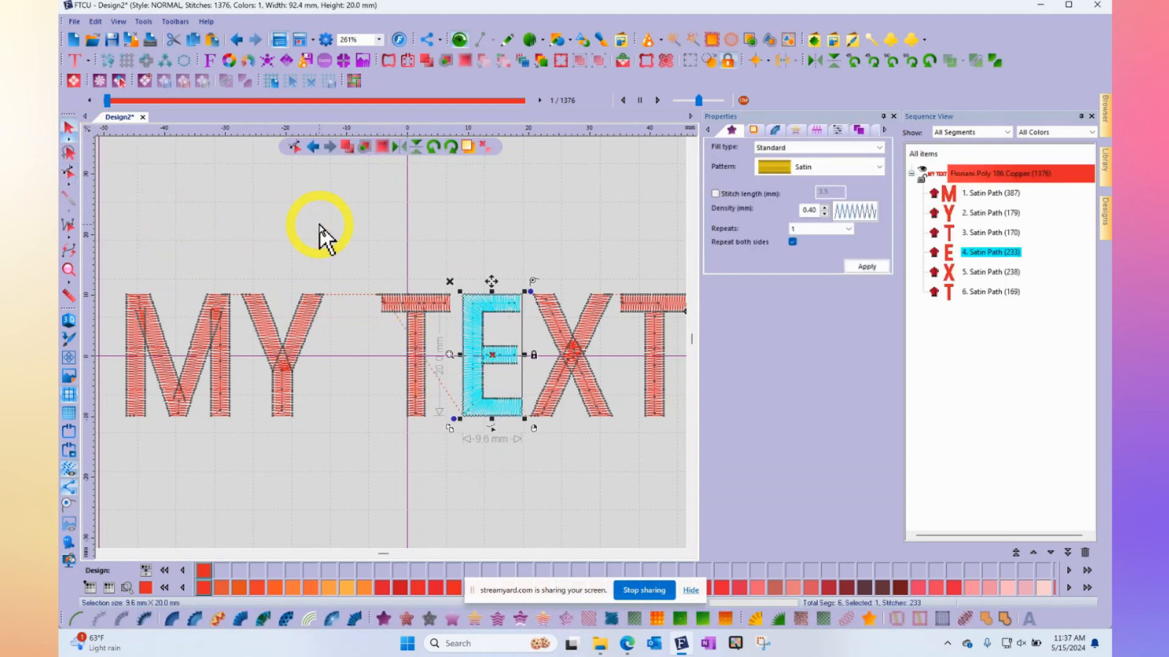
click(499, 447)
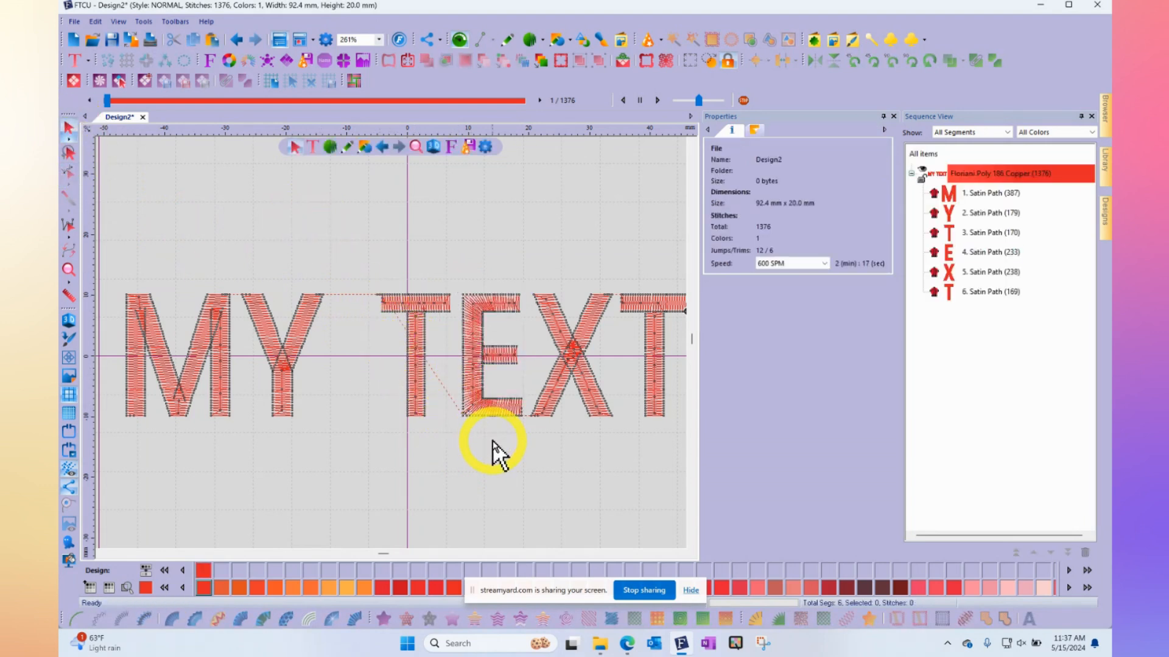
mouse_move(387, 310)
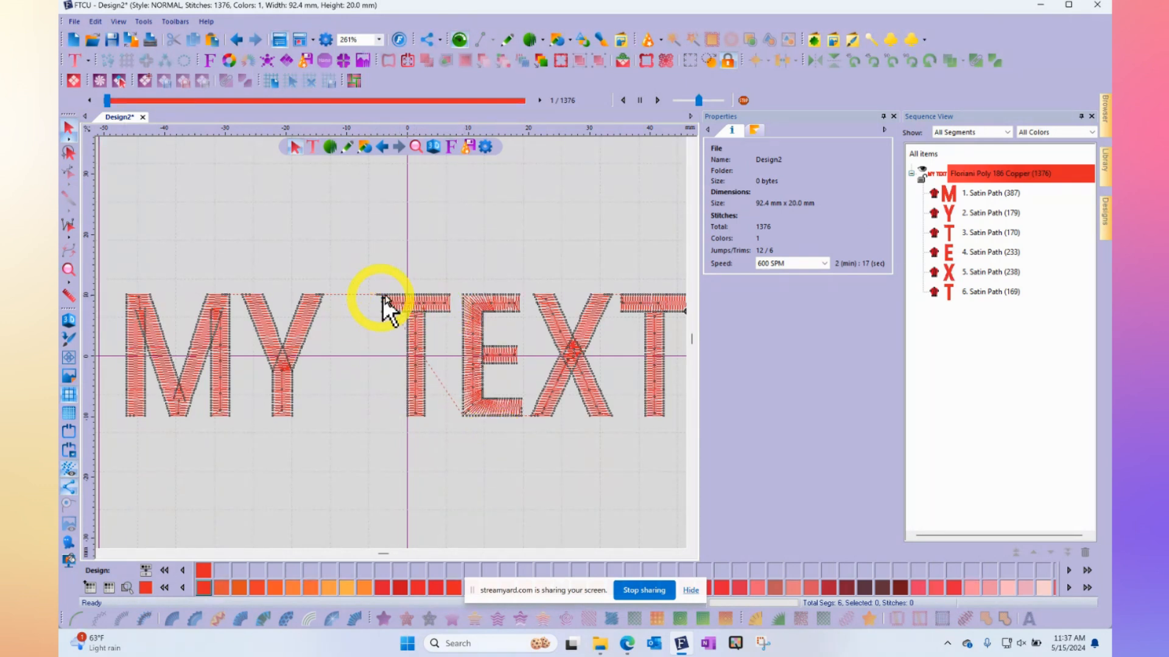
mouse_move(410, 323)
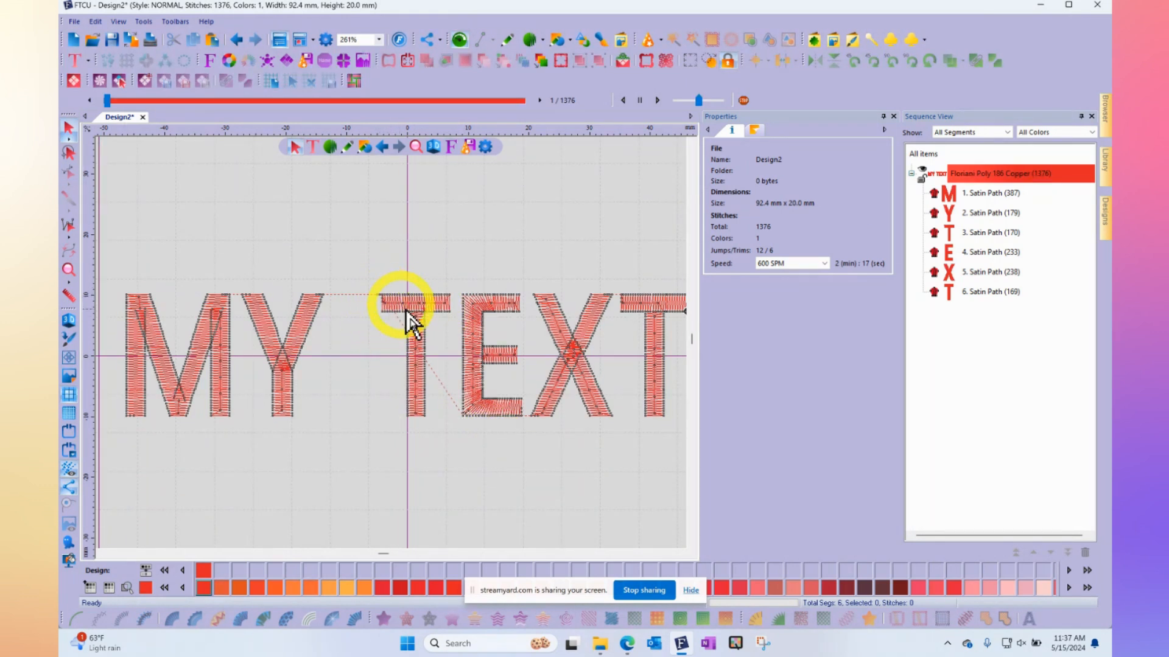
mouse_move(395, 298)
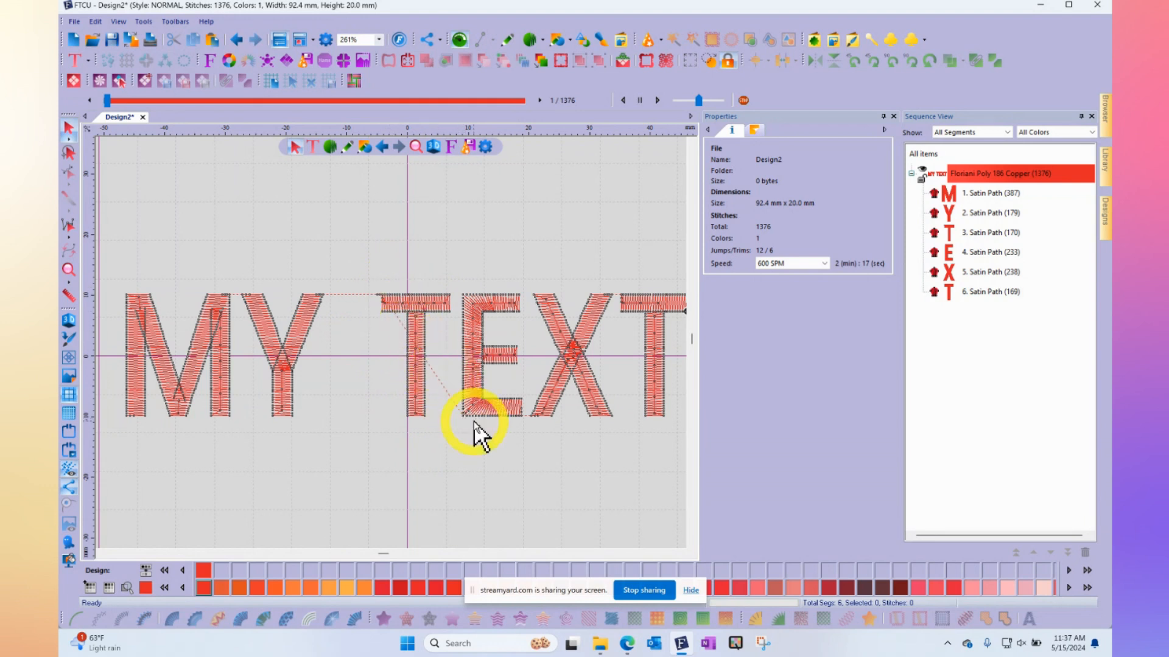
mouse_move(69, 276)
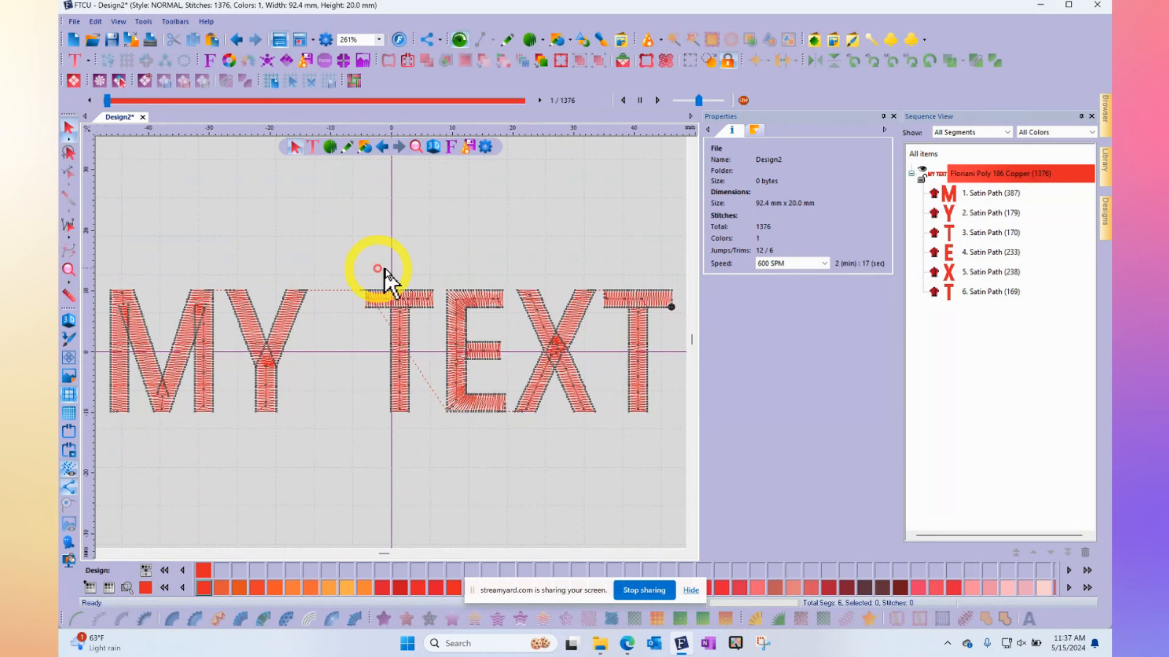
mouse_move(425, 257)
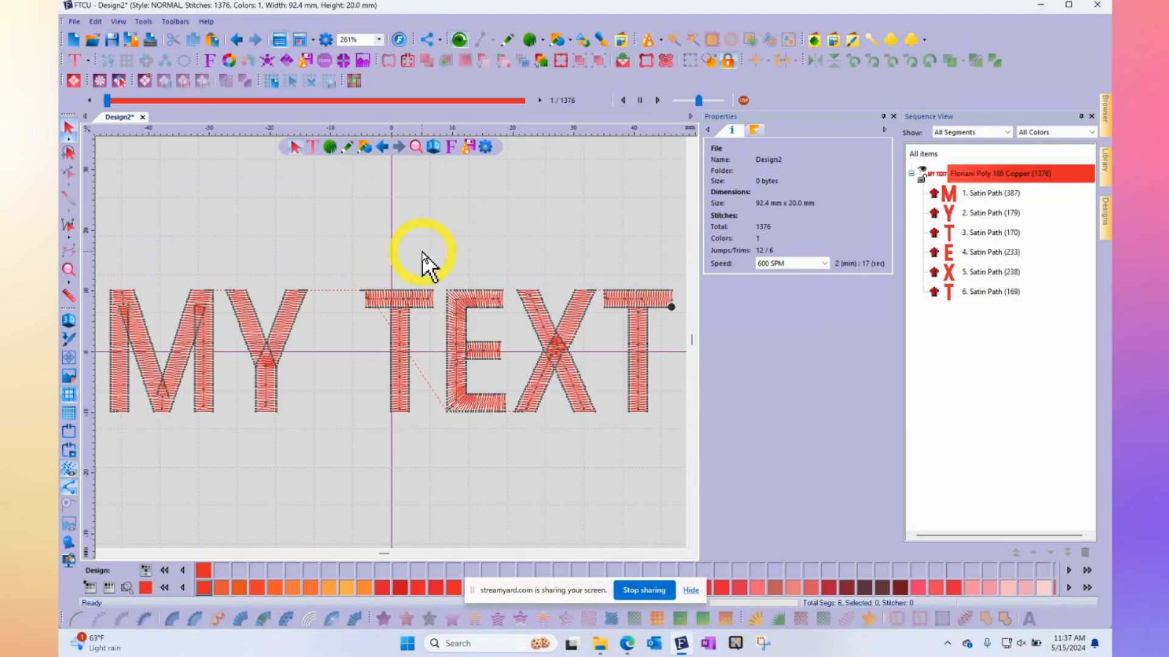
mouse_move(417, 267)
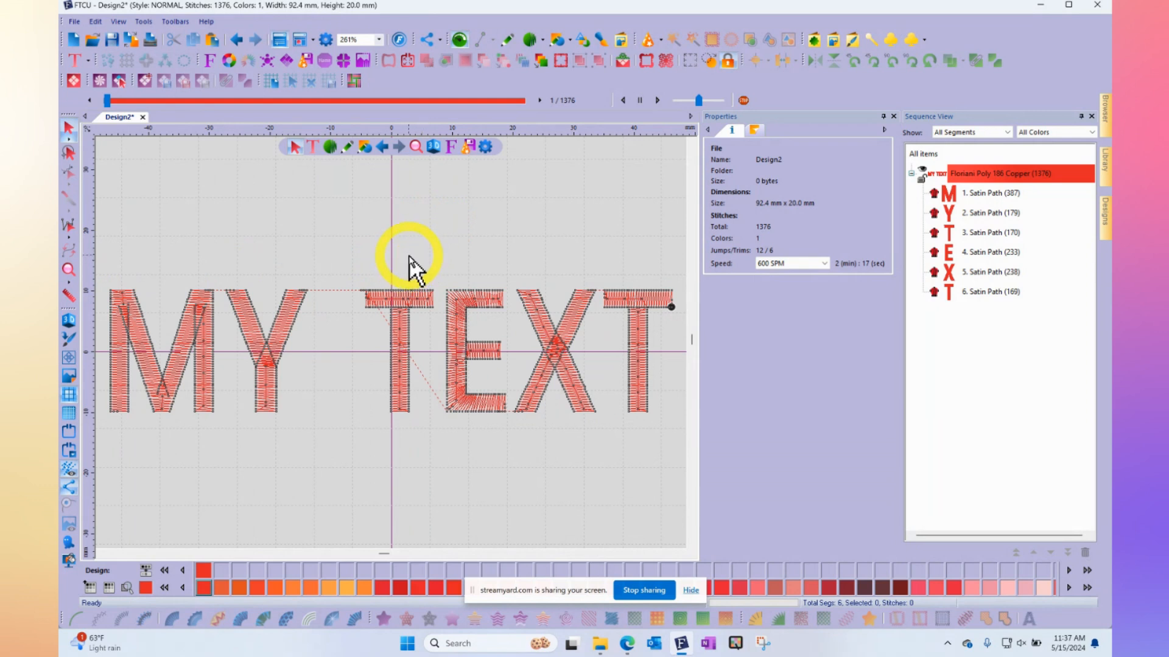
mouse_move(418, 268)
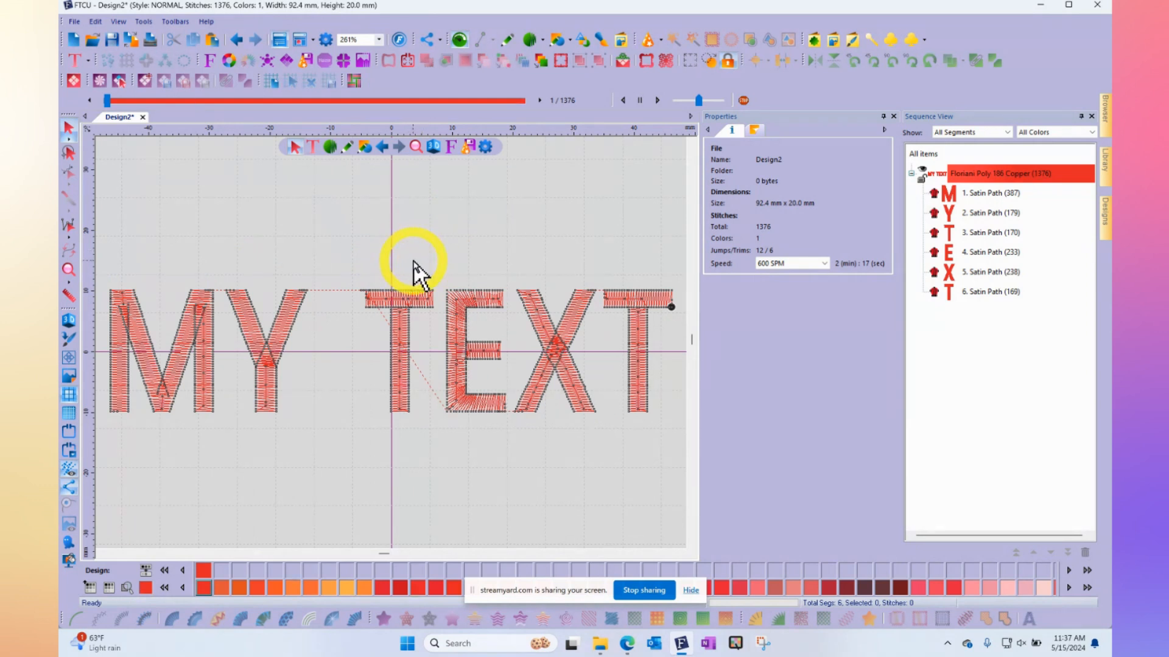